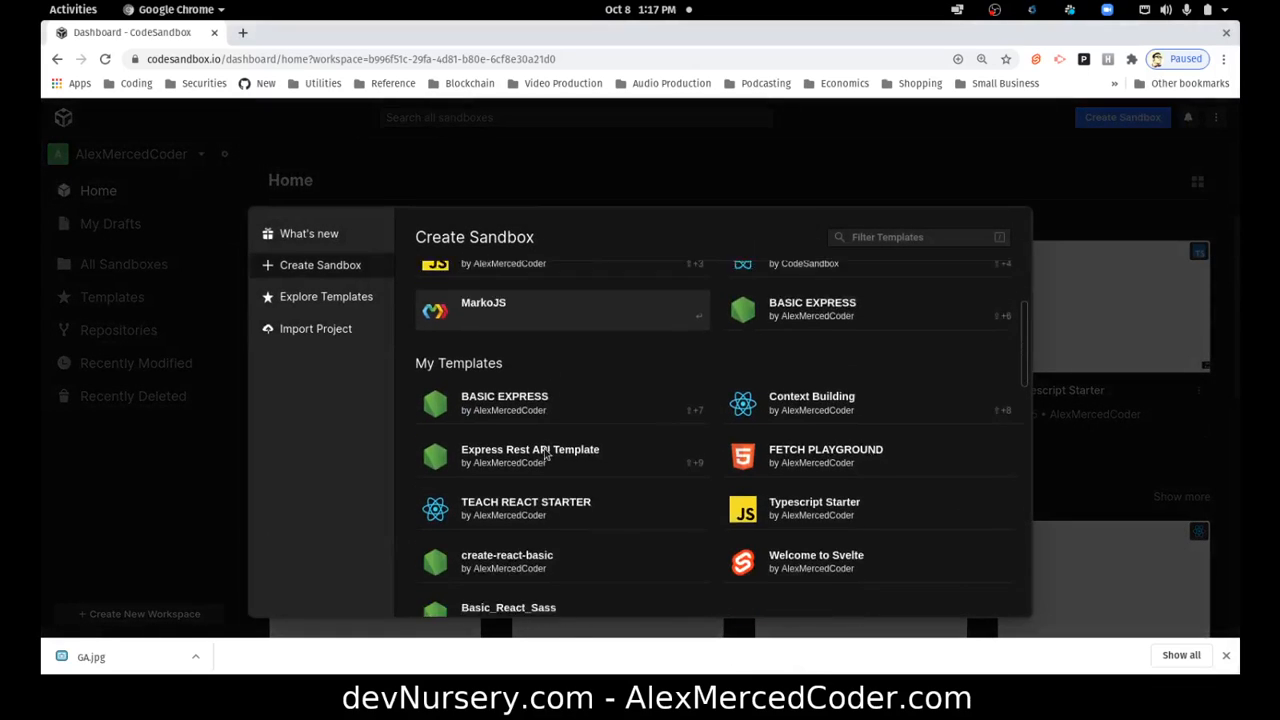
- Scroll the Create Sandbox dialog down to the Official Templates to pick React
scroll(down, 3)
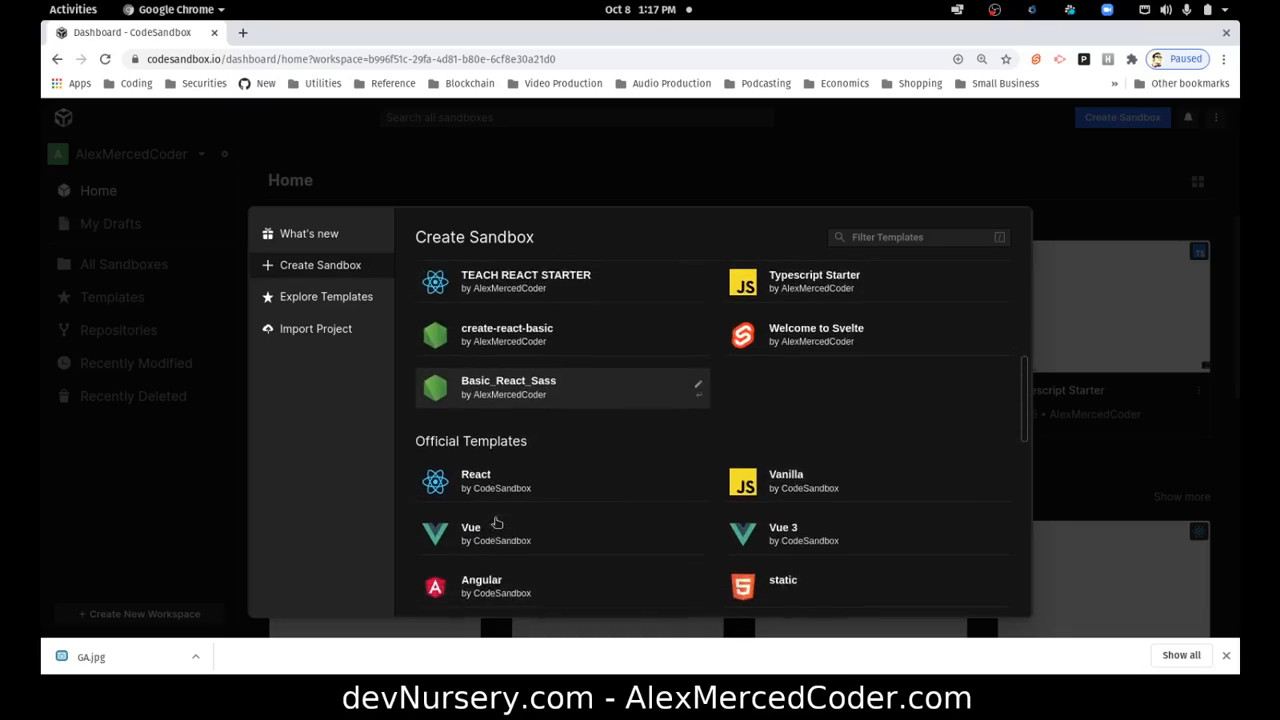
scroll(down, 3)
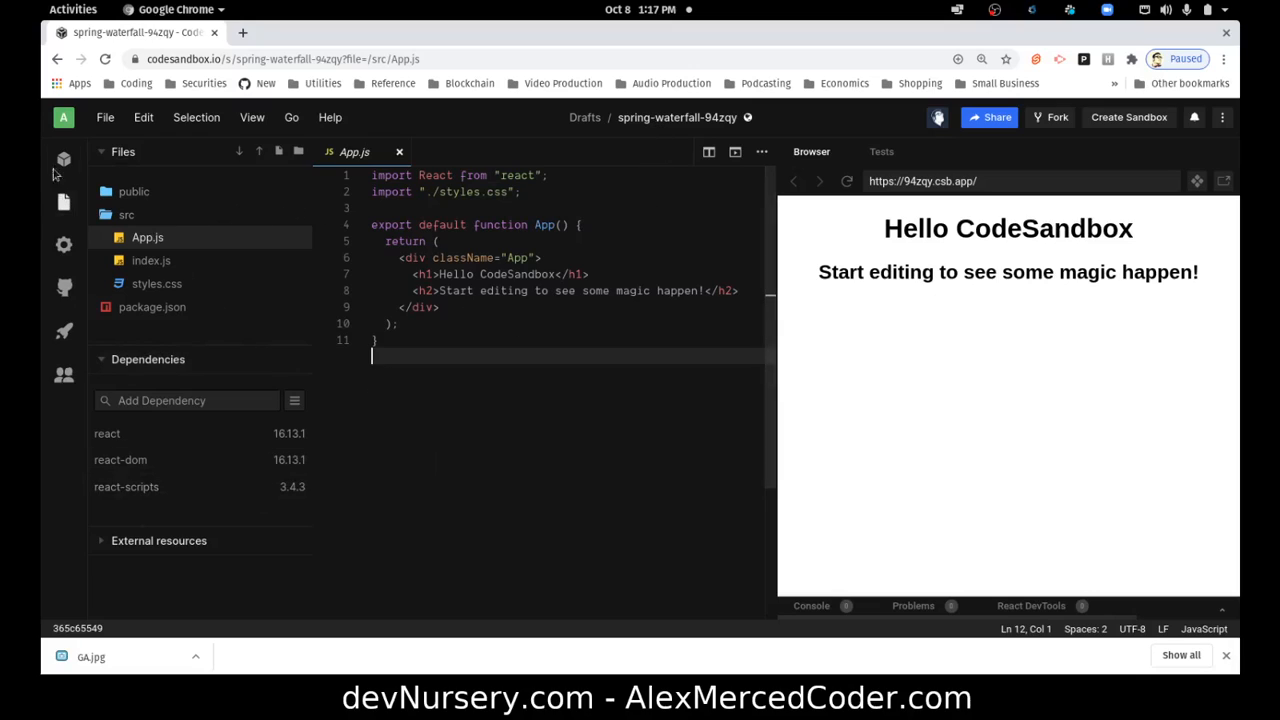
- Set the sandbox title to 'My CSB React' in Sandbox Info, save it, and return to the Explorer
click(64, 160)
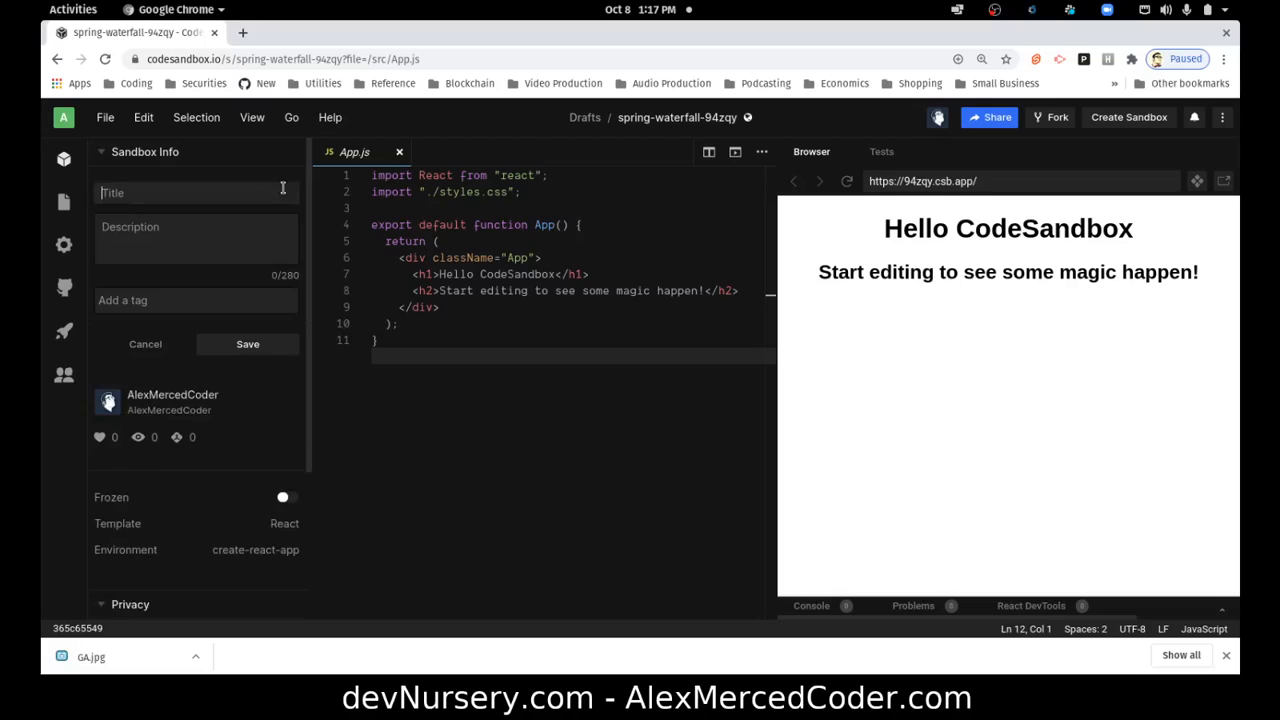
text(My)
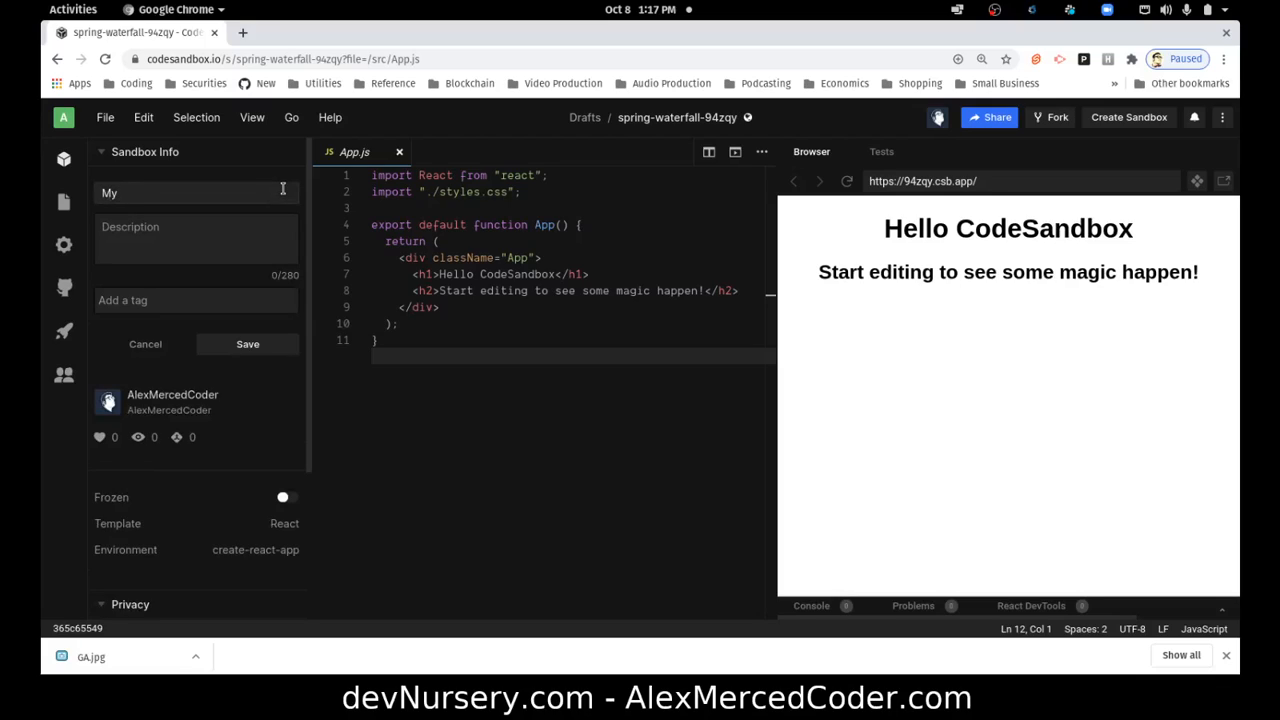
text(CS)
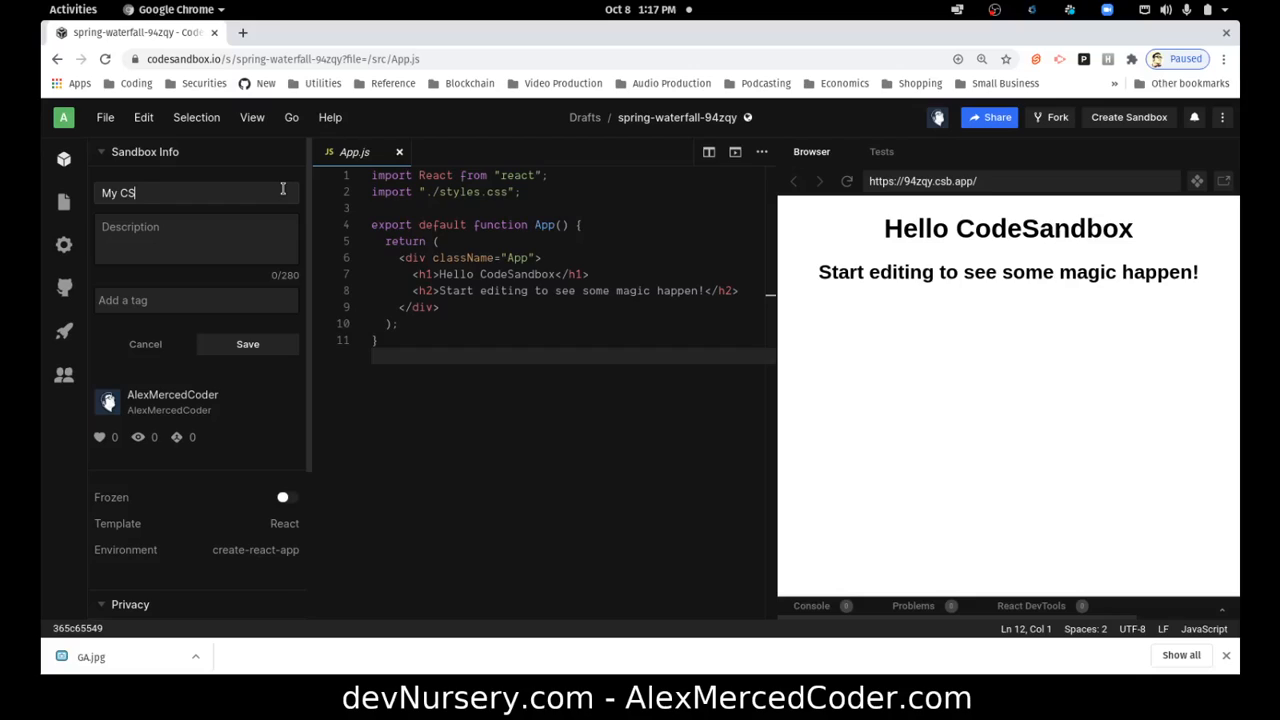
text(B)
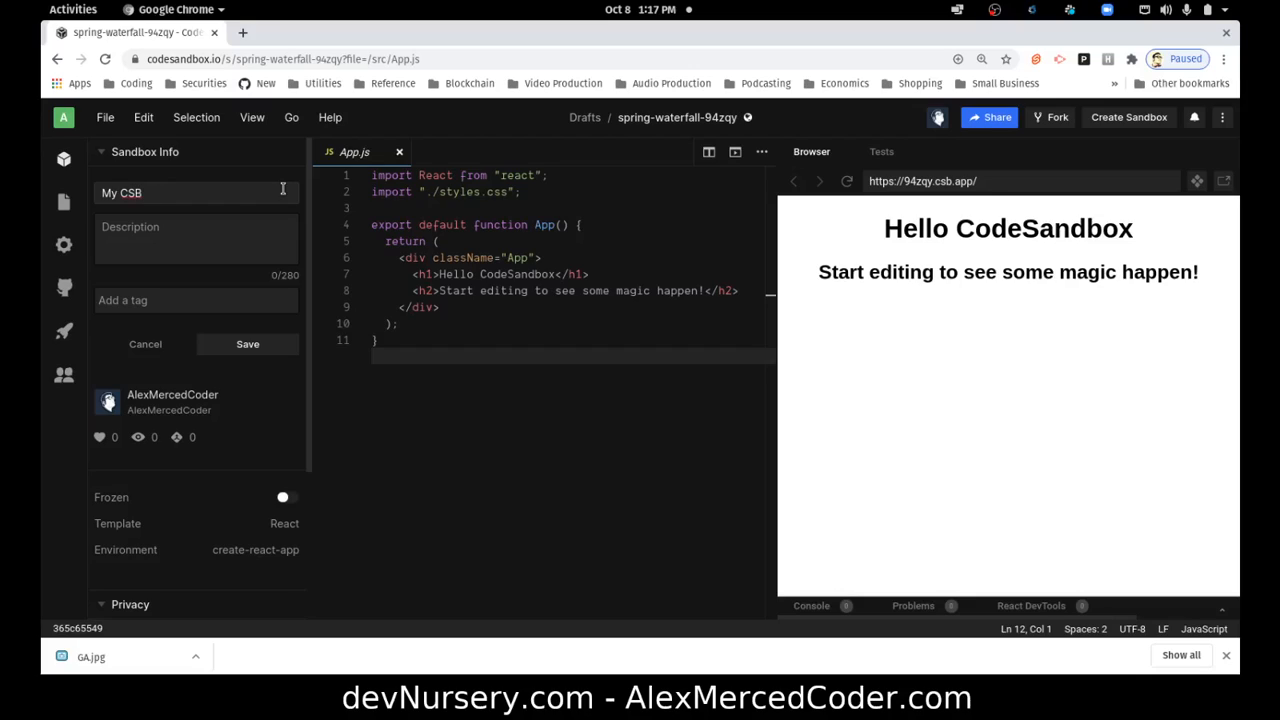
text(React)
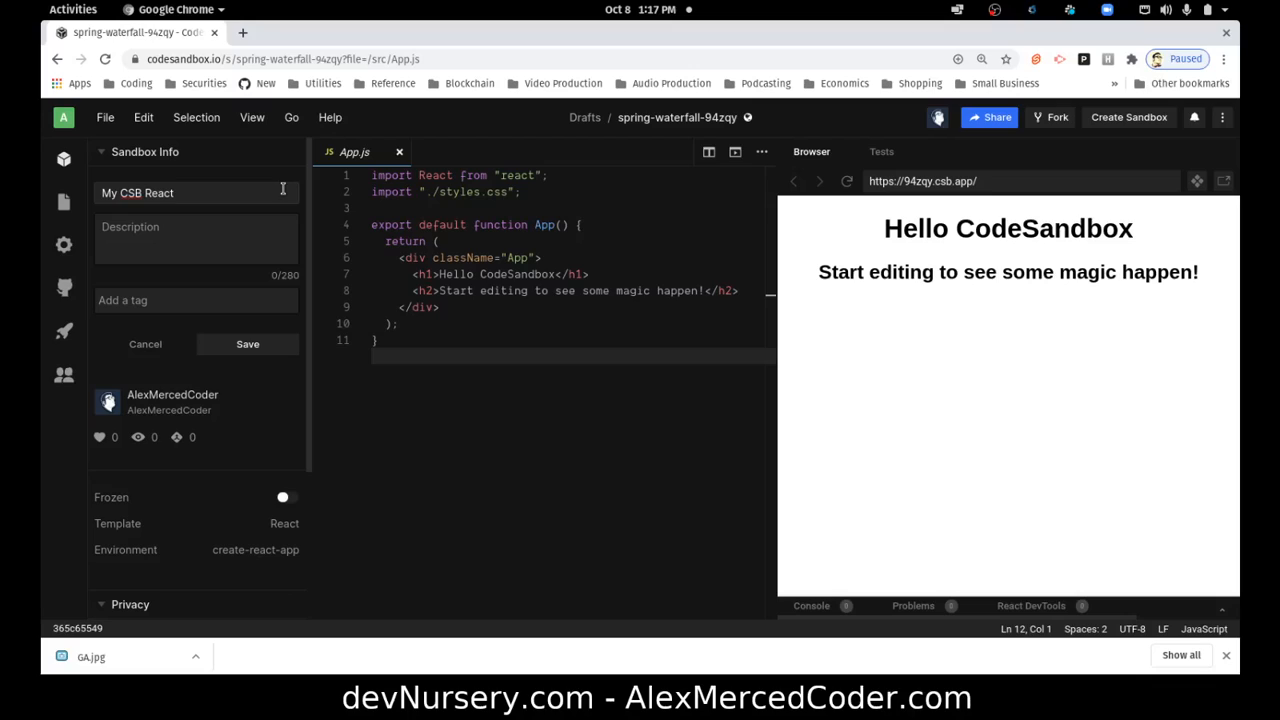
click(248, 344)
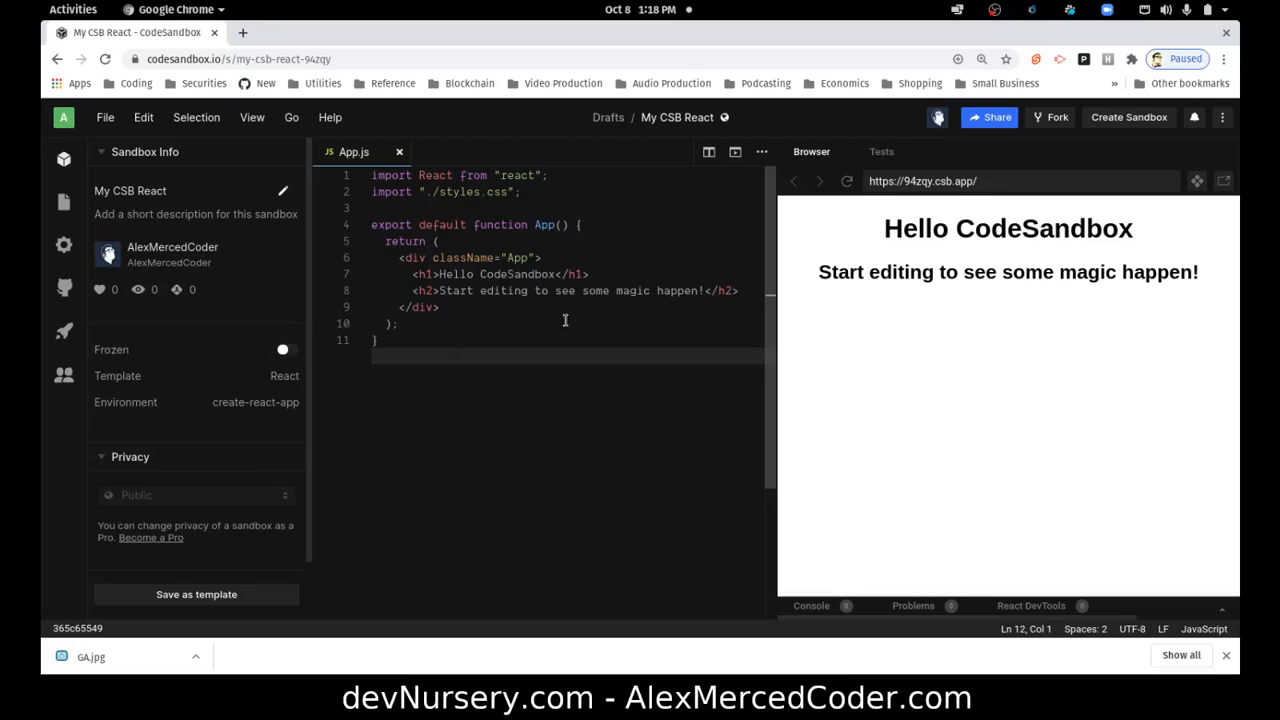
click(64, 200)
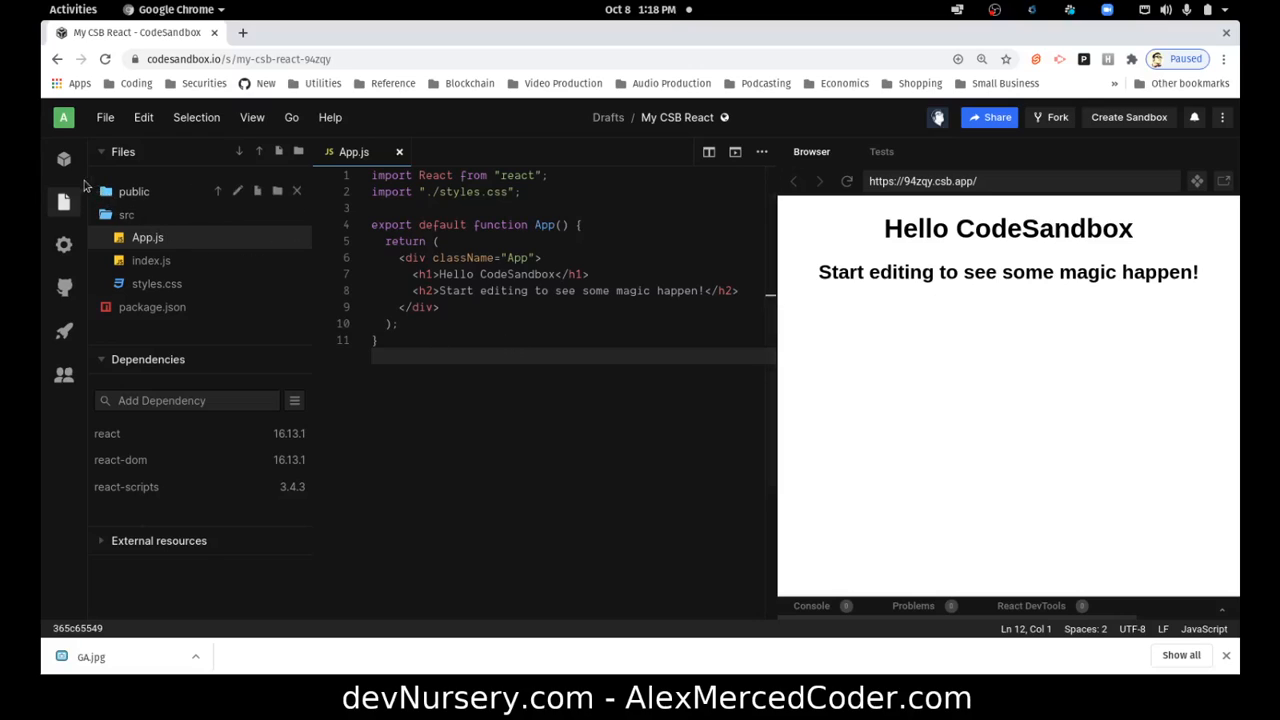
- Enter 'CSBReact' as the new repository name in the GitHub export panel
click(64, 288)
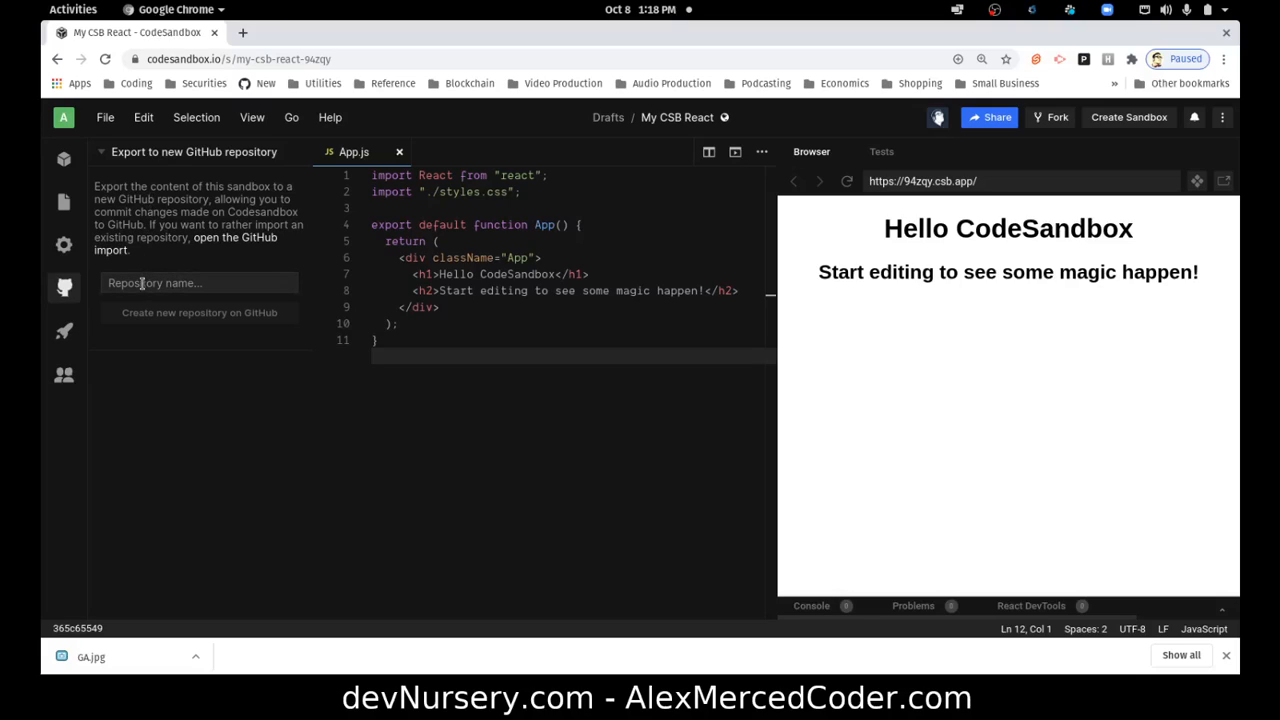
mouse_move(228, 304)
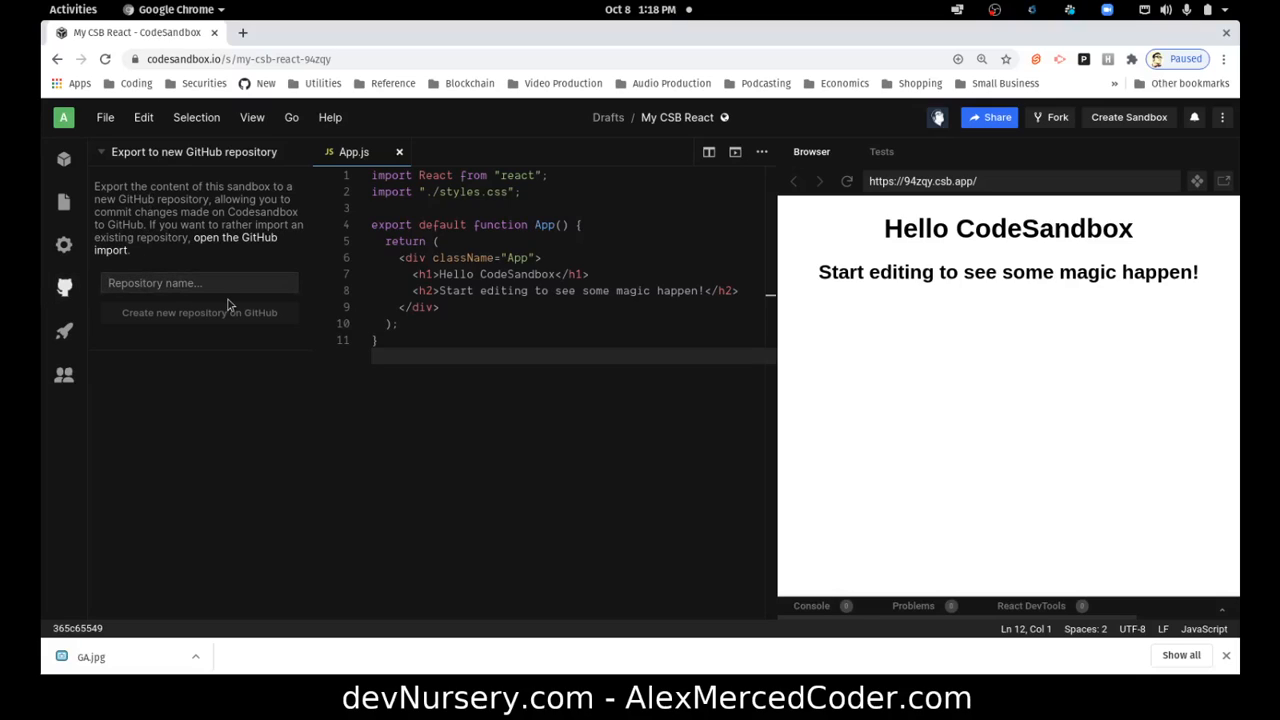
click(200, 282)
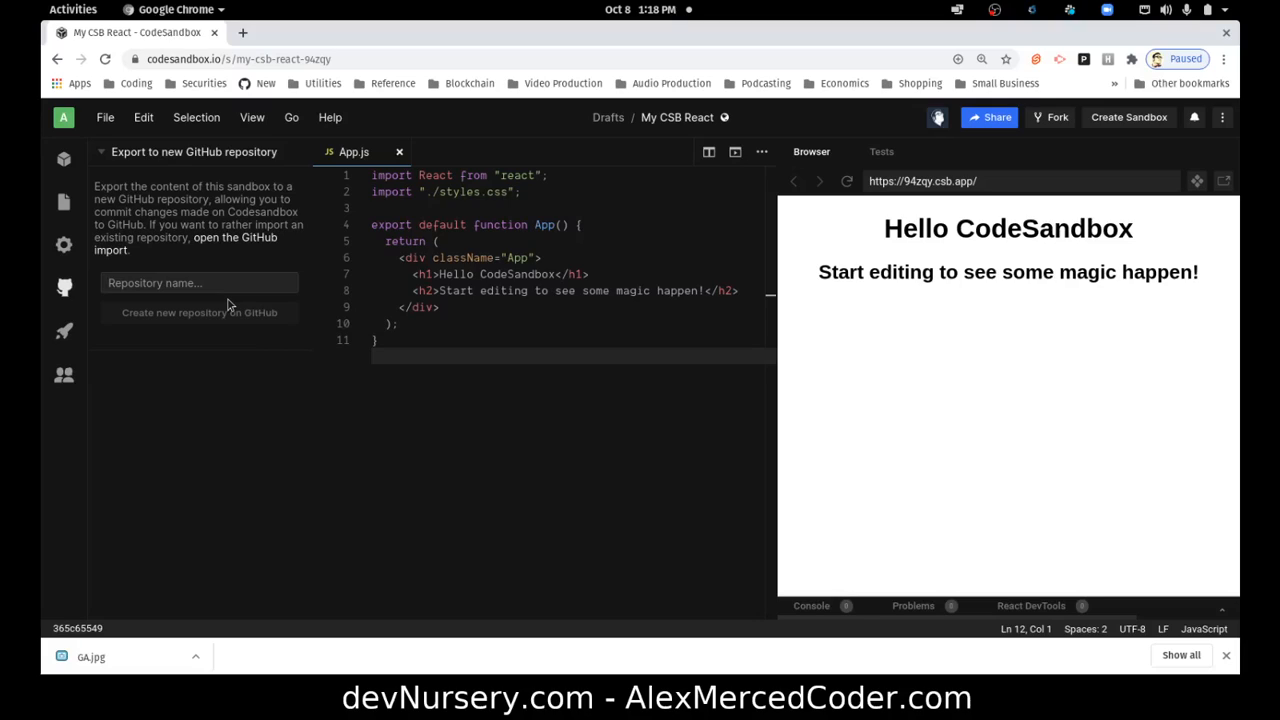
text(rea)
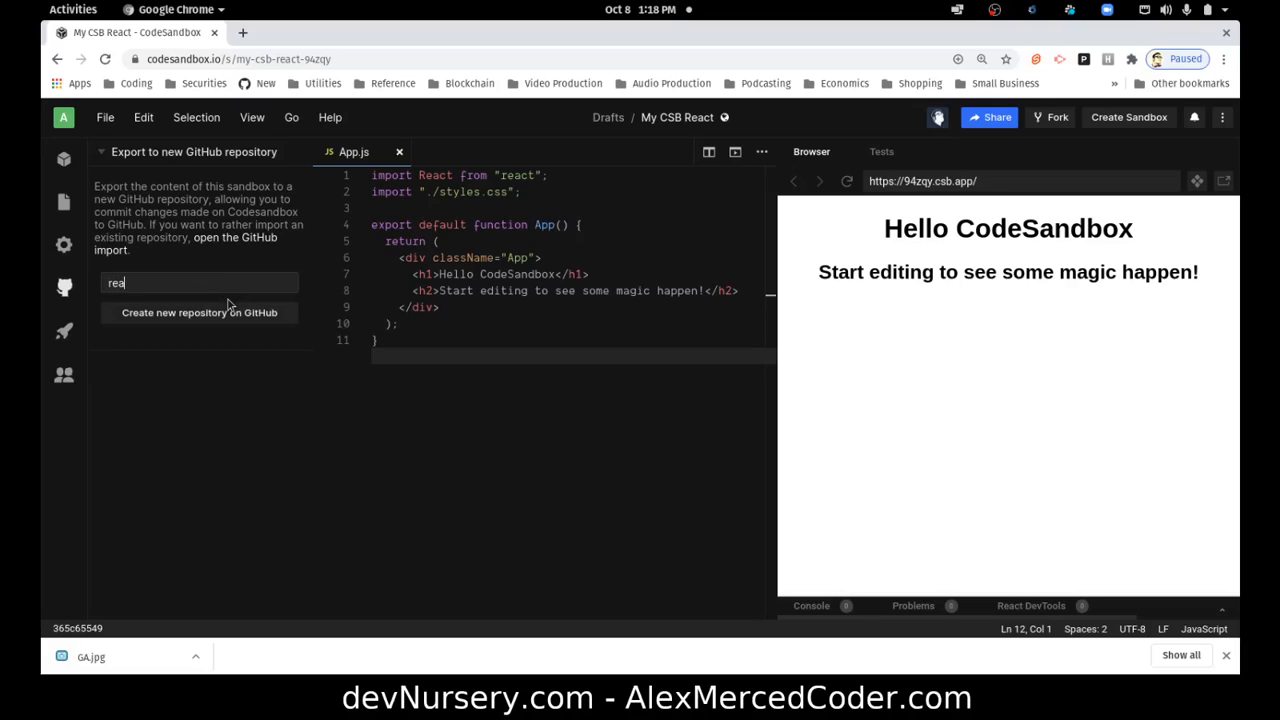
text(CB)
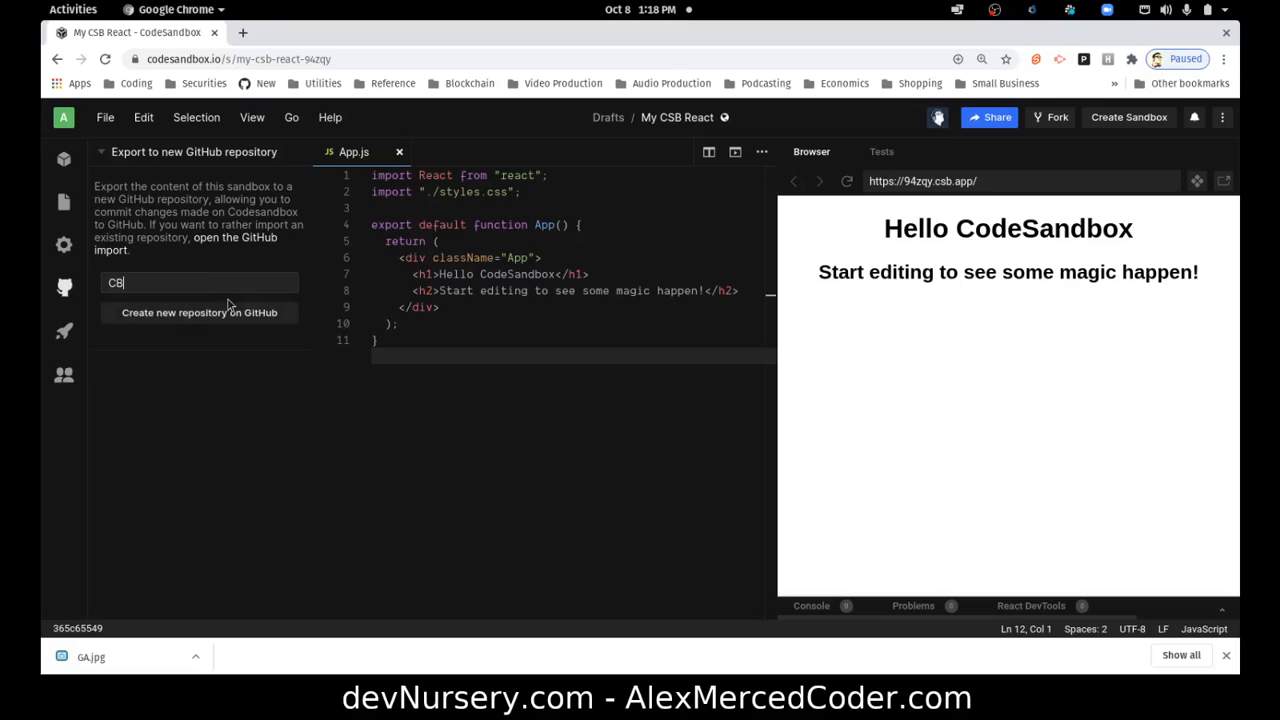
key(Backspace)
text(SBReact)
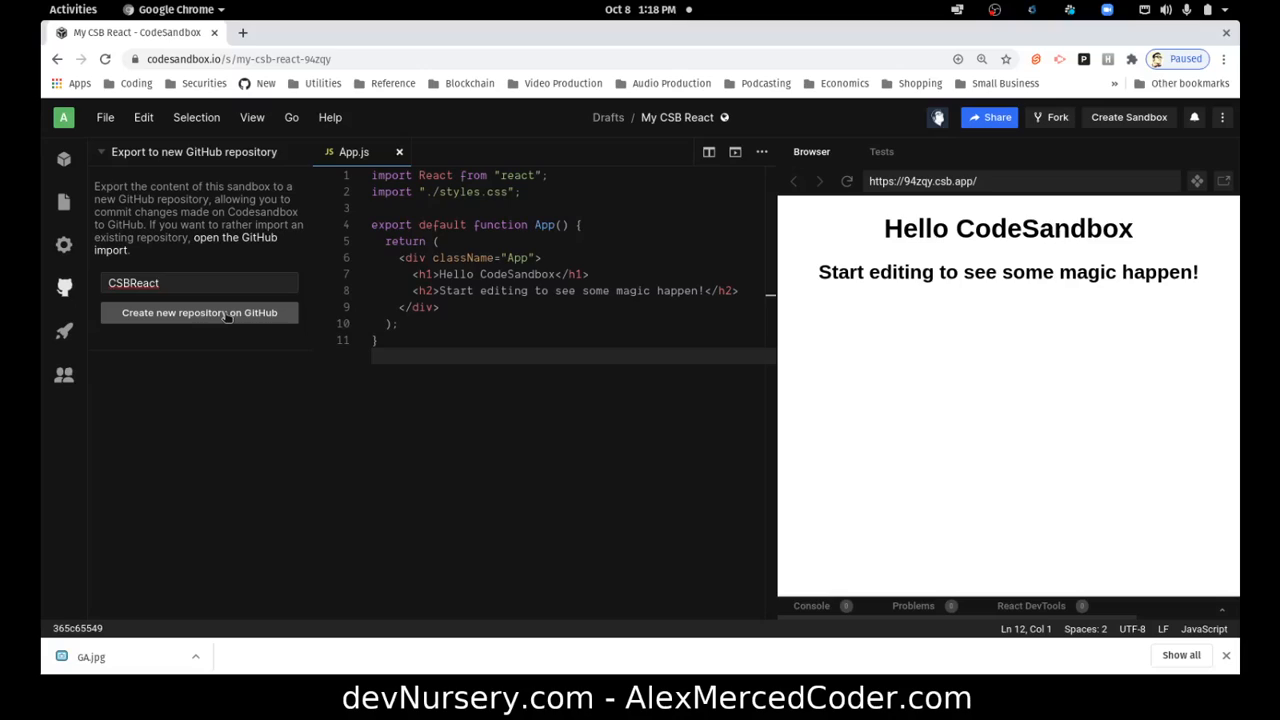
- Create the new CSBReact repository on GitHub from the sandbox
click(200, 284)
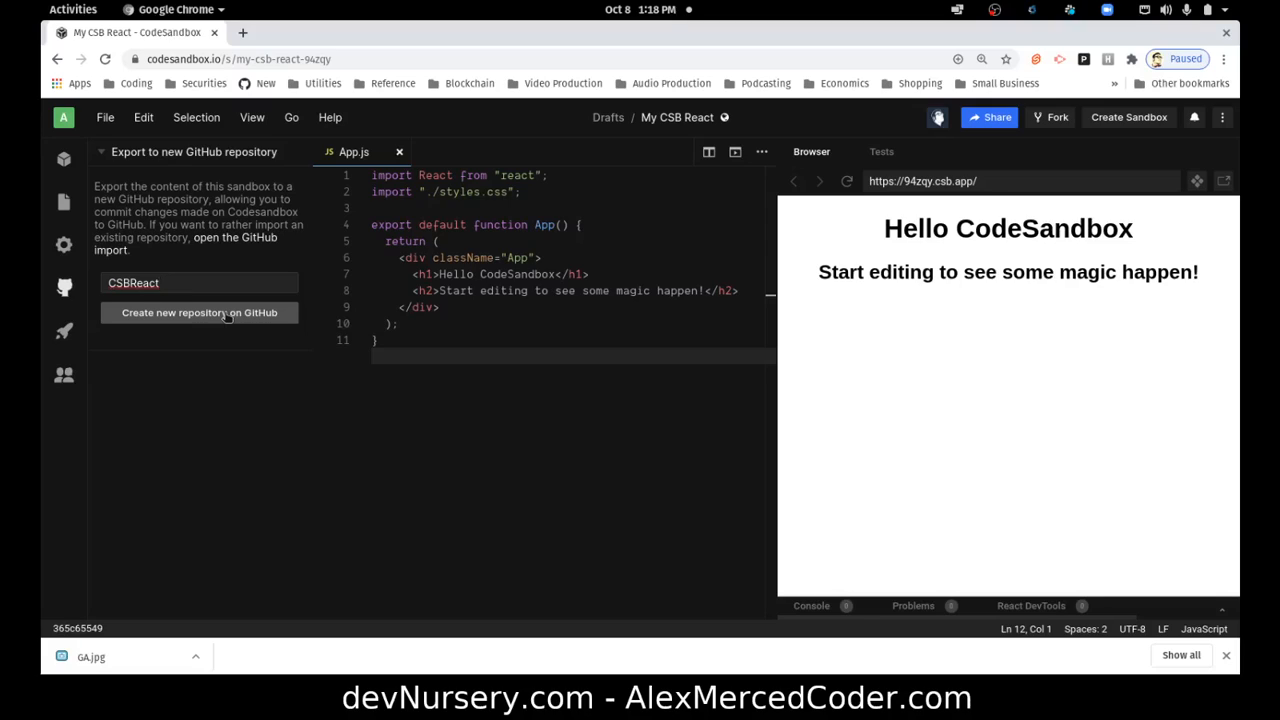
click(200, 284)
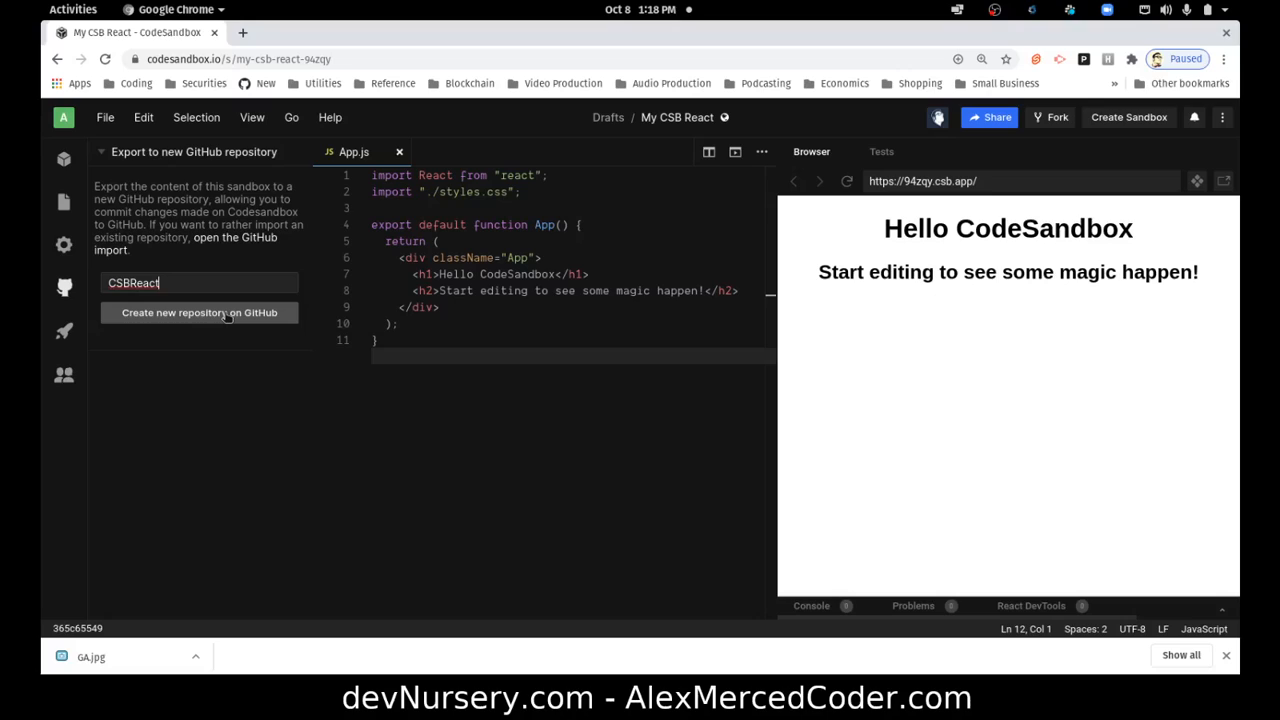
click(200, 312)
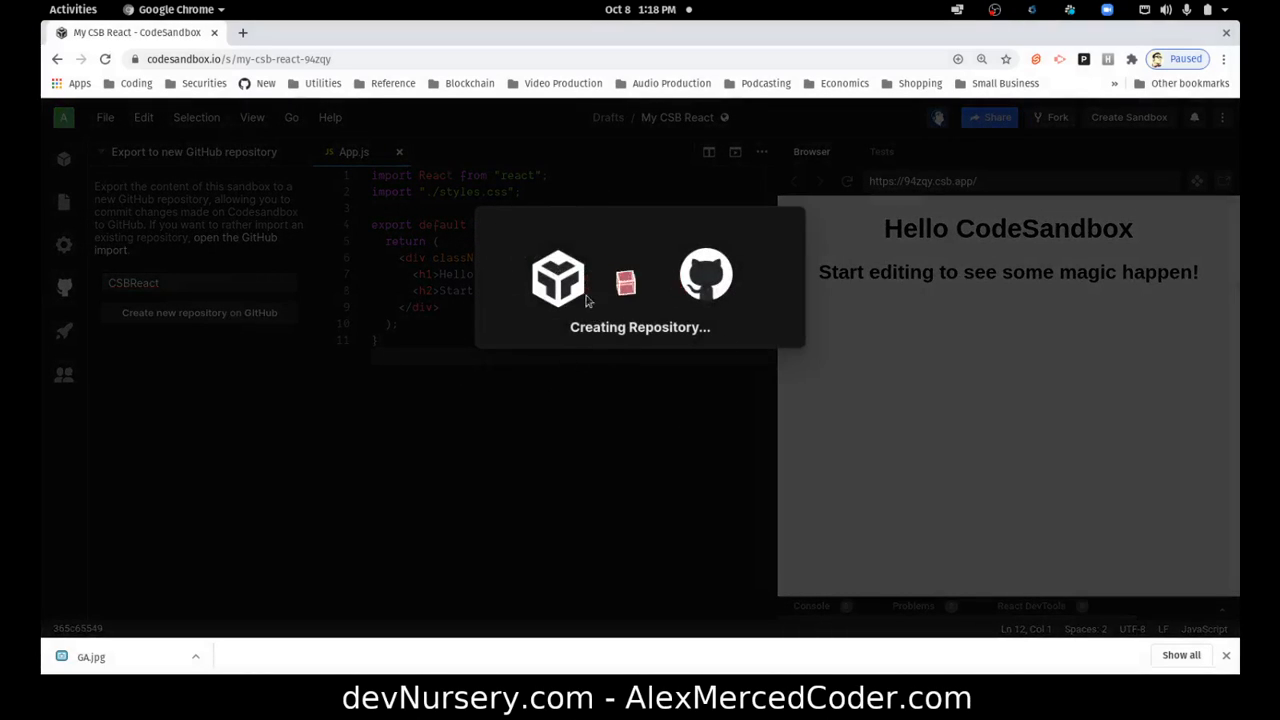
mouse_move(1096, 576)
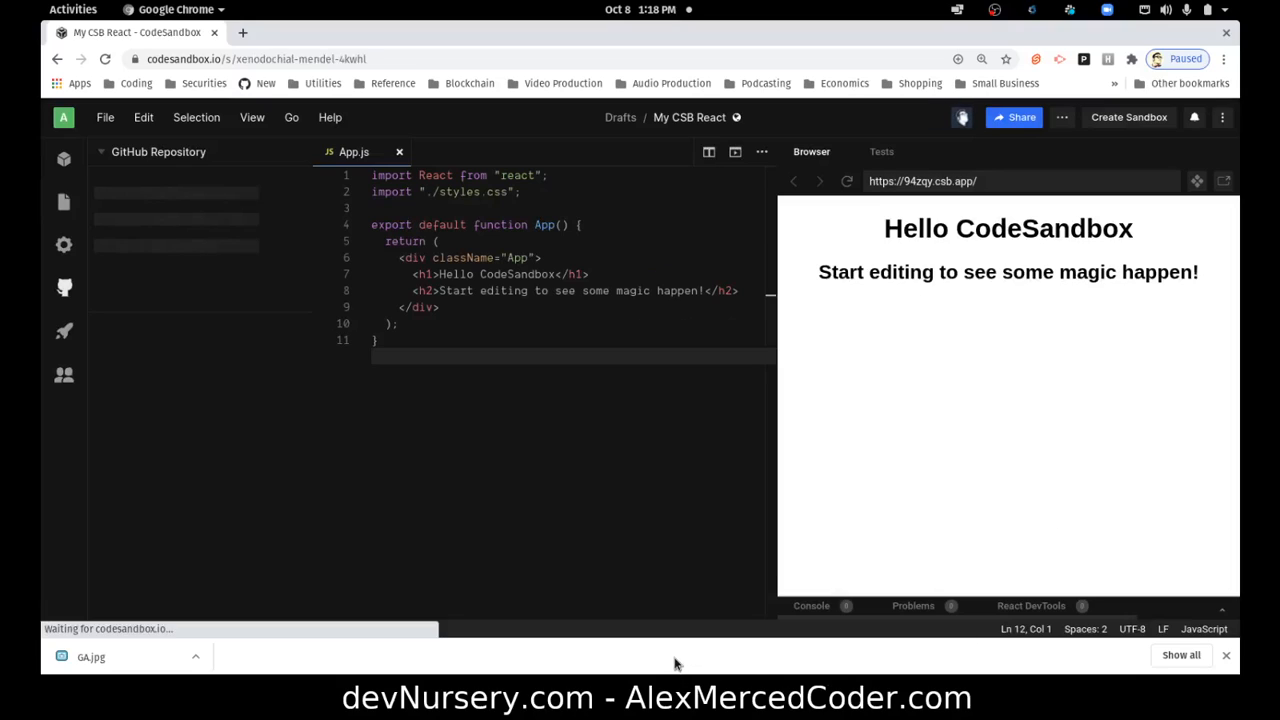
- Reopen the GitHub panel once the CSBReact repository finishes creating
click(64, 288)
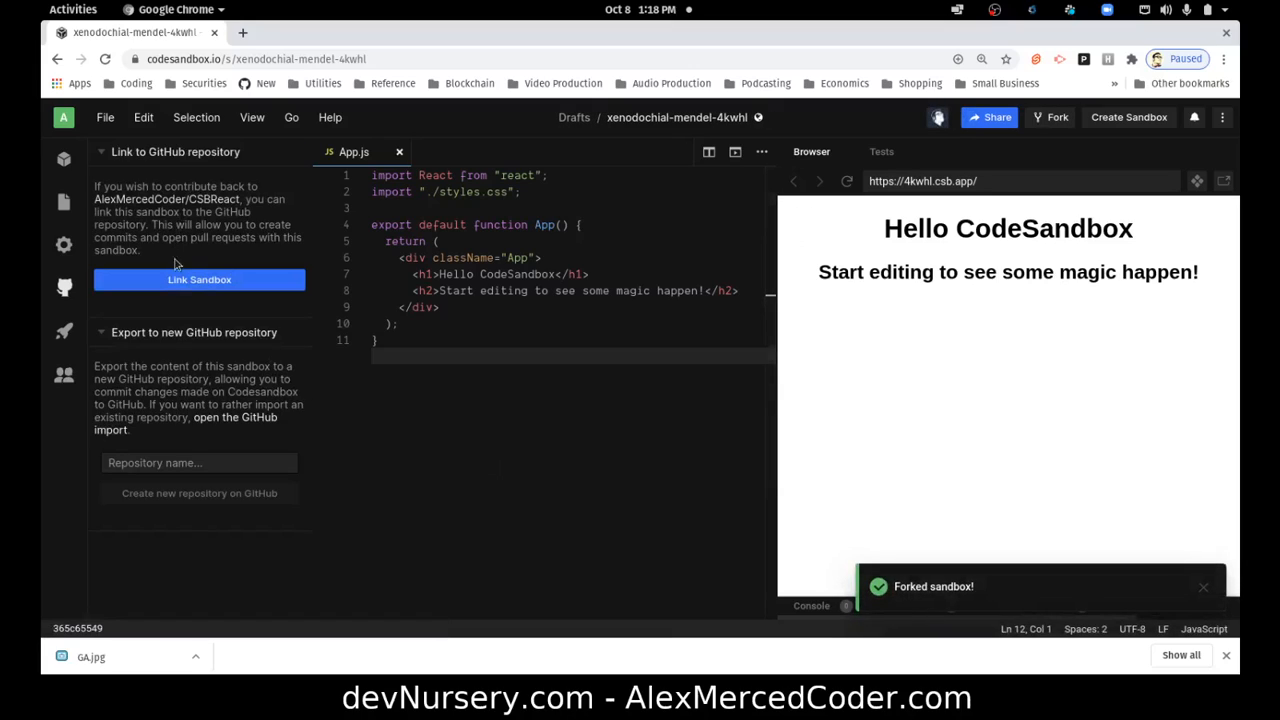
mouse_move(164, 284)
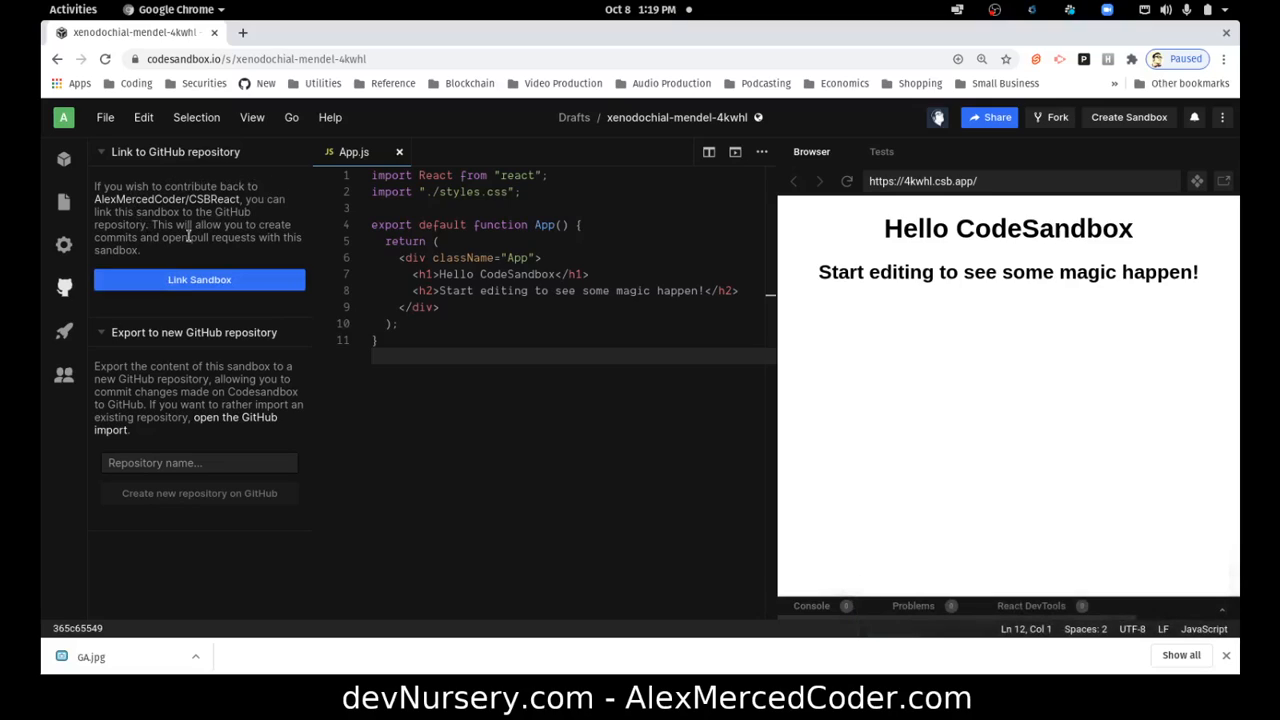
mouse_move(260, 248)
text(Worl)
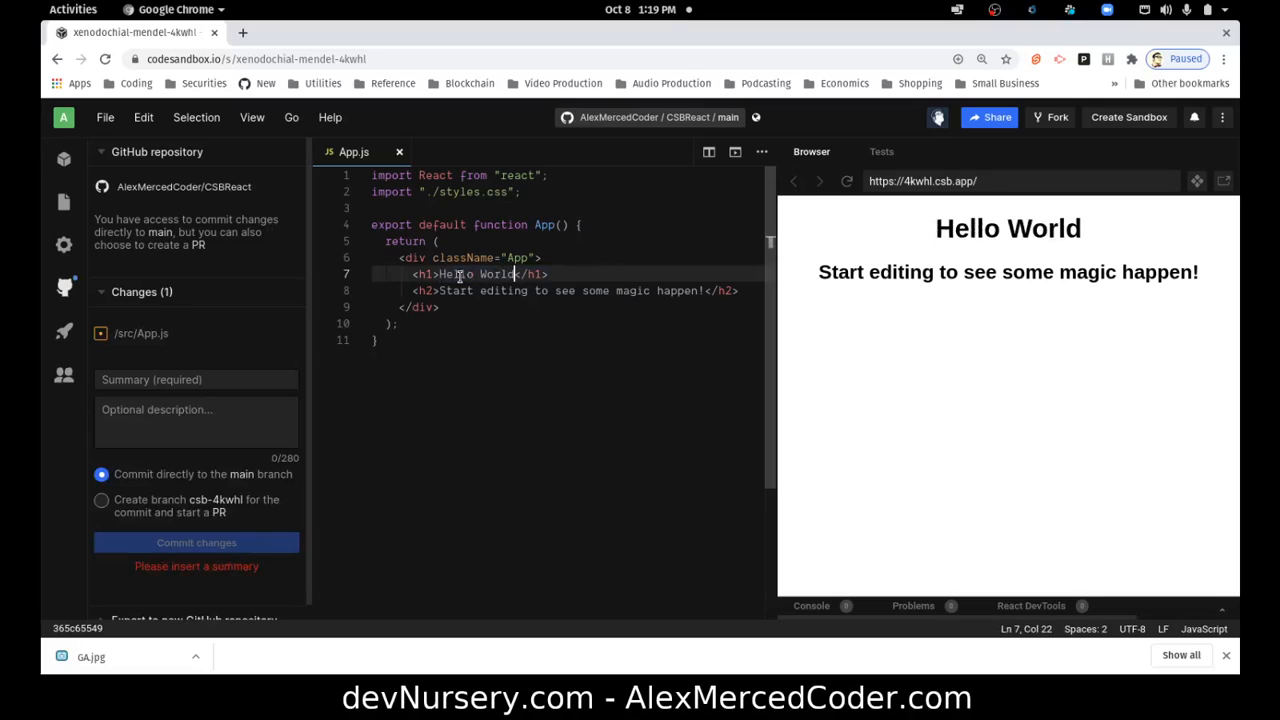
mouse_move(358, 264)
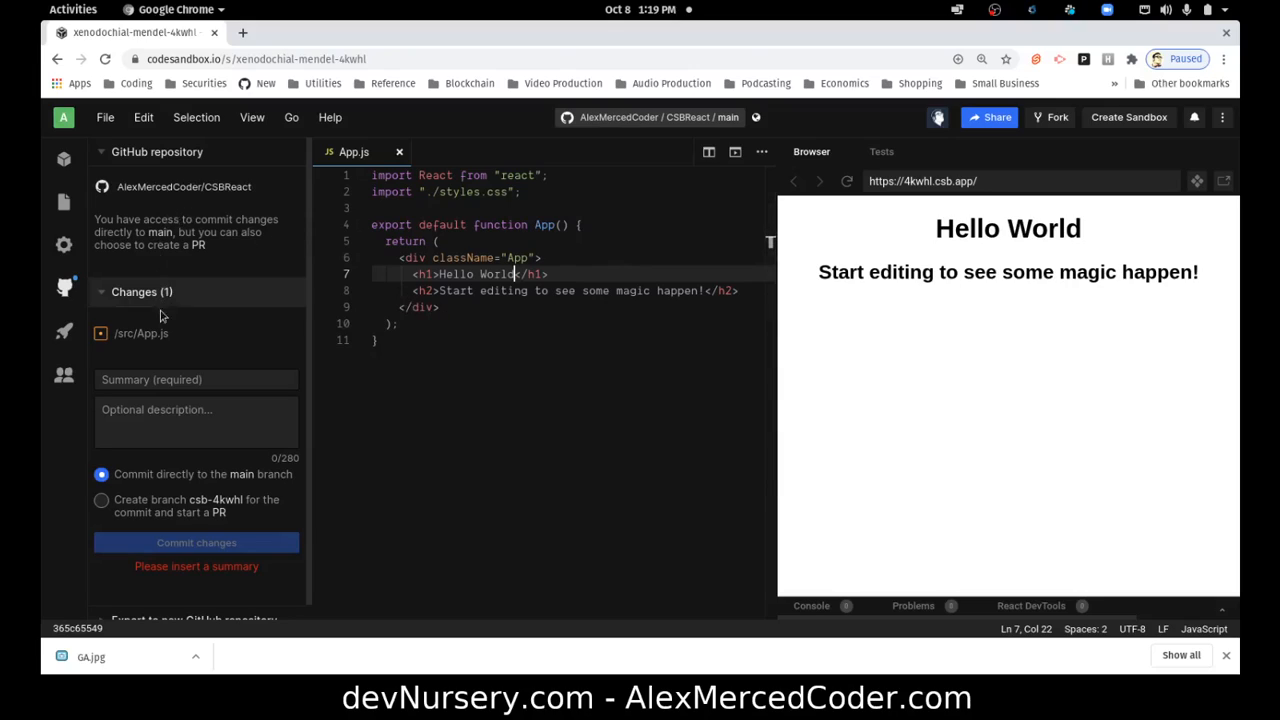
- Commit the App.js change directly to main with the summary 'Minor Change'
click(196, 380)
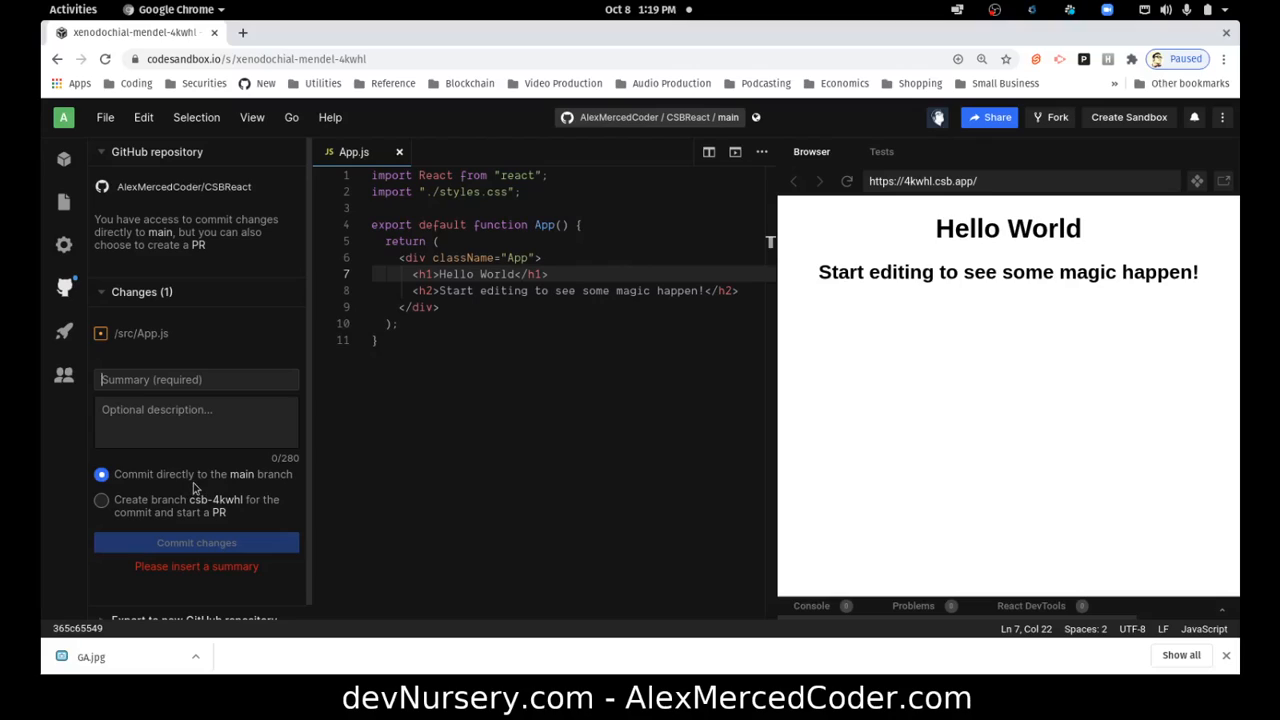
mouse_move(176, 558)
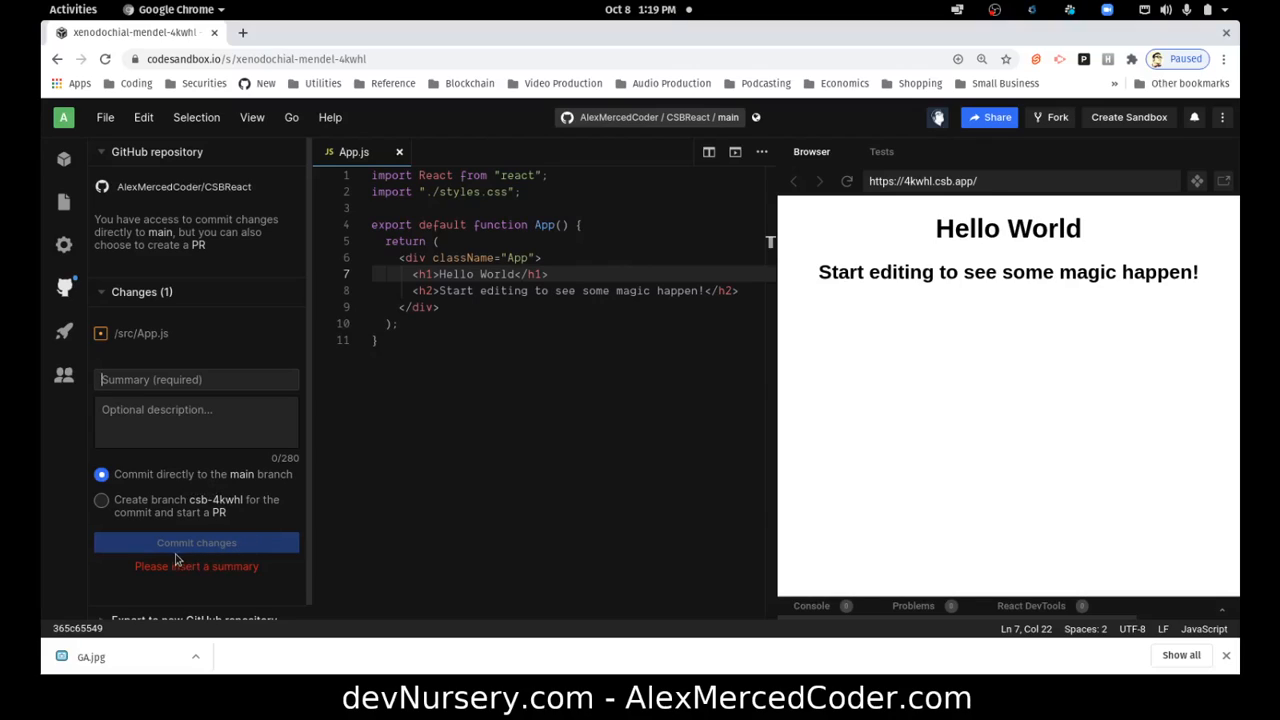
mouse_move(184, 518)
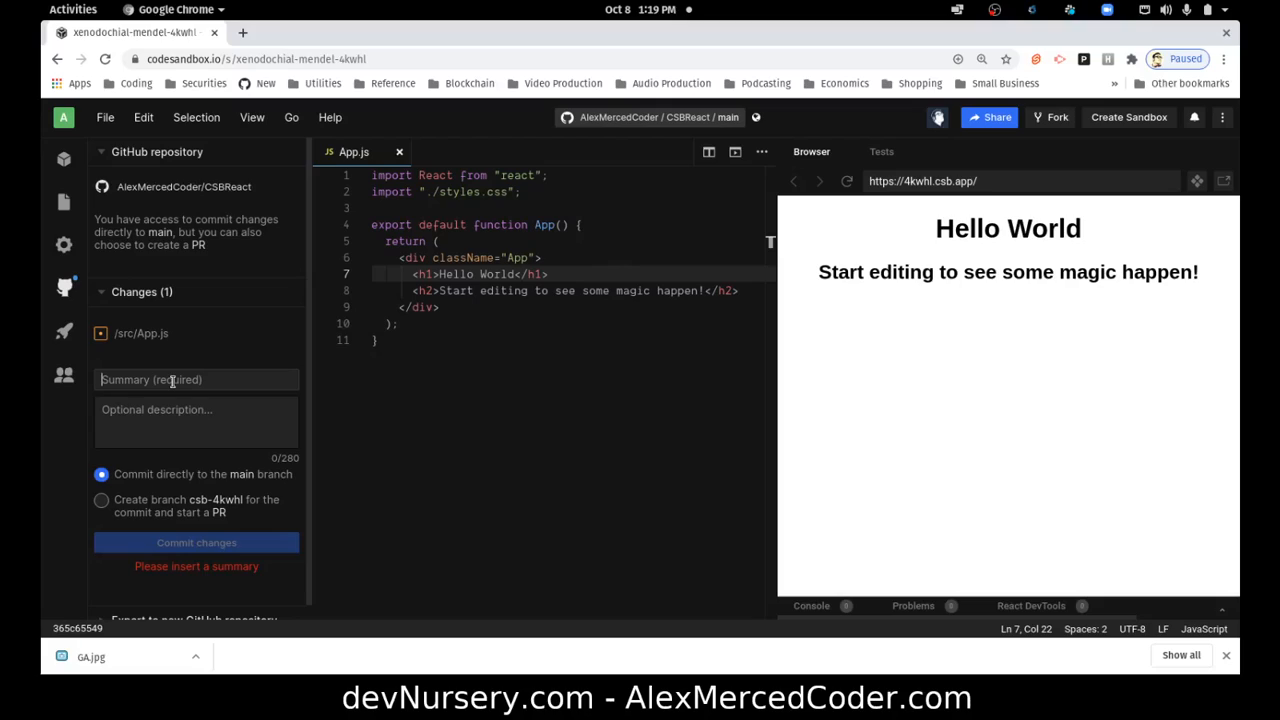
text(Minor Change)
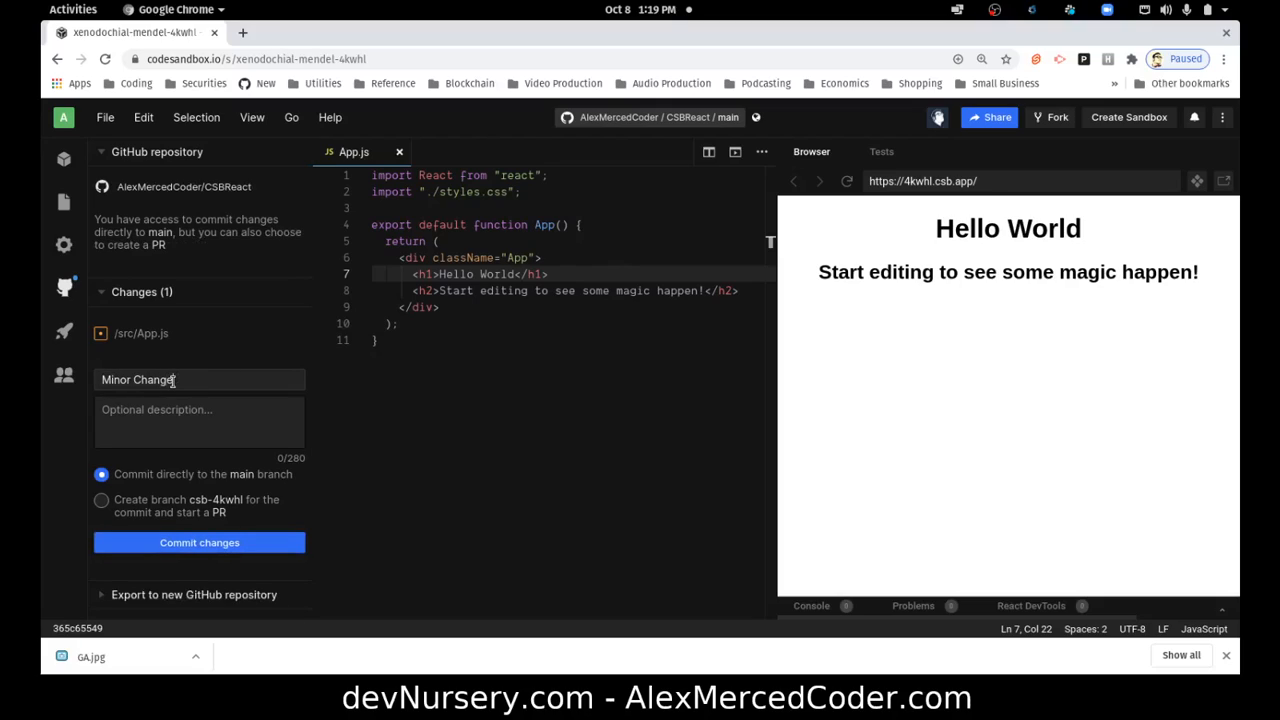
mouse_move(200, 542)
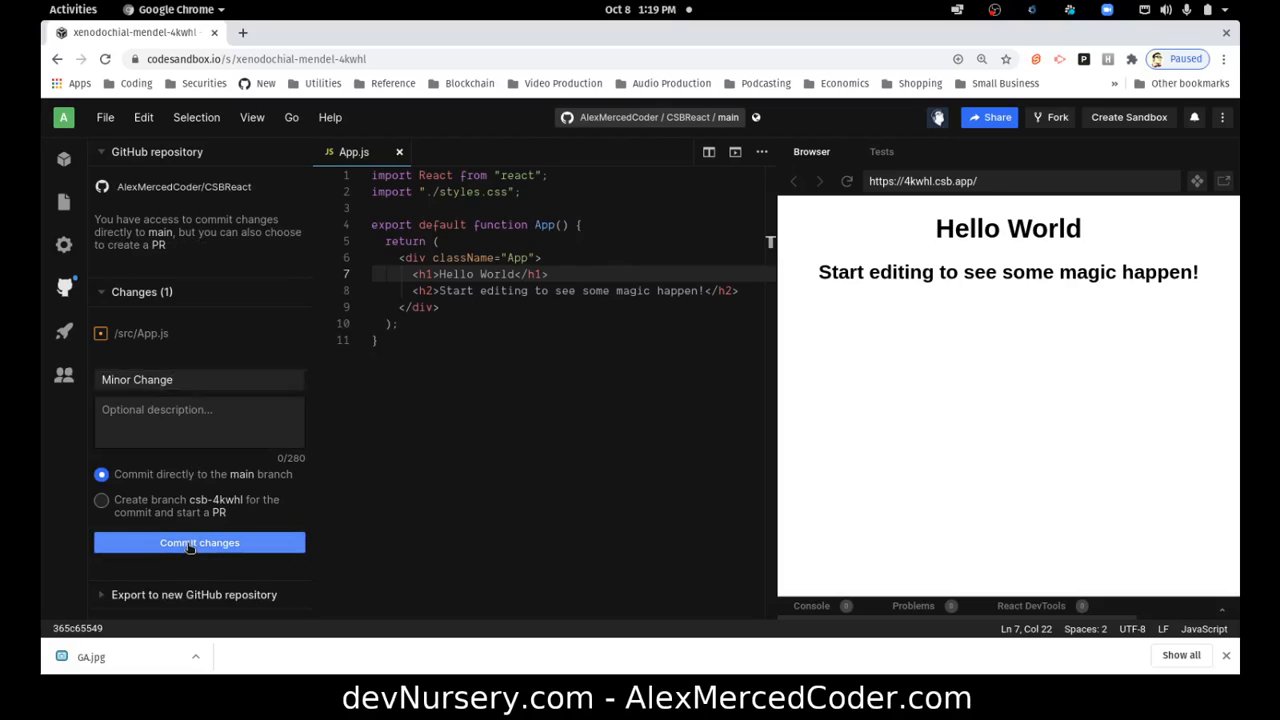
click(200, 542)
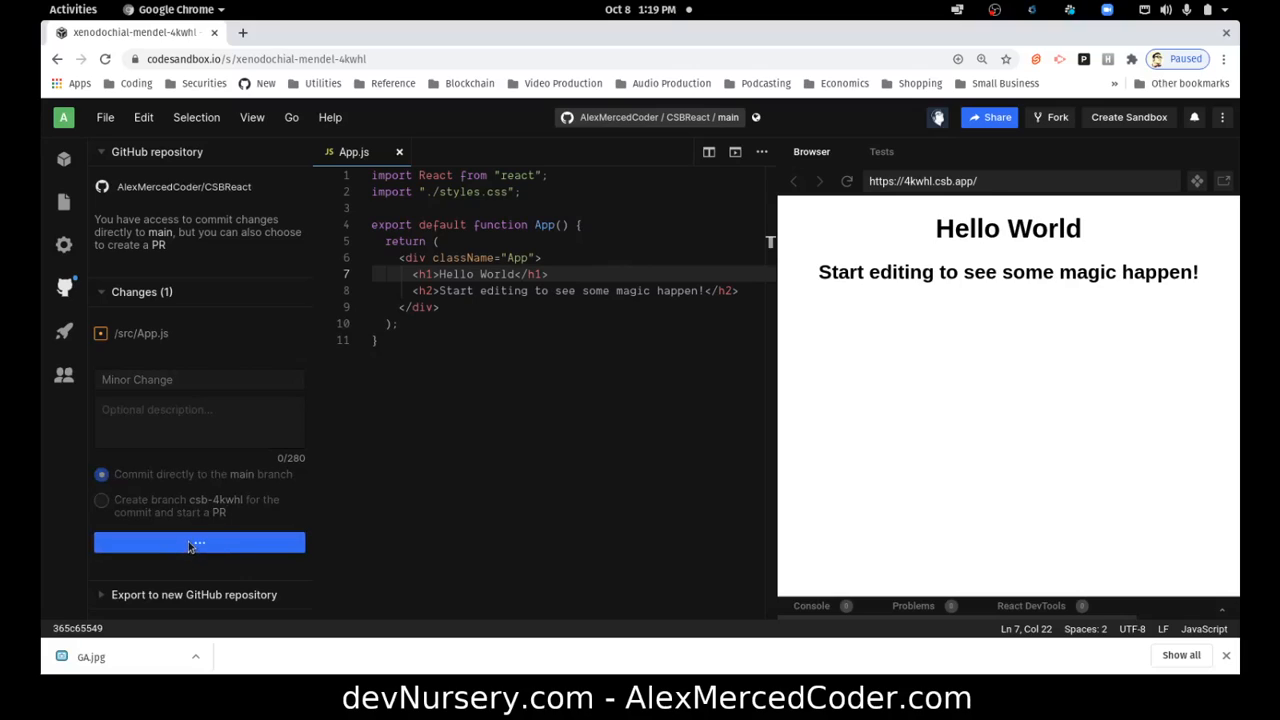
click(200, 542)
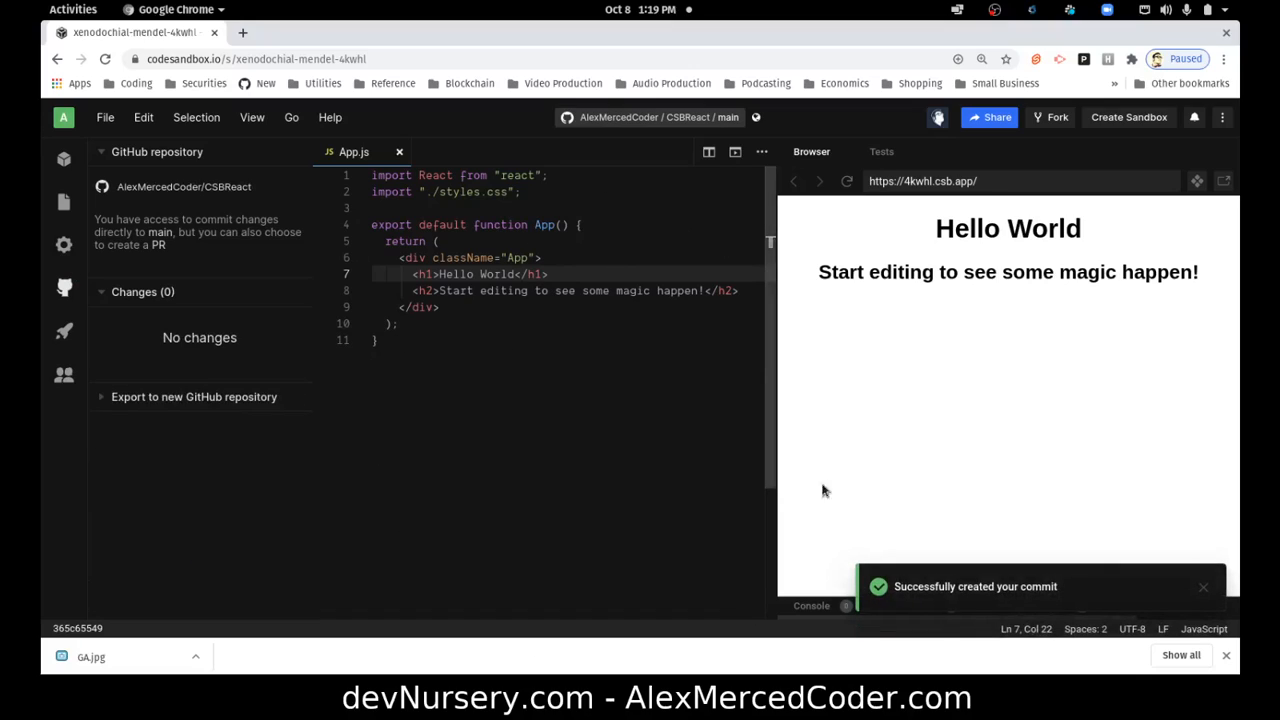
mouse_move(384, 444)
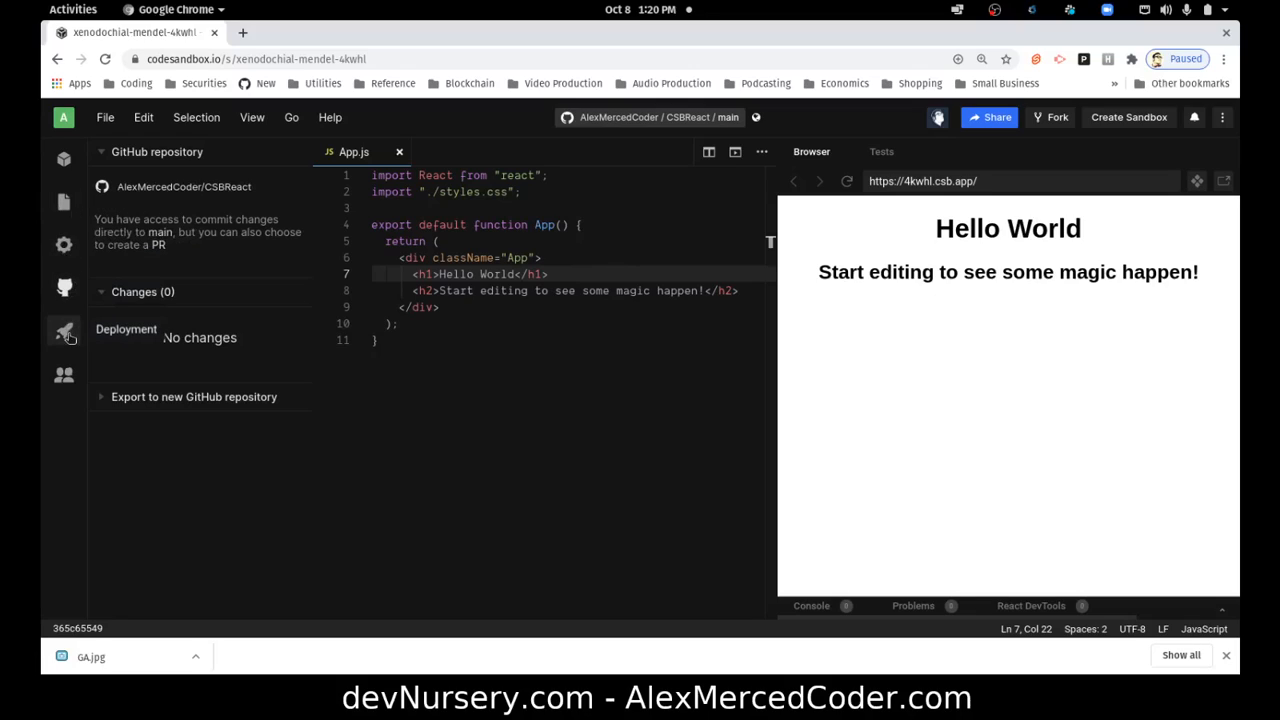
- Deploy the sandbox to Vercel from the Deployment panel and follow the new deployment URL
click(64, 332)
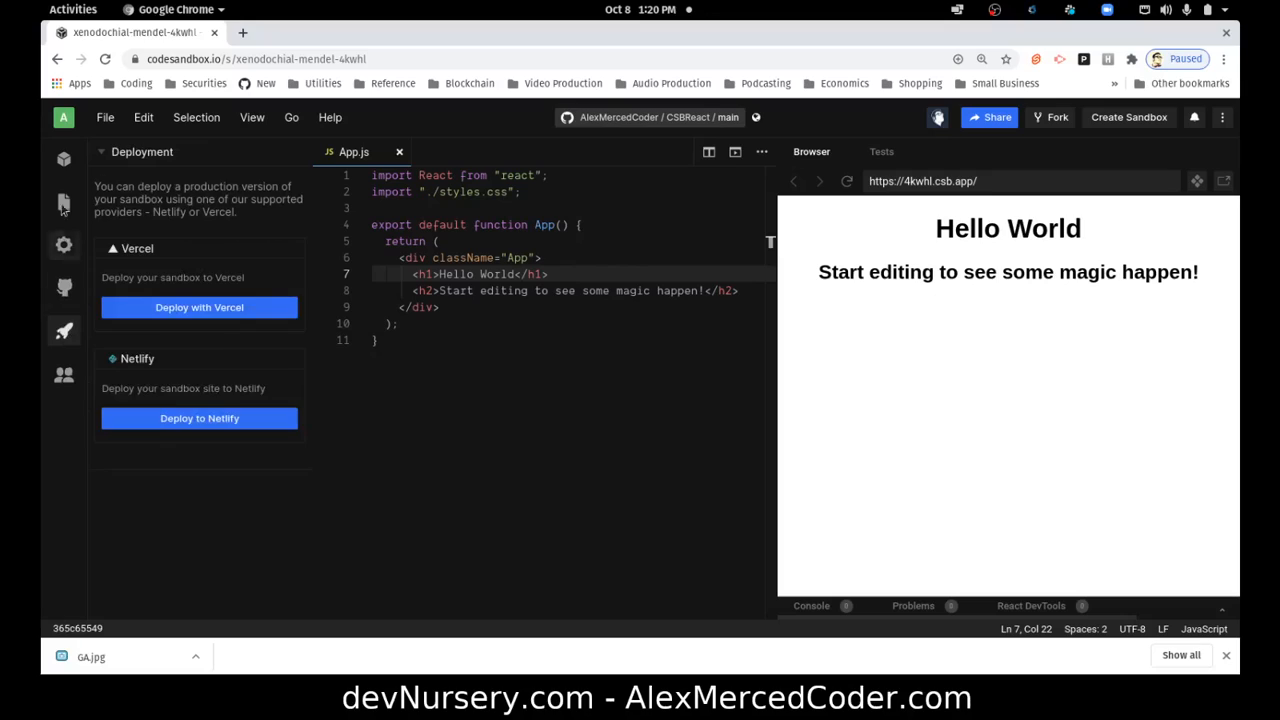
mouse_move(176, 340)
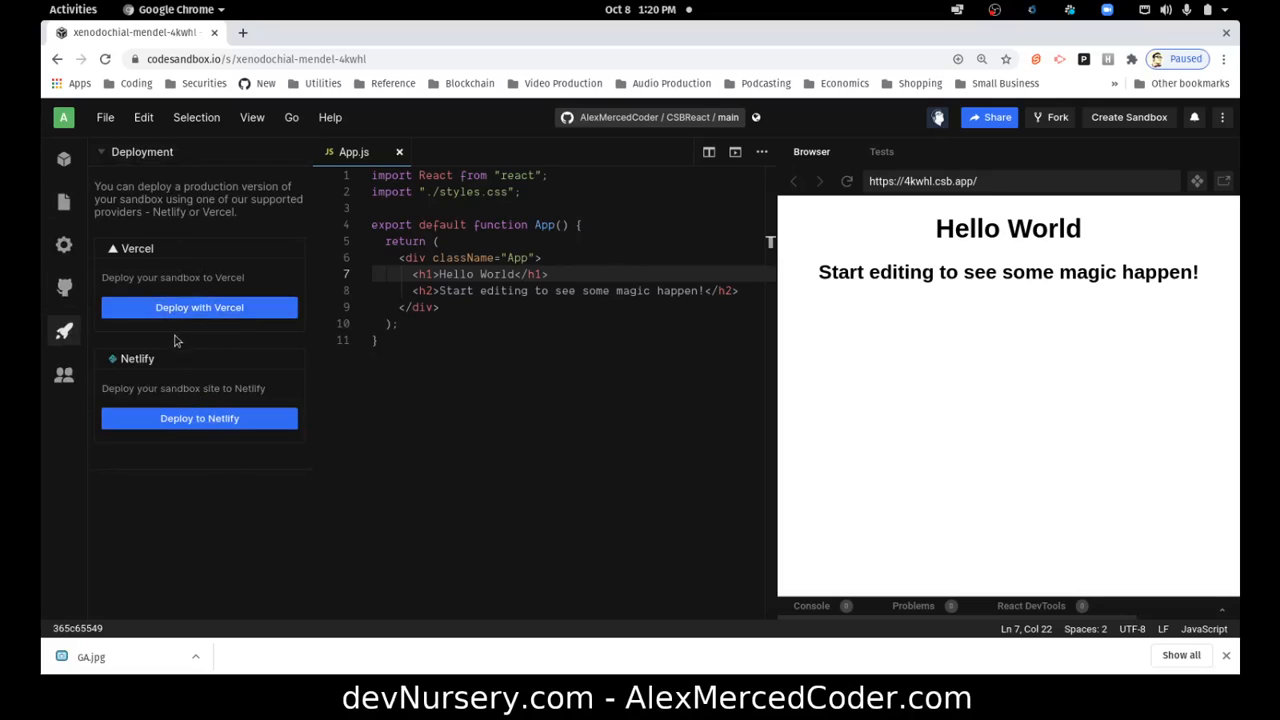
click(200, 308)
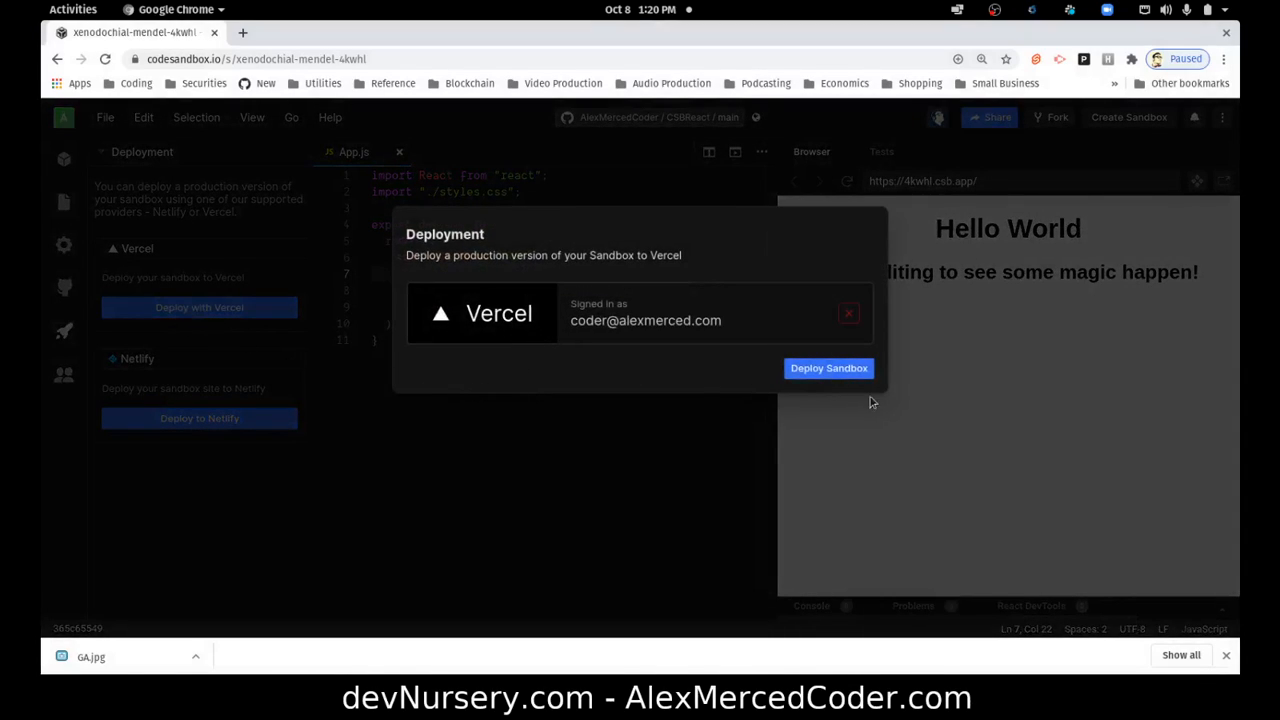
click(828, 368)
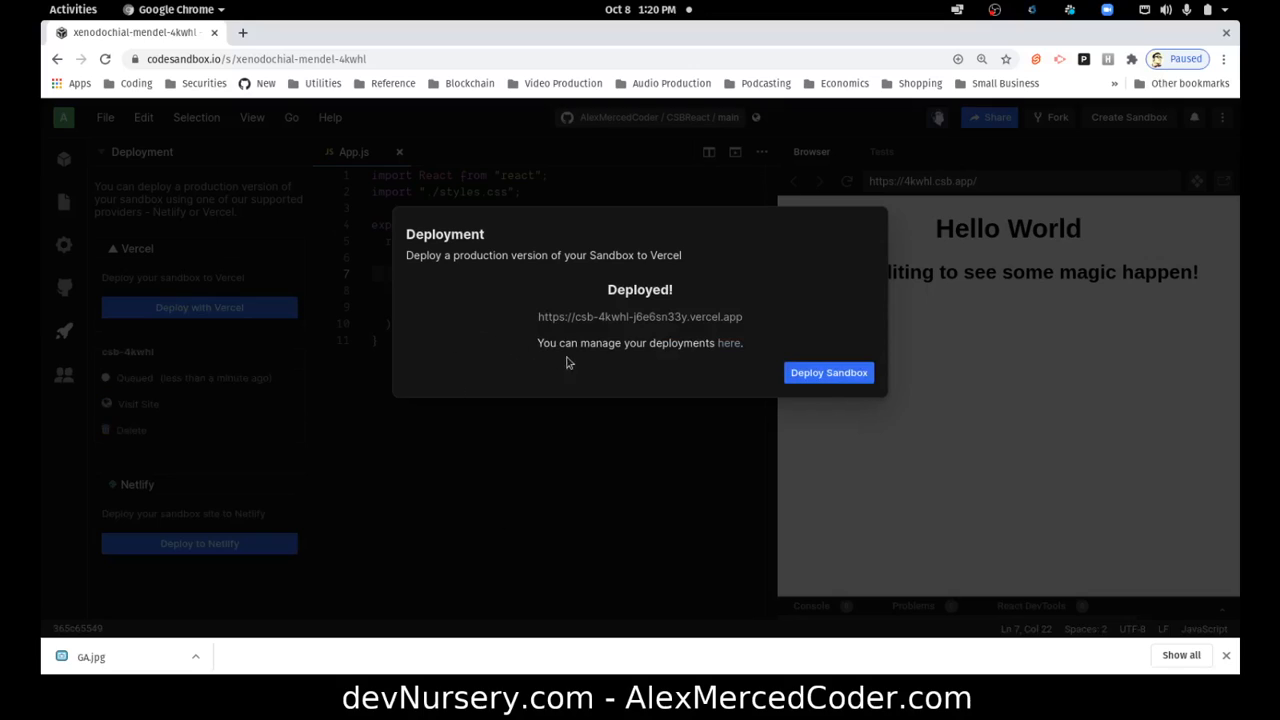
mouse_move(640, 316)
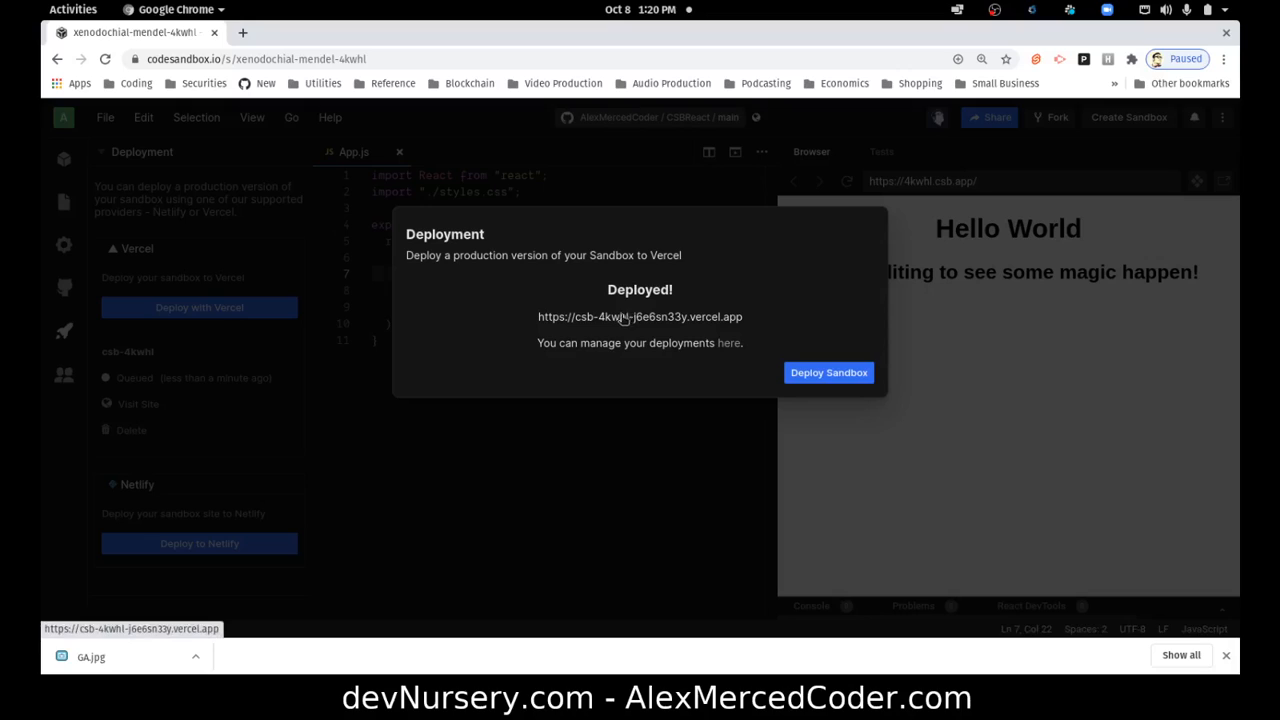
click(640, 316)
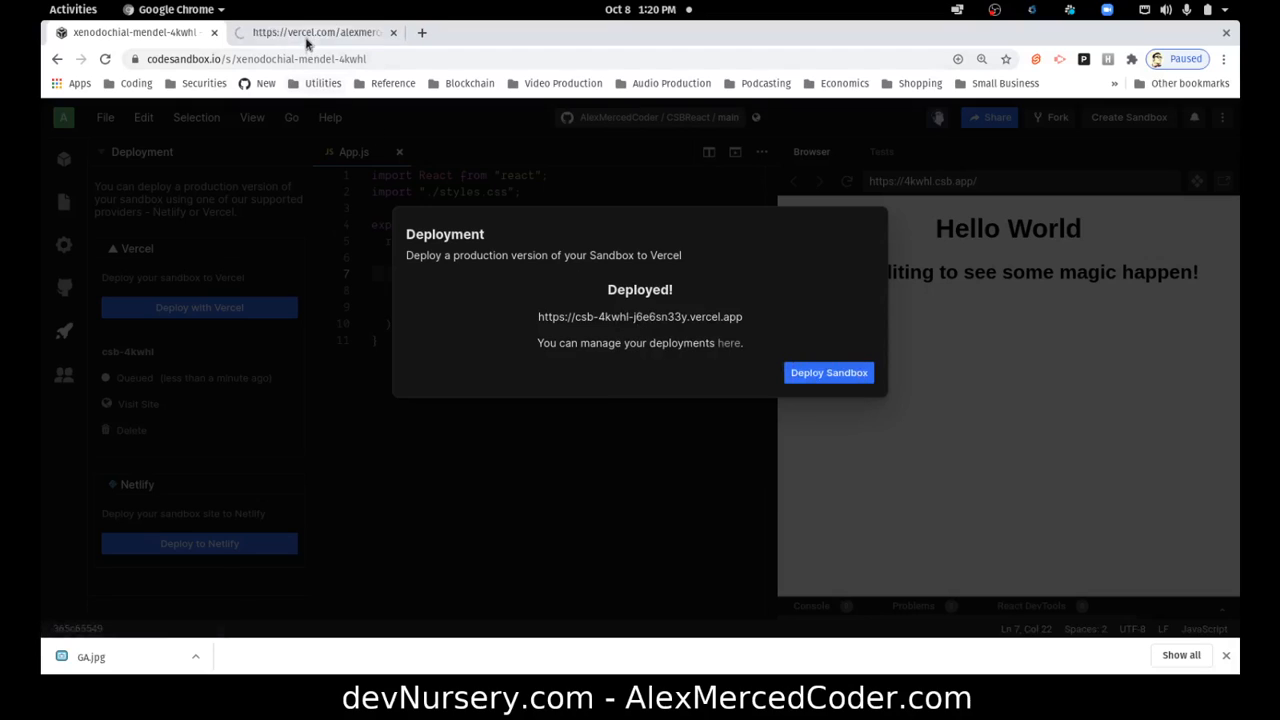
- View the csb-4kwhl deployment overview and build logs in the Vercel tab
click(828, 372)
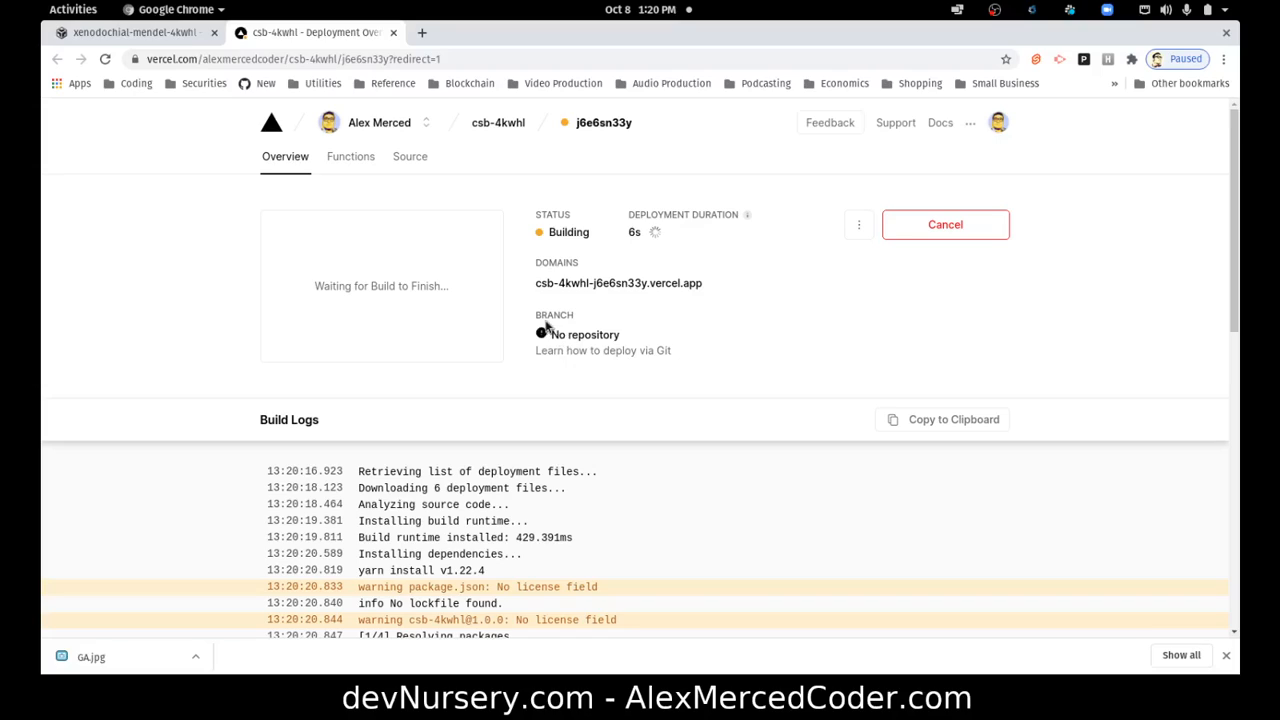
mouse_move(614, 376)
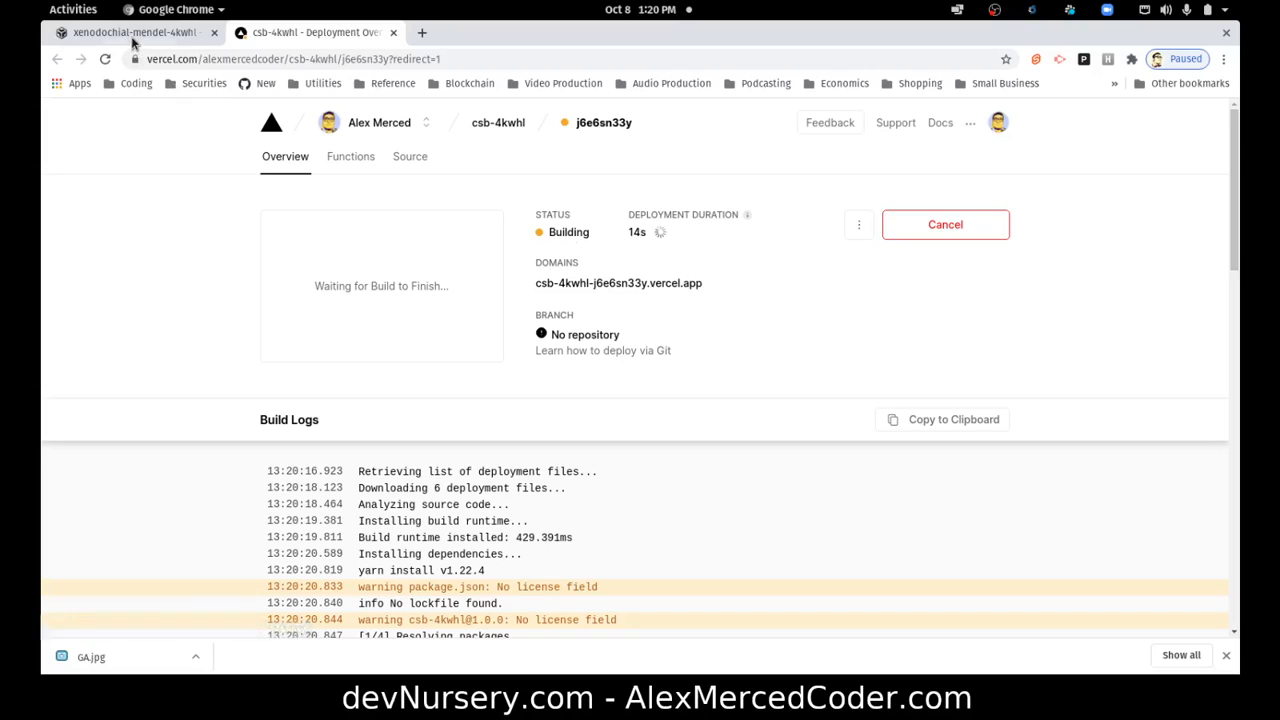
- Back in CodeSandbox, open the Vercel deployments dashboard link in a new tab
click(130, 32)
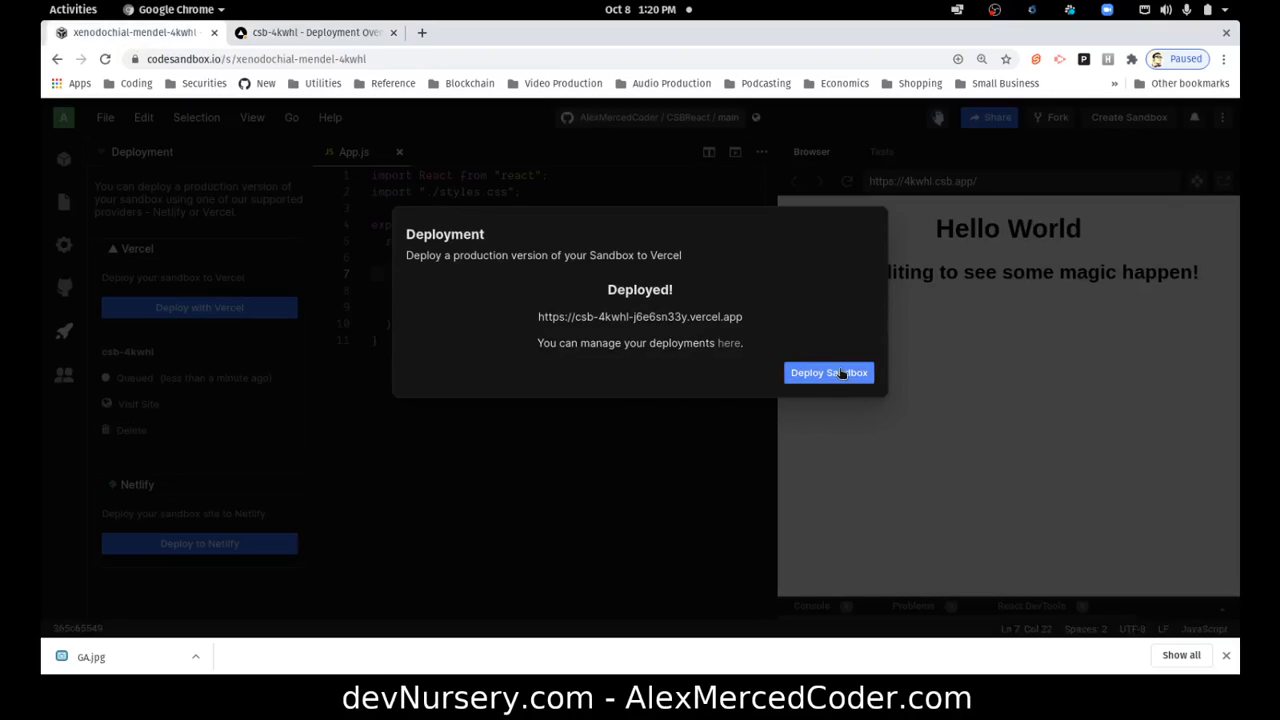
mouse_move(576, 452)
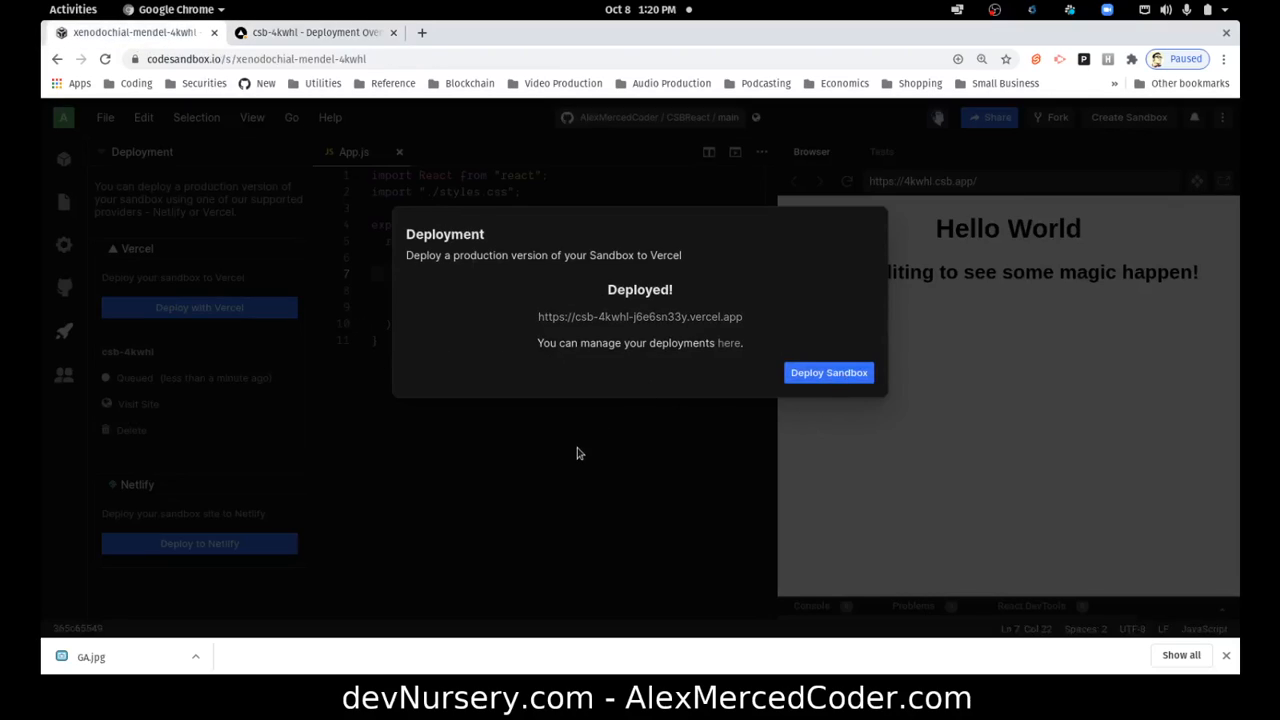
right_click(728, 342)
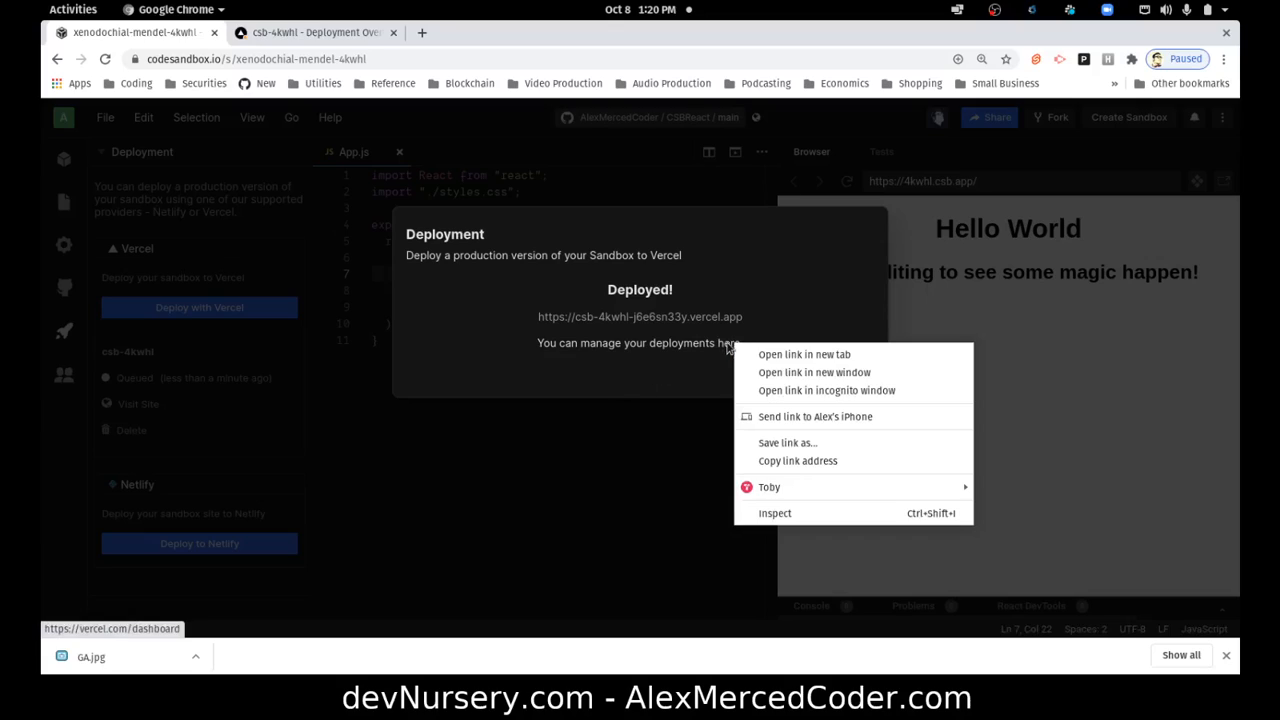
click(804, 354)
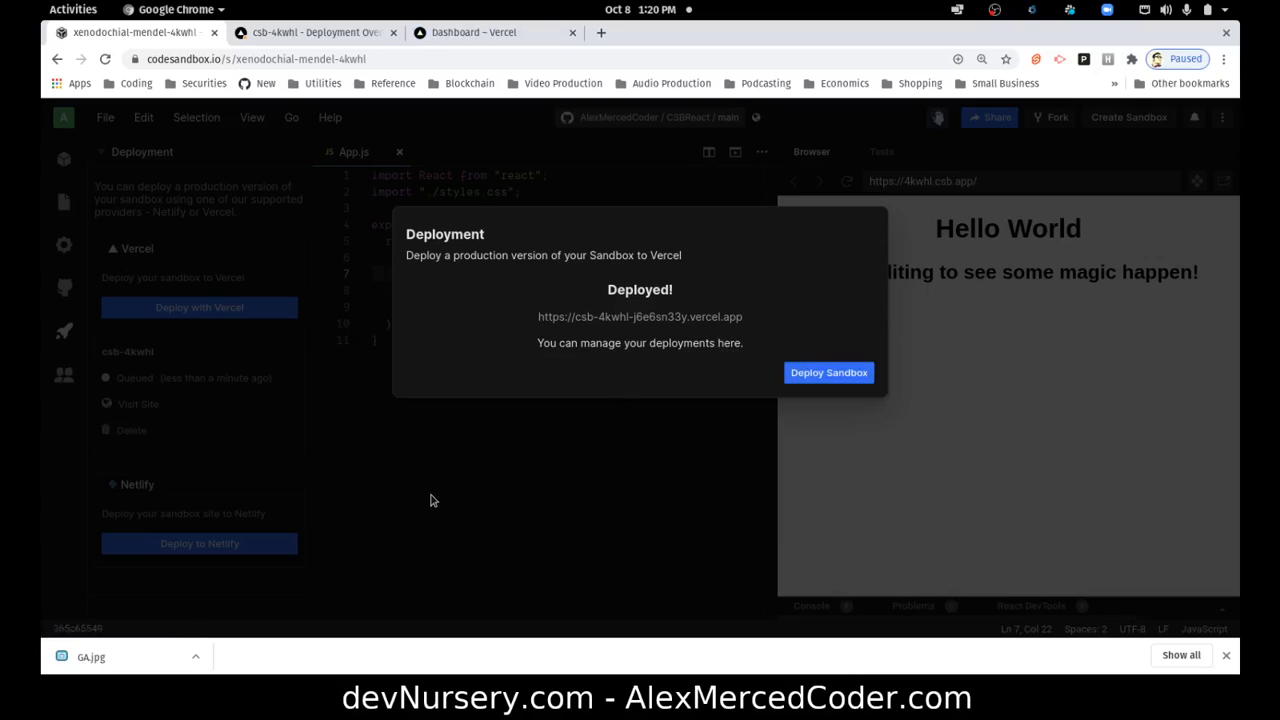
mouse_move(586, 276)
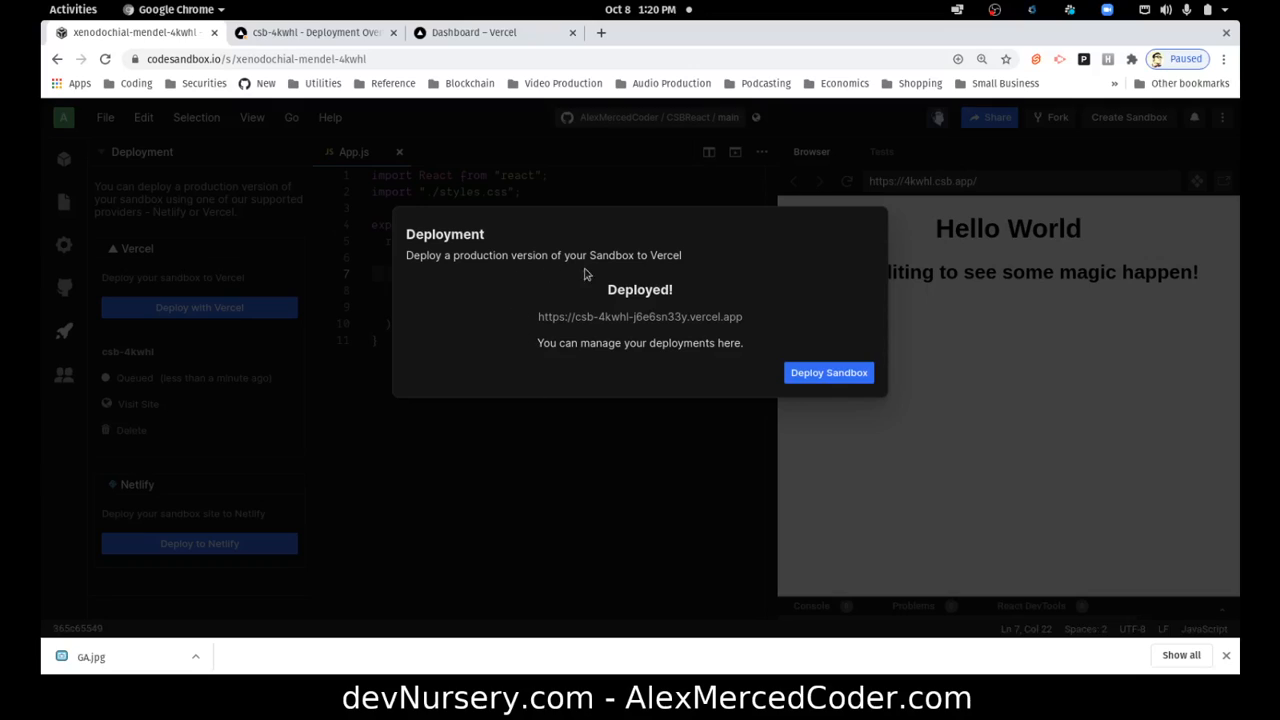
mouse_move(644, 360)
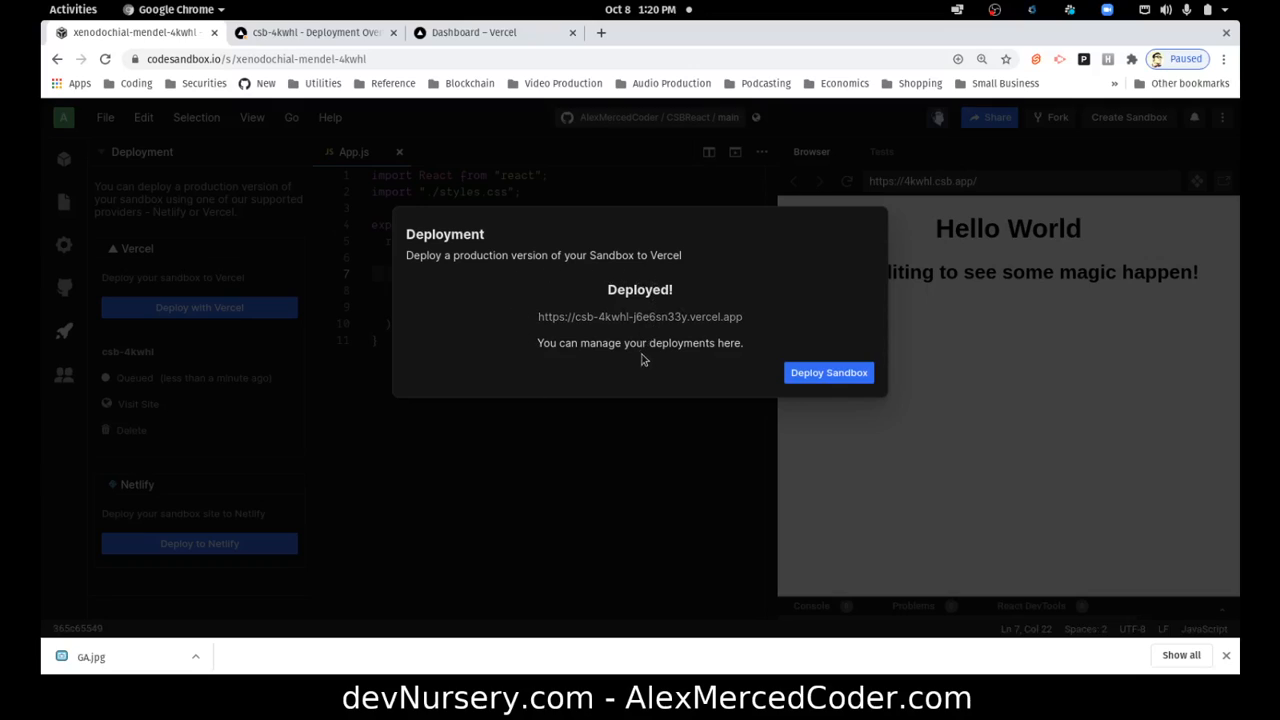
mouse_move(572, 504)
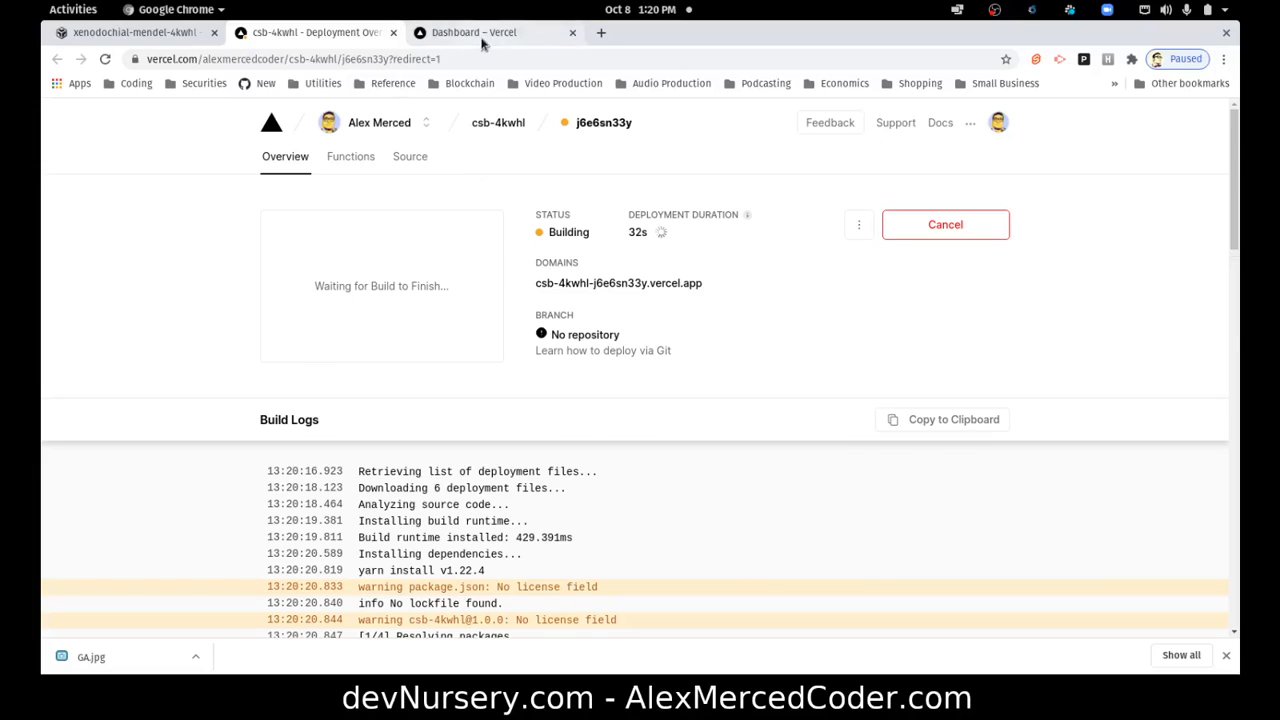
- Return to the sandbox and toggle the Deployment panel so csb-4kwhl is listed as building
click(130, 32)
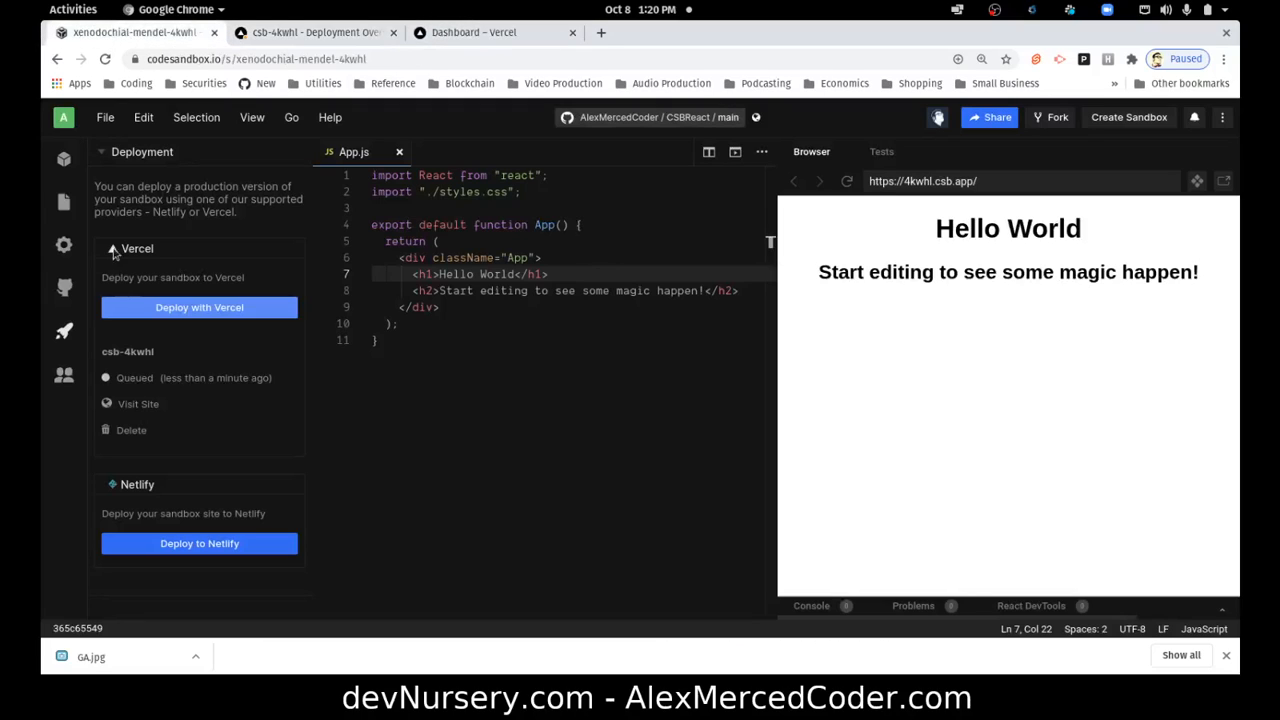
click(64, 332)
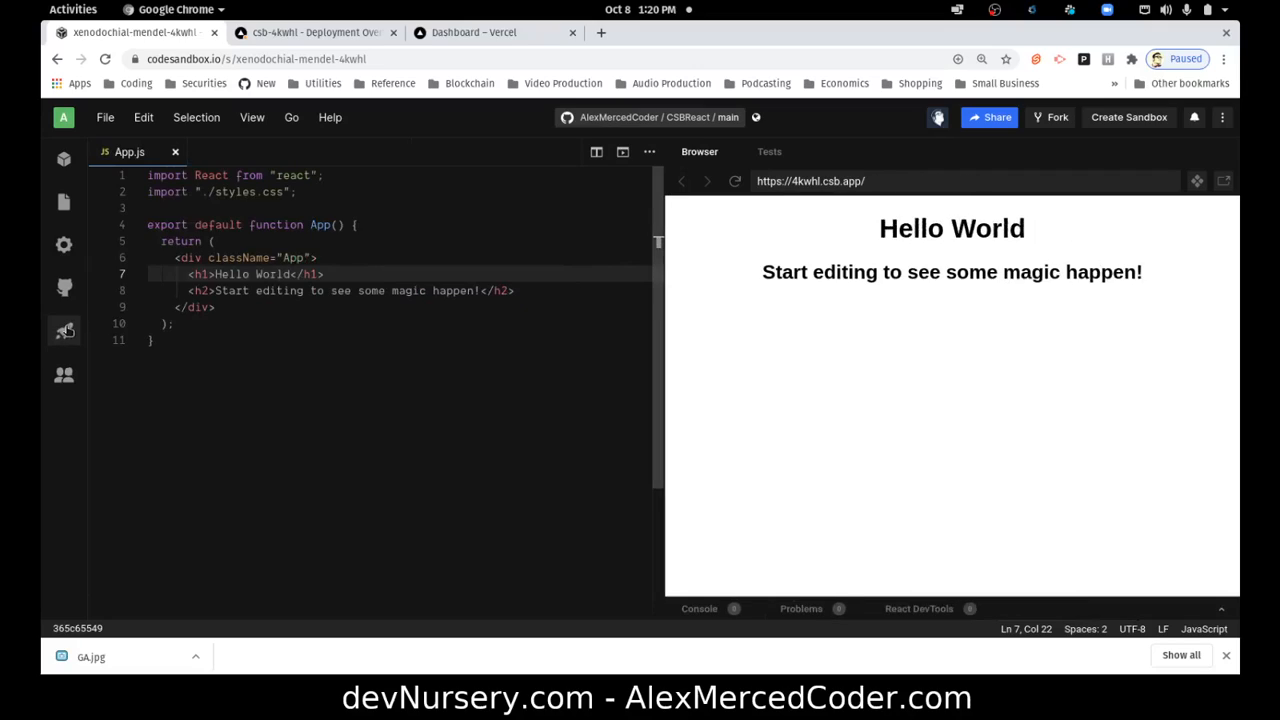
click(64, 330)
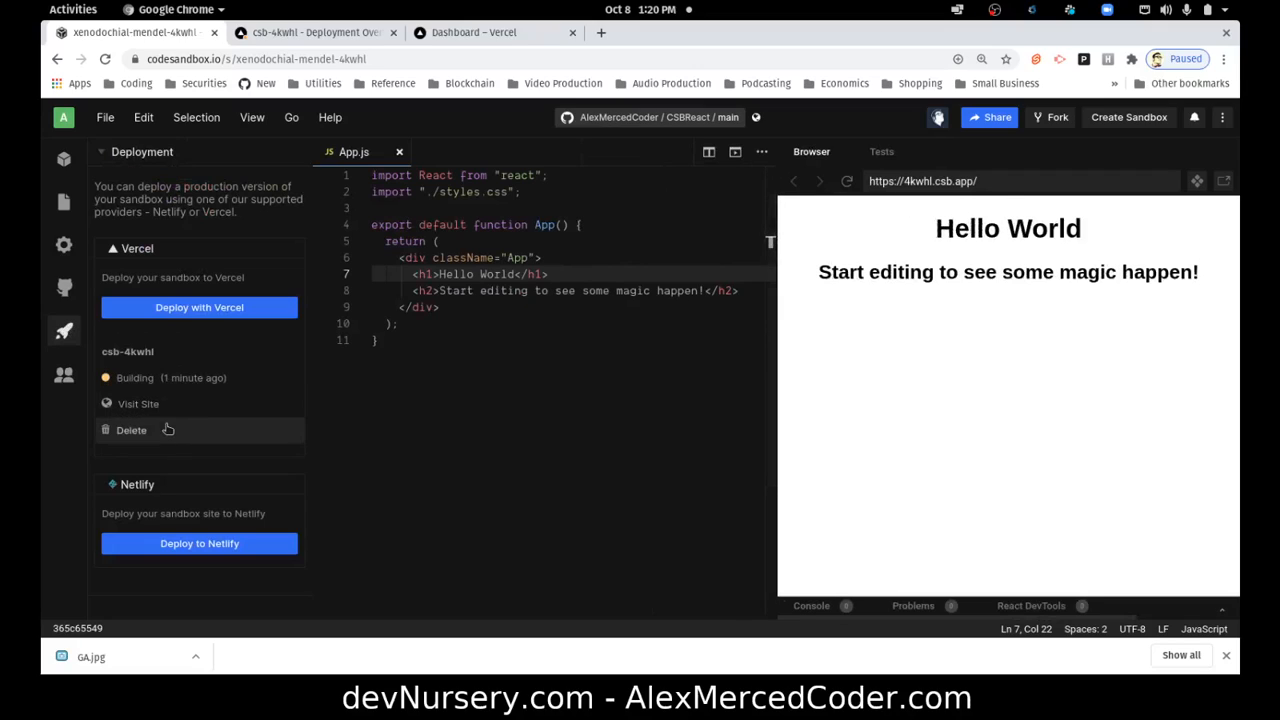
mouse_move(138, 404)
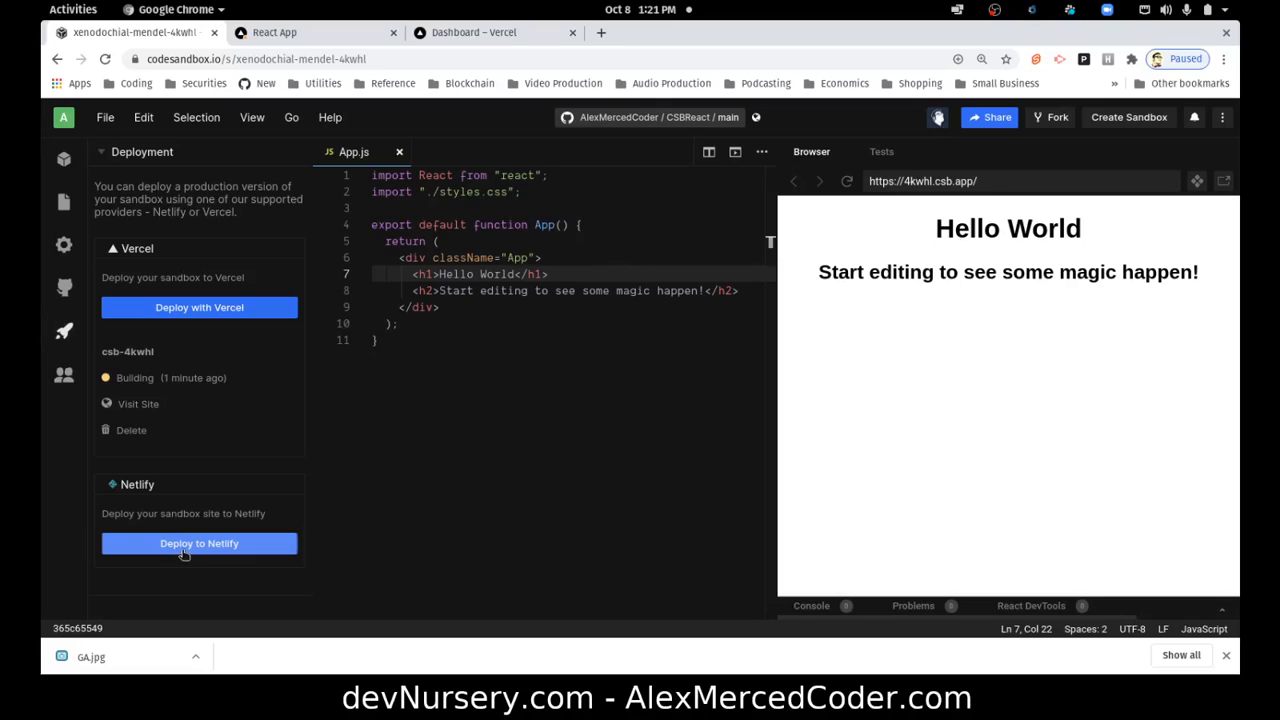
- Start deploying the sandbox to Netlify alongside the Vercel deployment
click(200, 544)
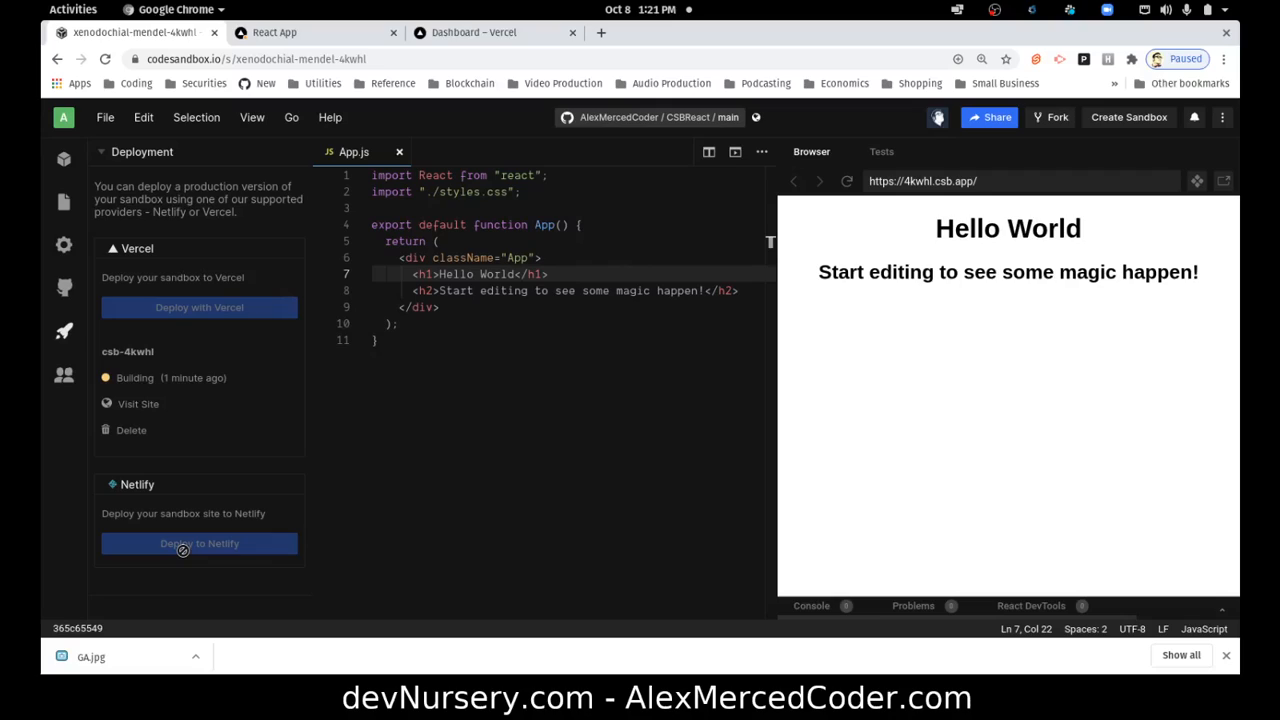
mouse_move(184, 452)
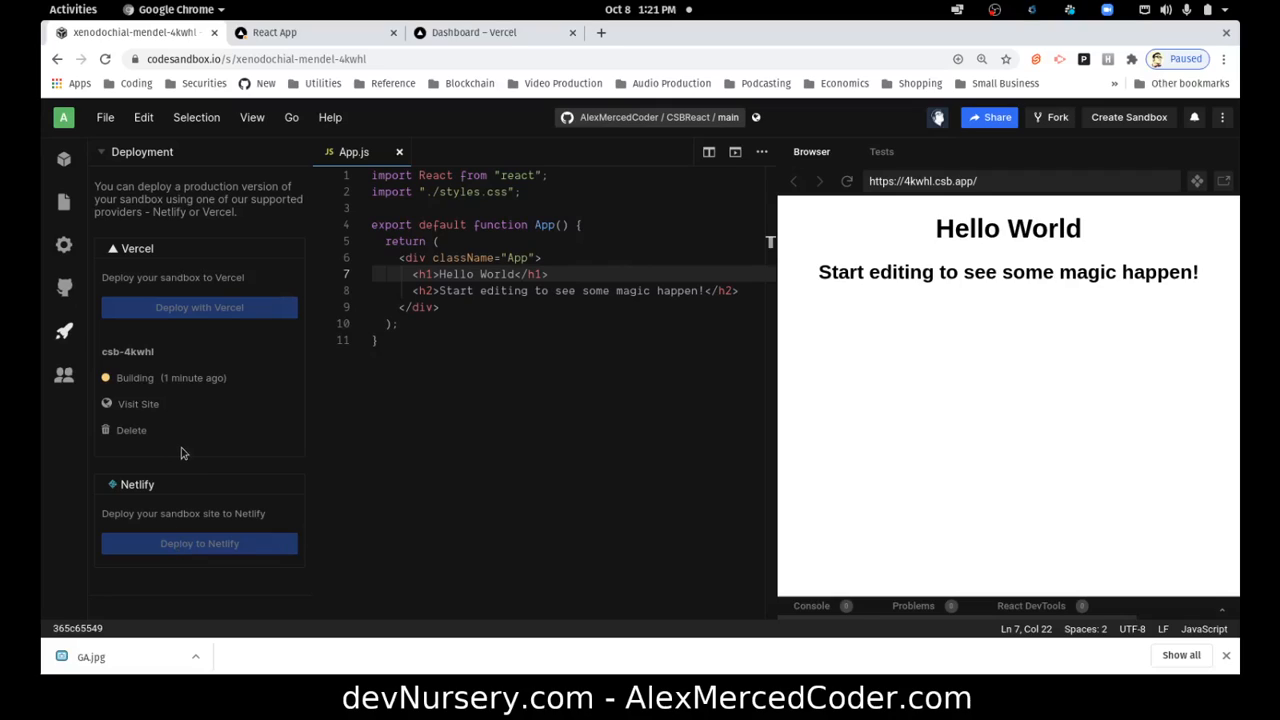
click(200, 544)
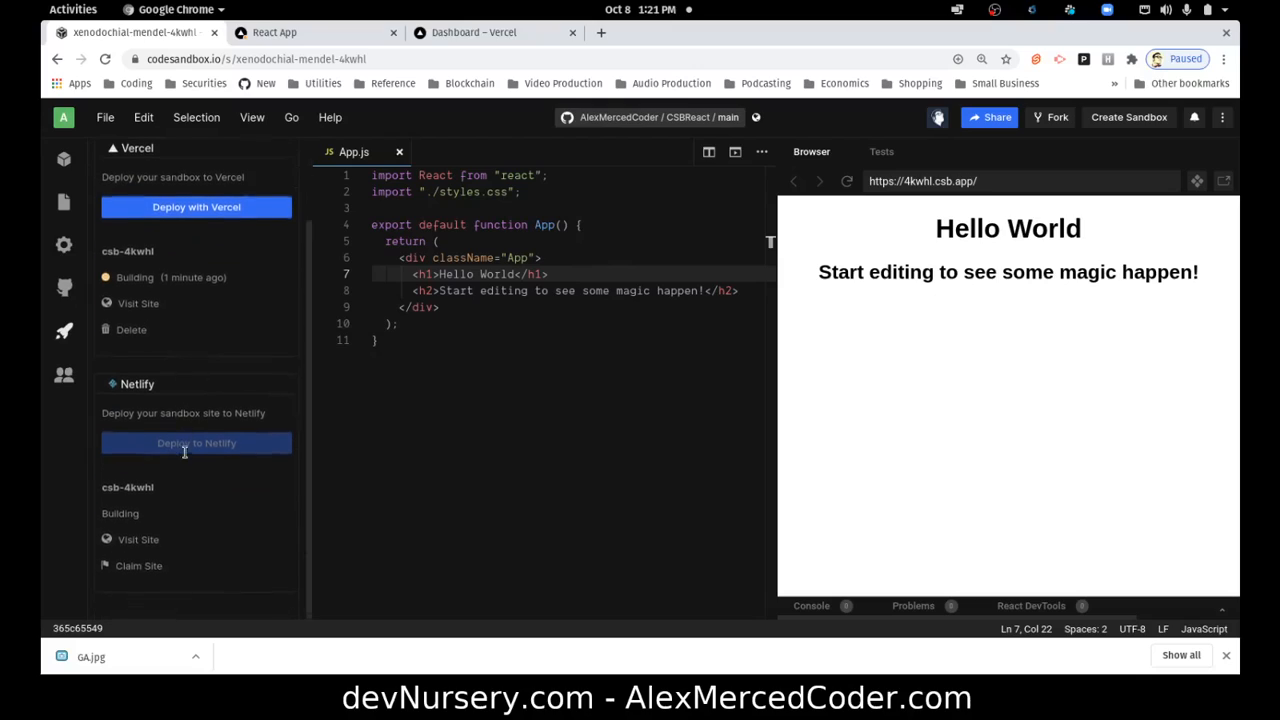
mouse_move(138, 538)
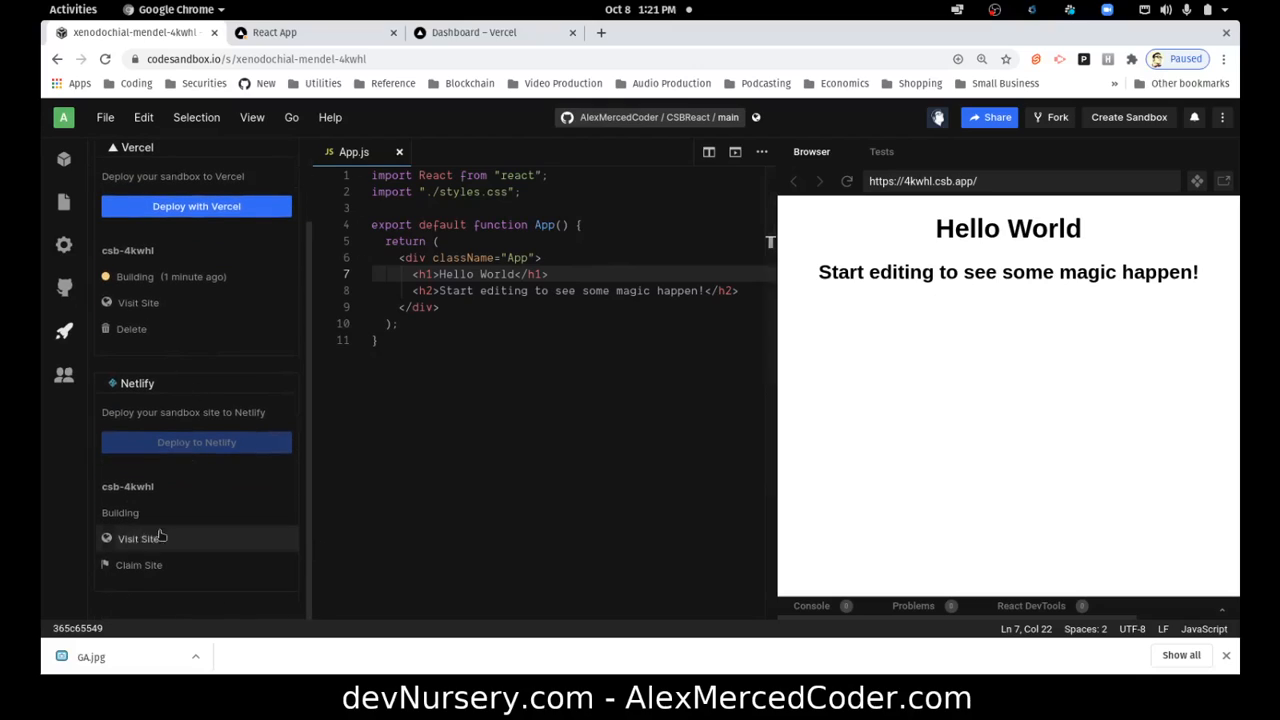
mouse_move(132, 522)
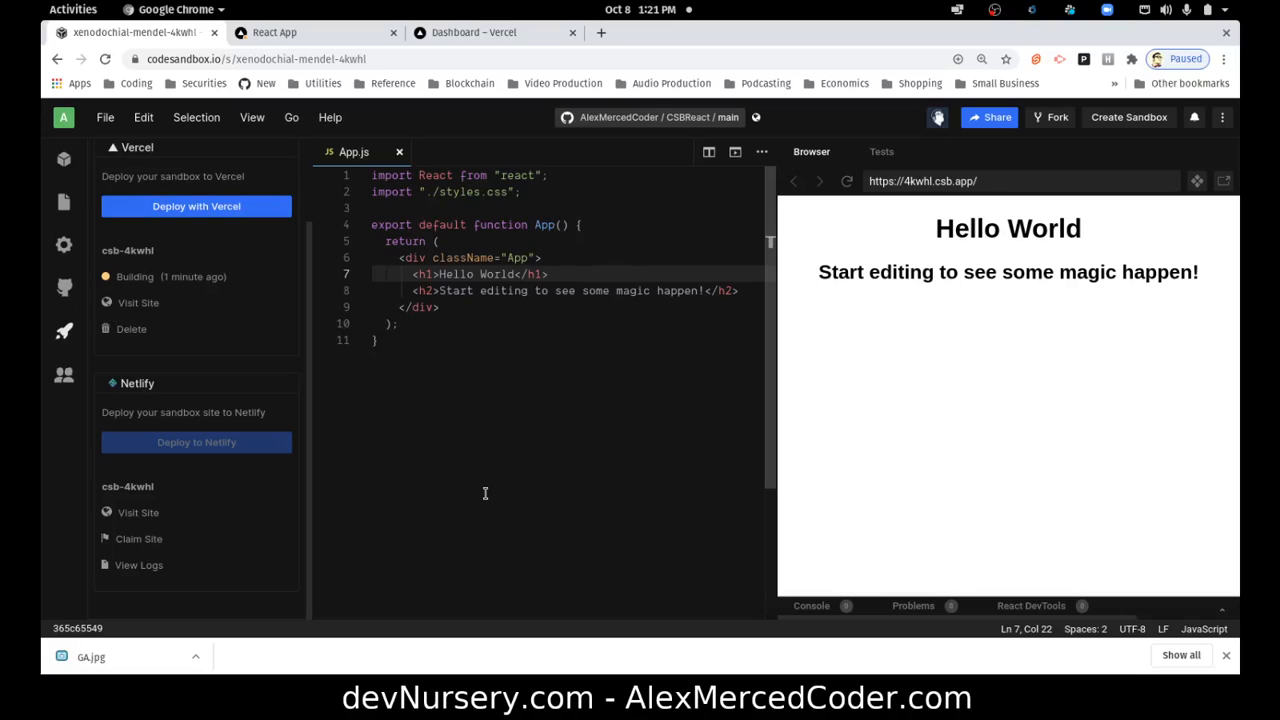
click(104, 116)
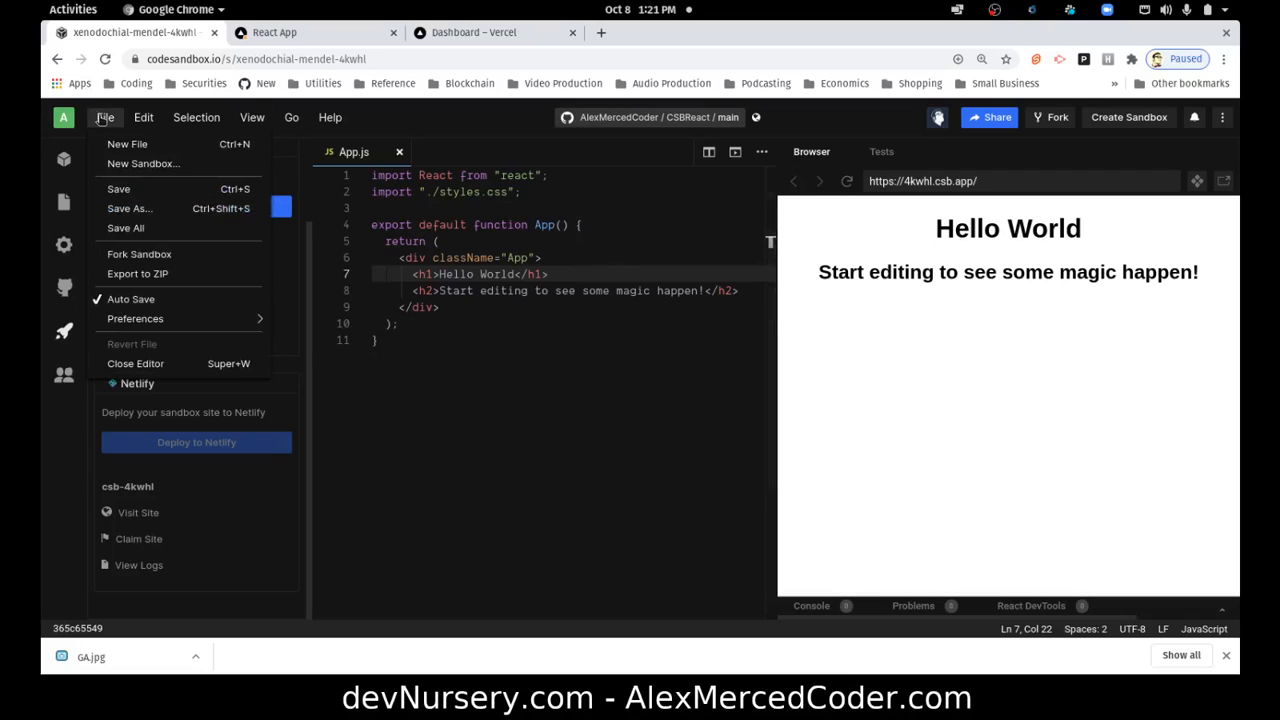
mouse_move(140, 254)
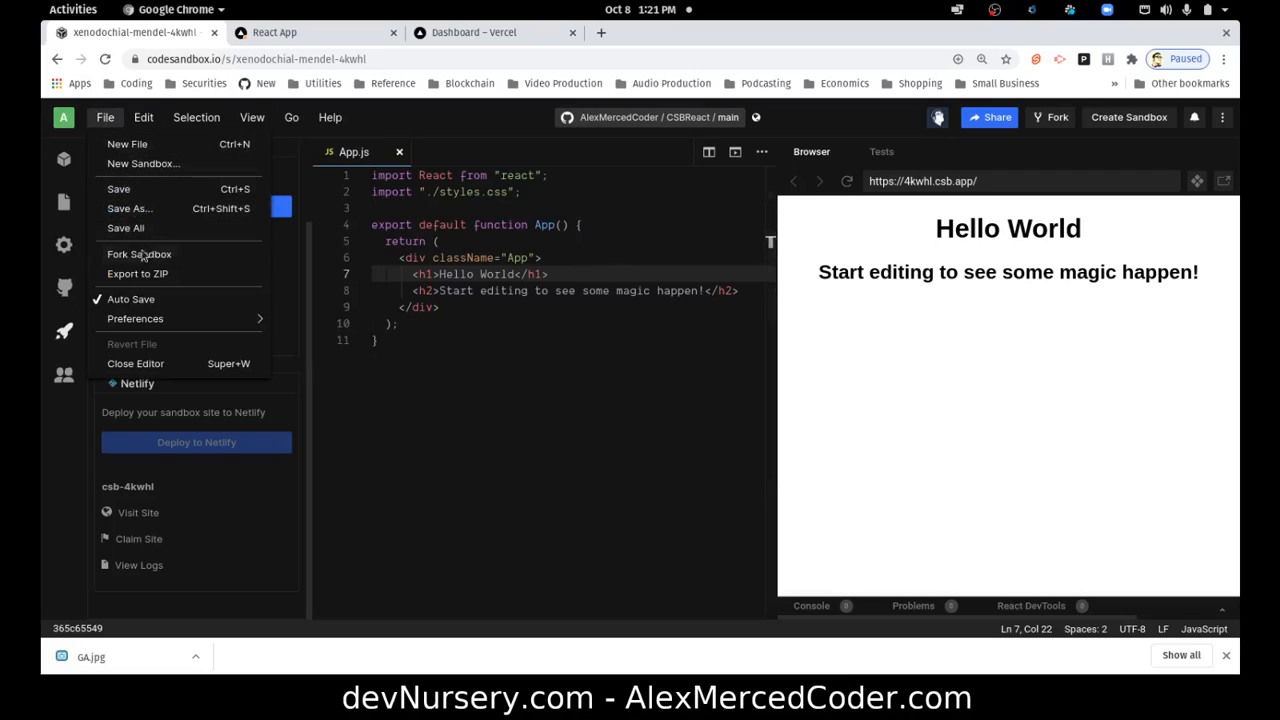
click(524, 396)
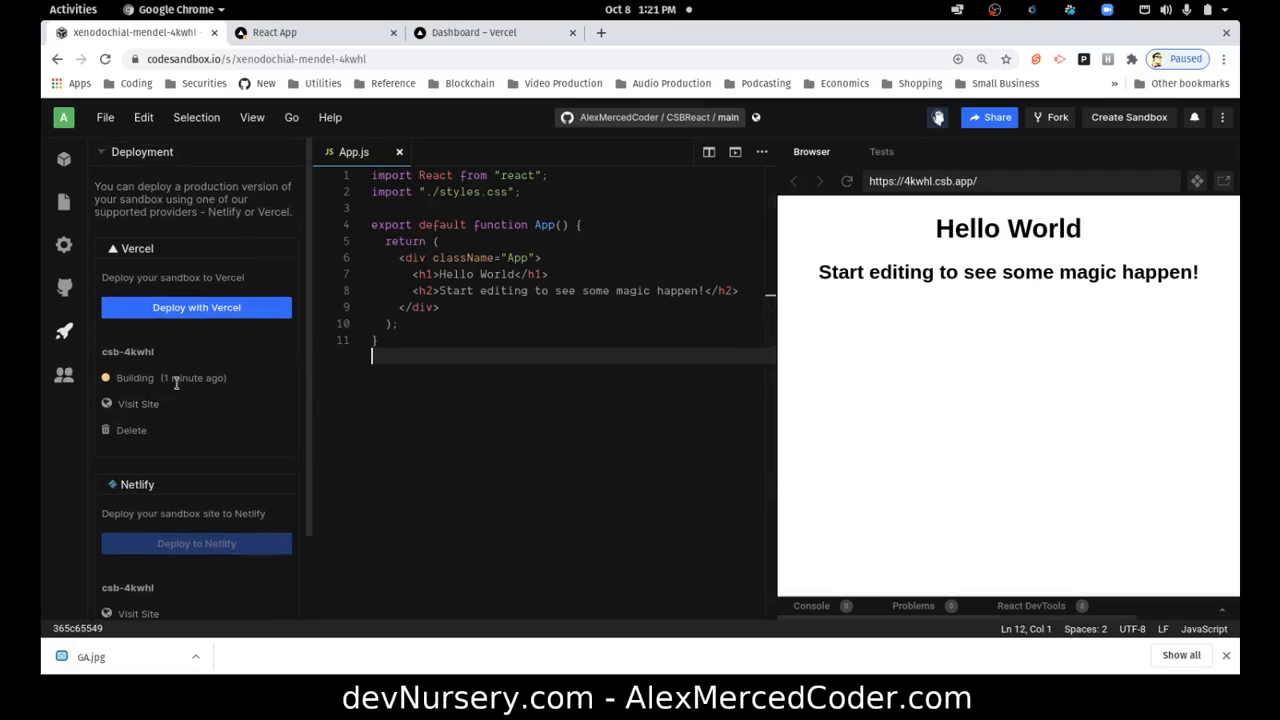
- Visit the deployed Netlify site, see its Page Not Found error, and return to the sandbox
scroll(down, 3)
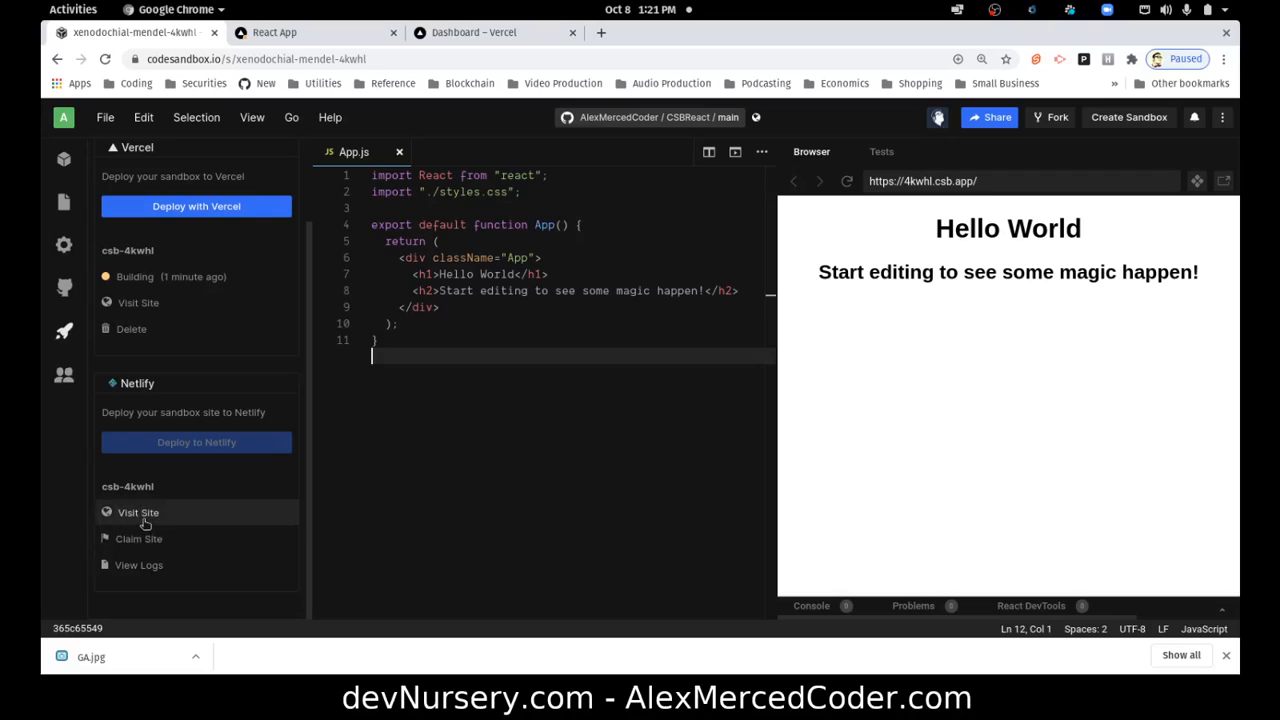
mouse_move(138, 538)
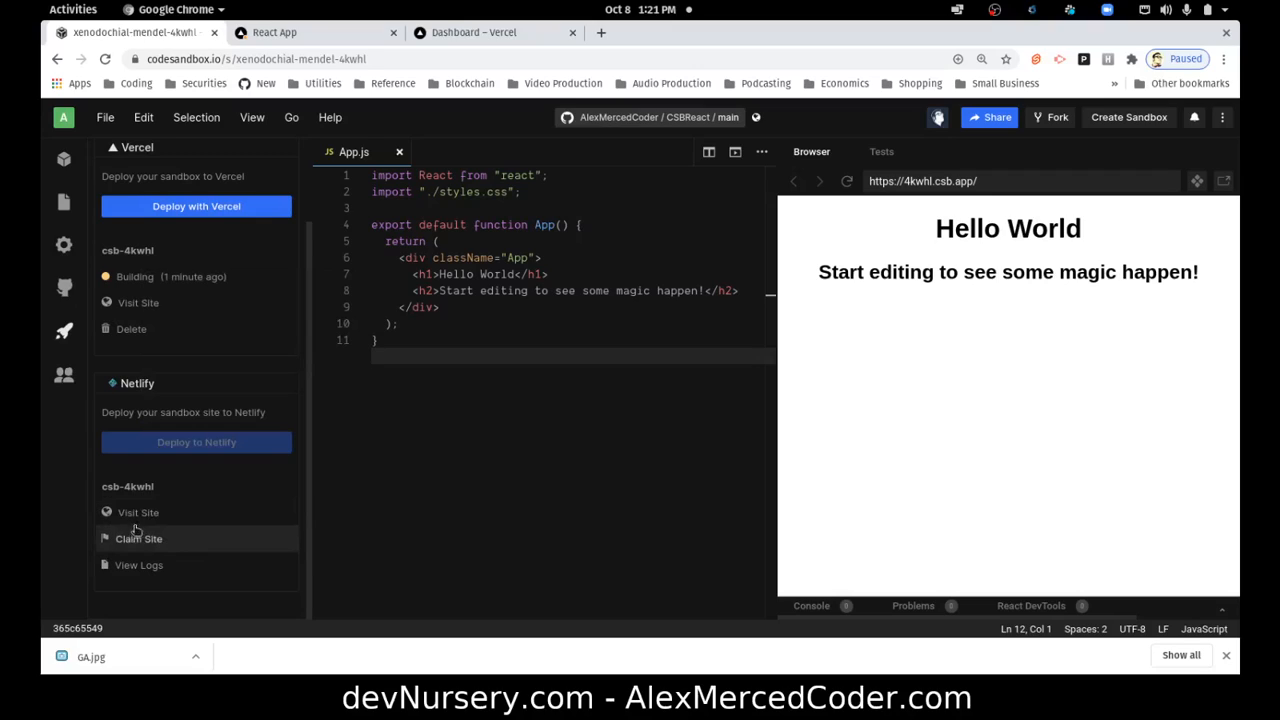
click(138, 512)
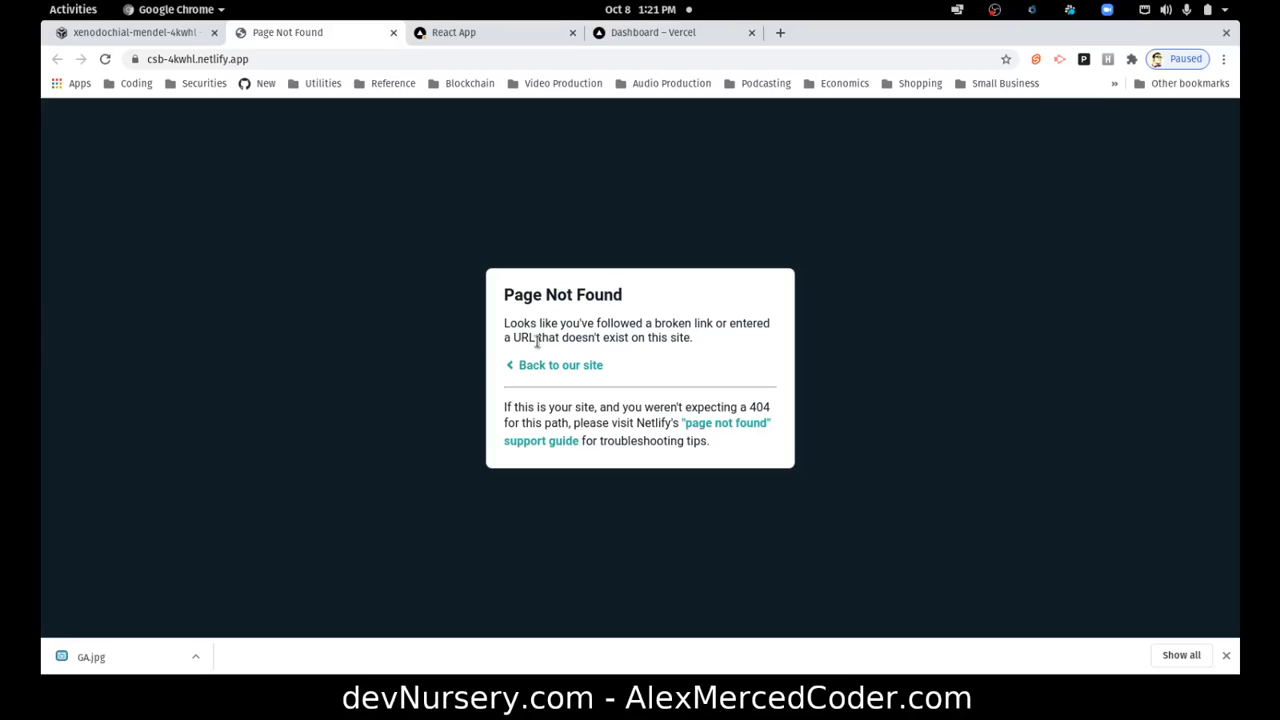
mouse_move(560, 364)
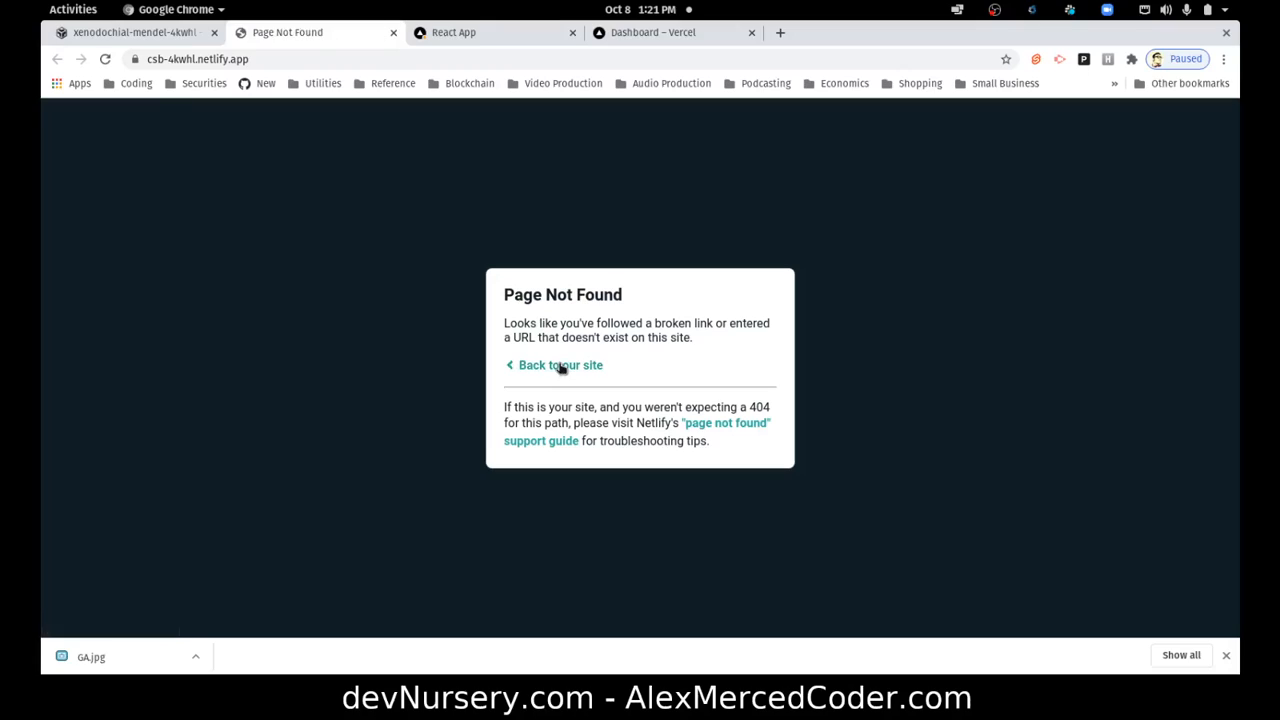
click(130, 32)
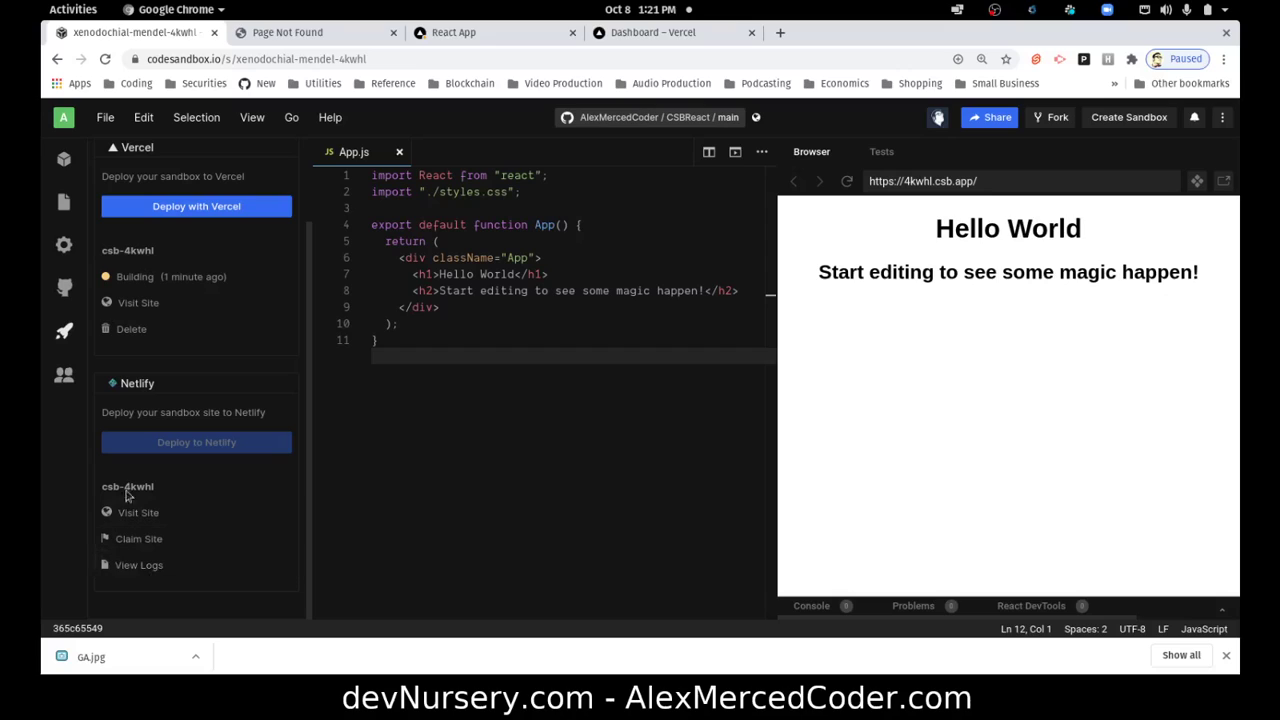
- Show the csb-4kwhl Netlify build logs, then switch to the Netlify team sites dashboard
click(138, 564)
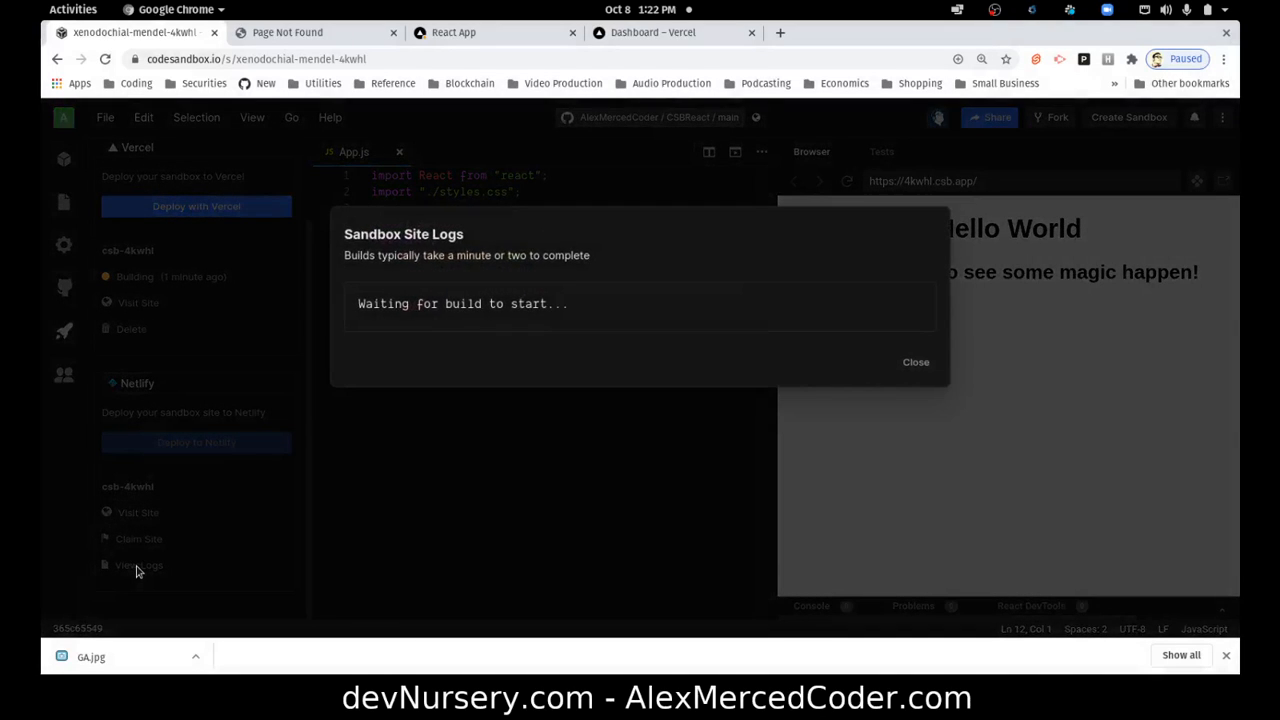
mouse_move(388, 288)
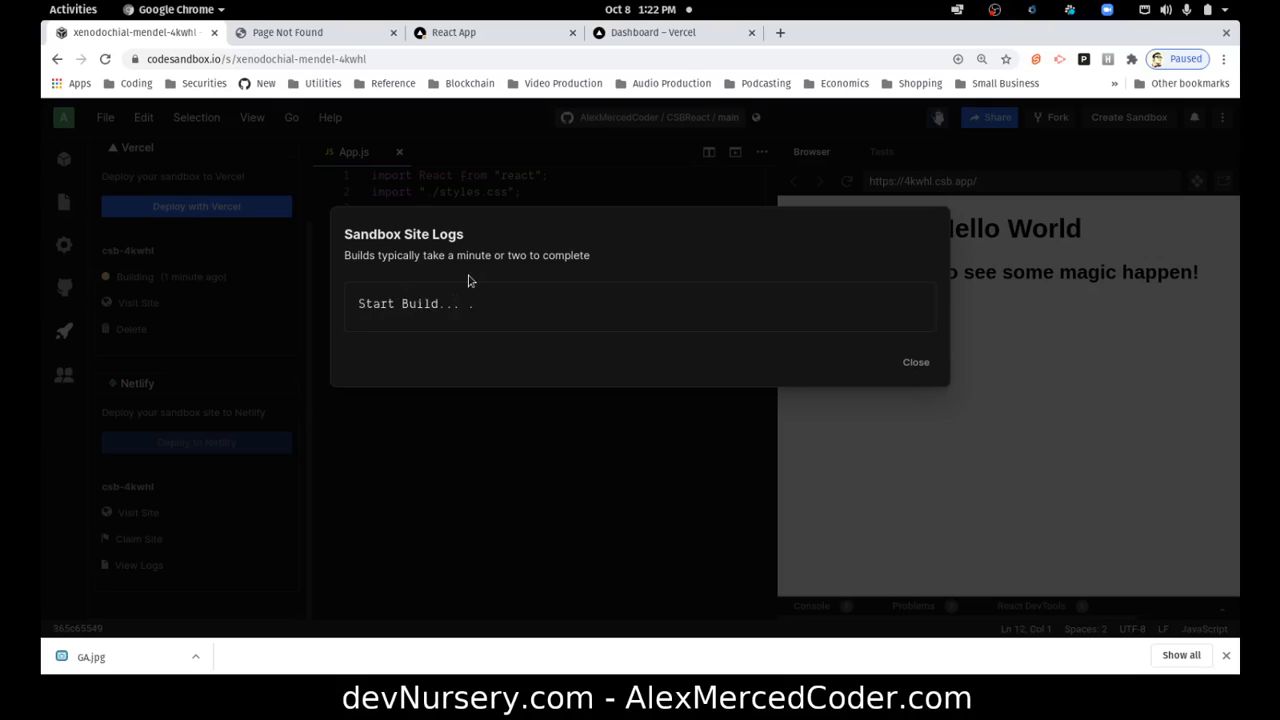
mouse_move(420, 324)
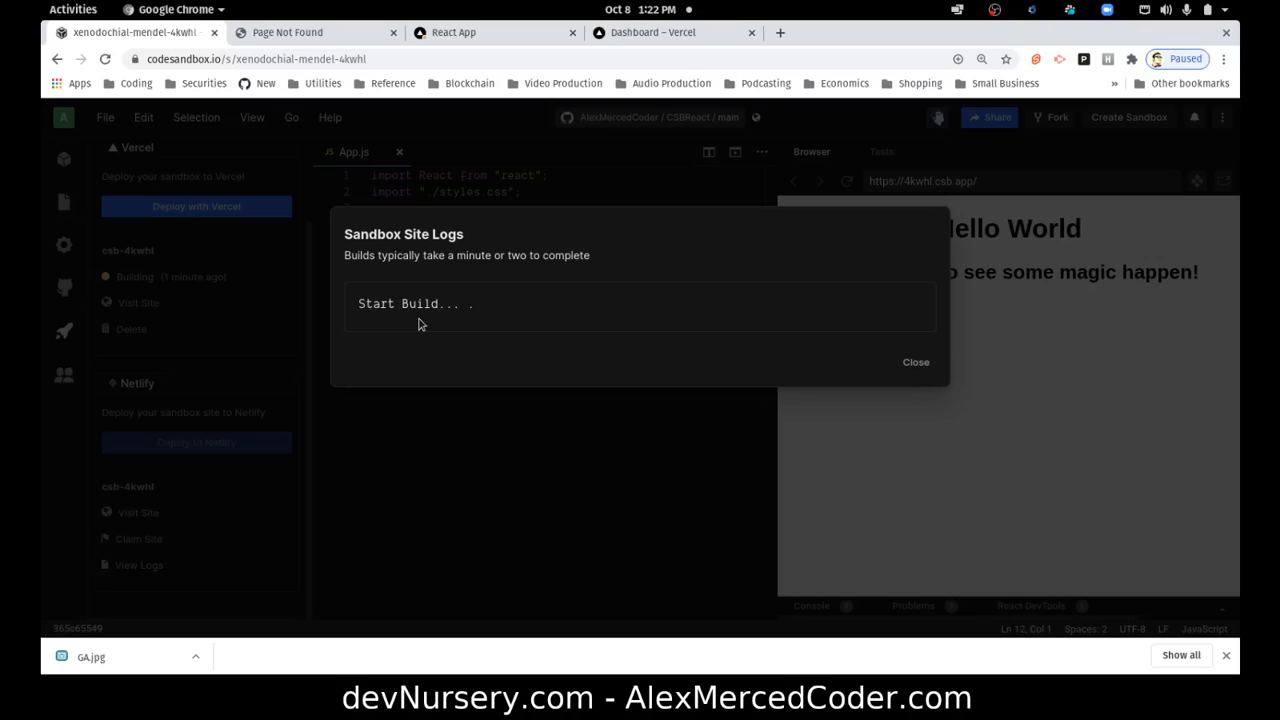
mouse_move(420, 348)
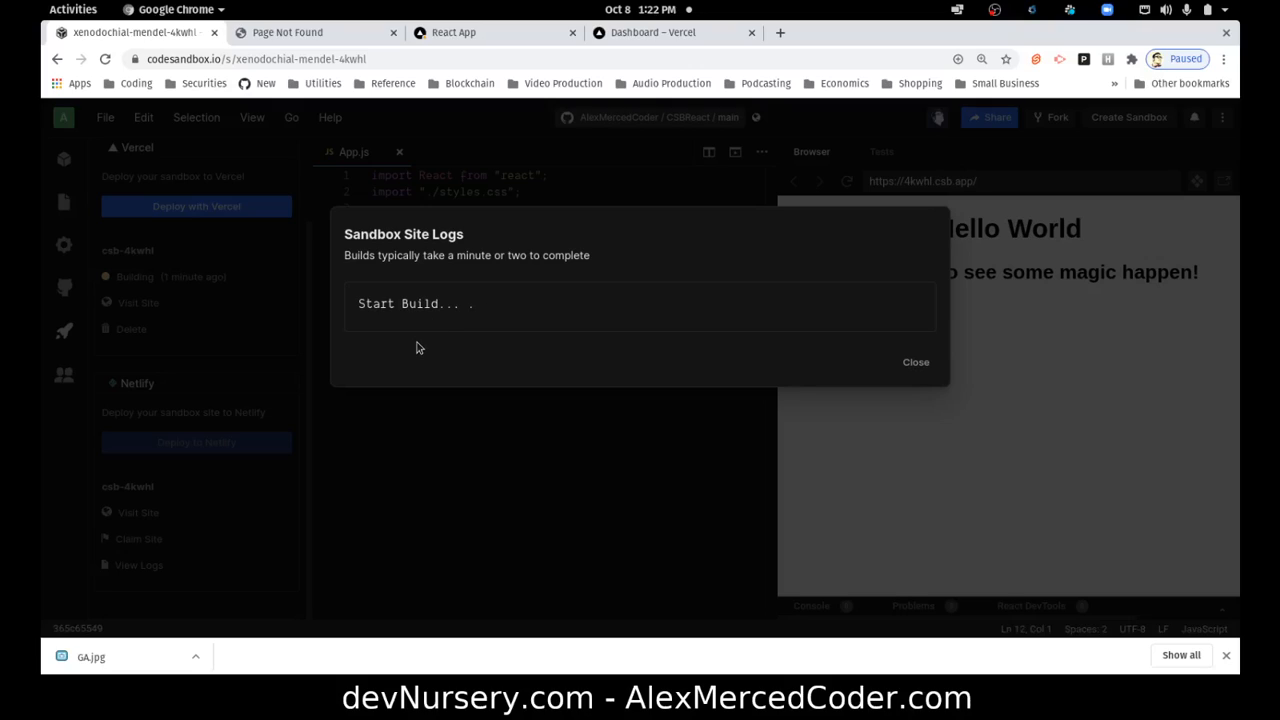
mouse_move(640, 370)
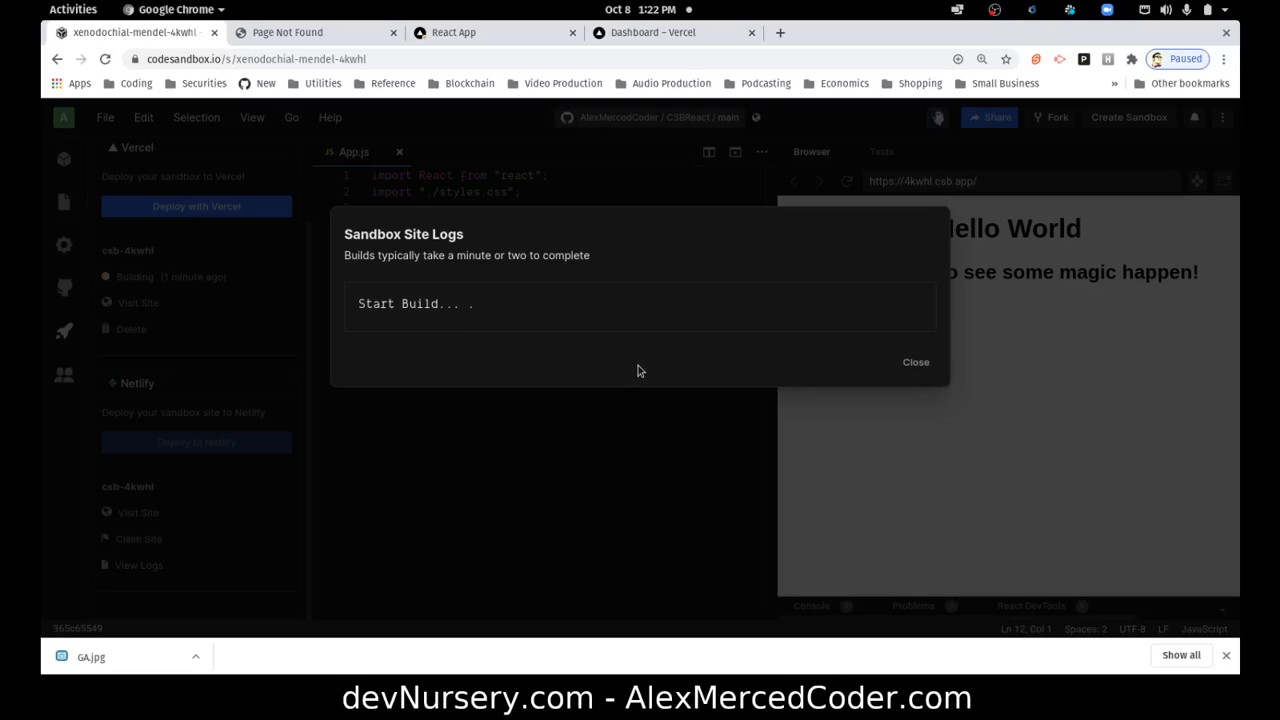
click(956, 32)
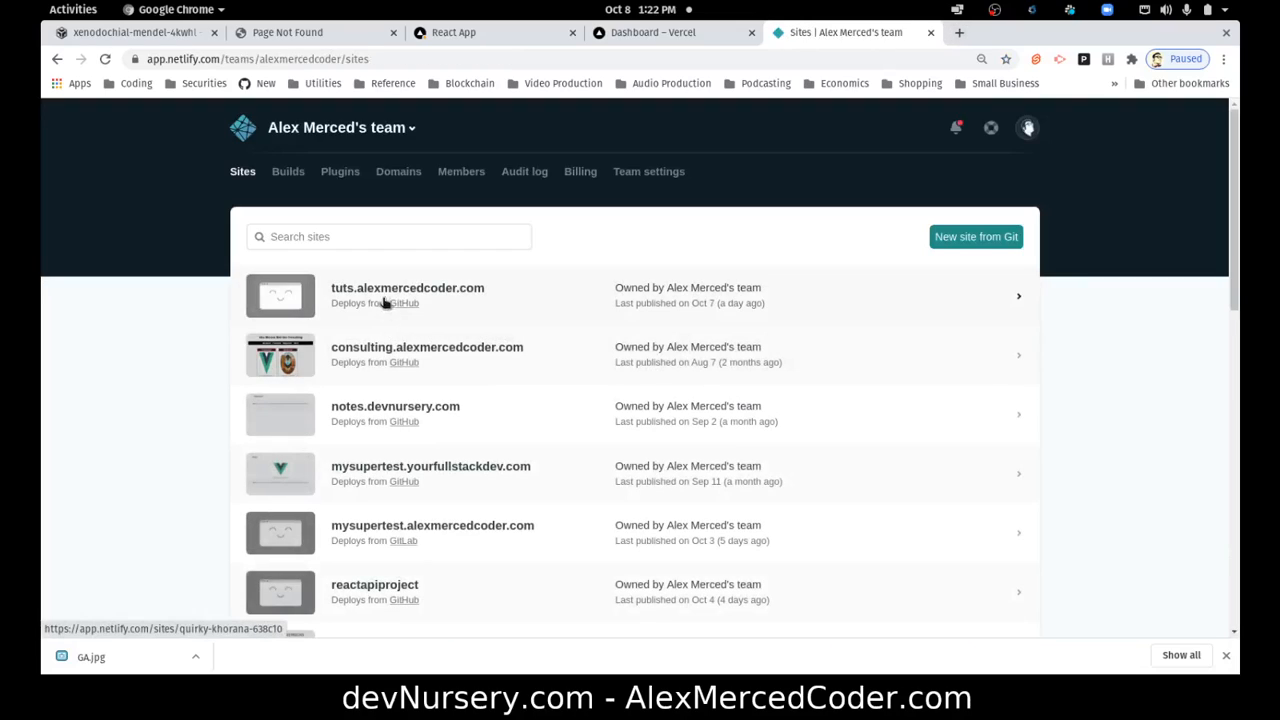
- Browse the Netlify sites list, briefly checking build progress back in the sandbox
scroll(down, 3)
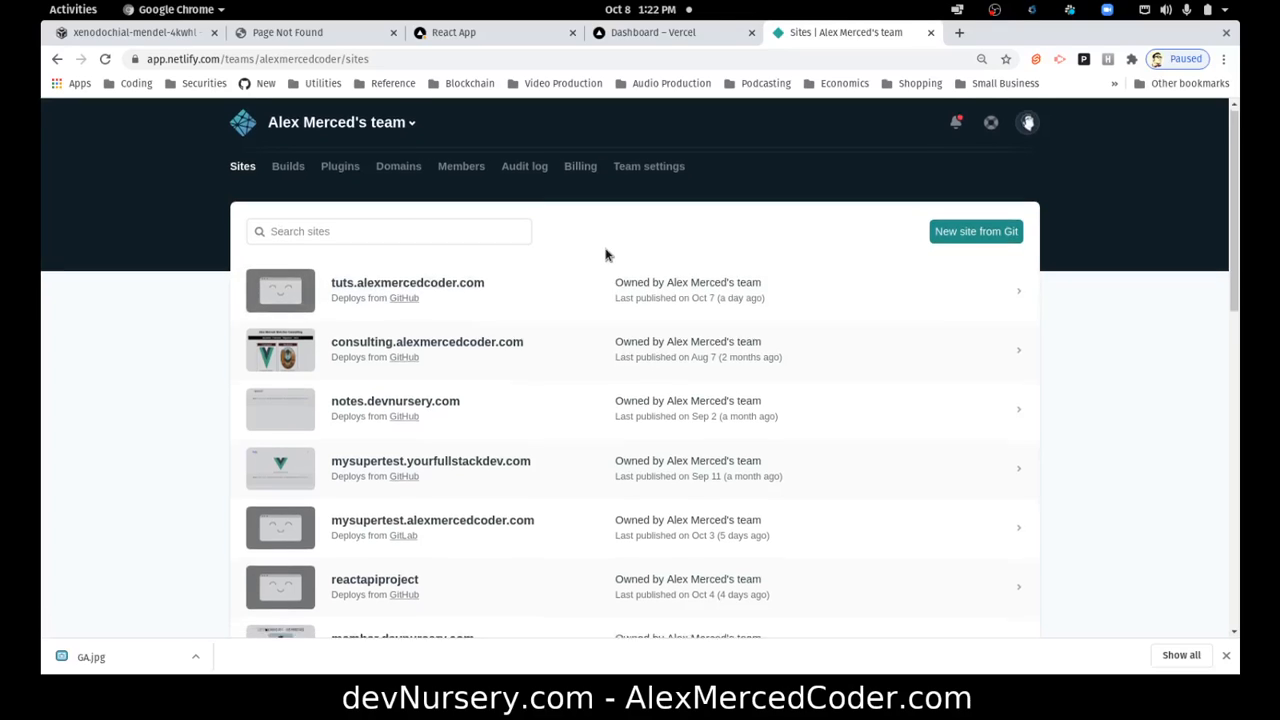
scroll(down, 3)
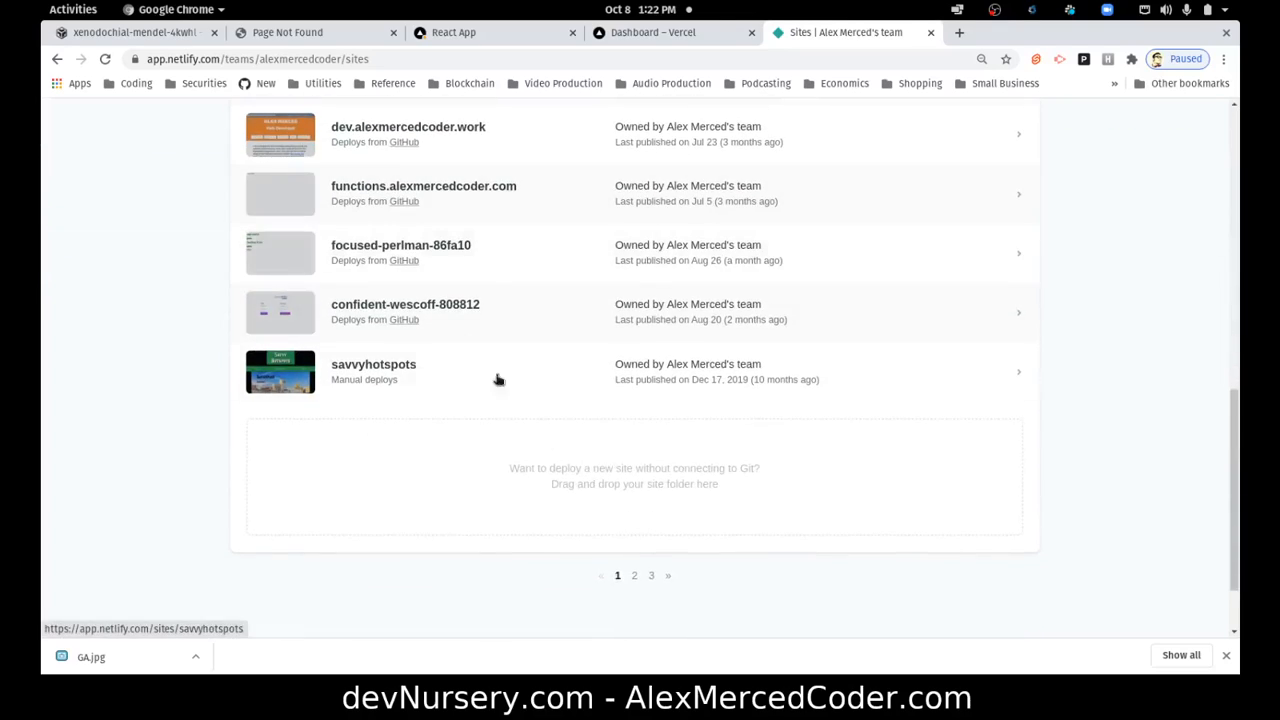
click(130, 32)
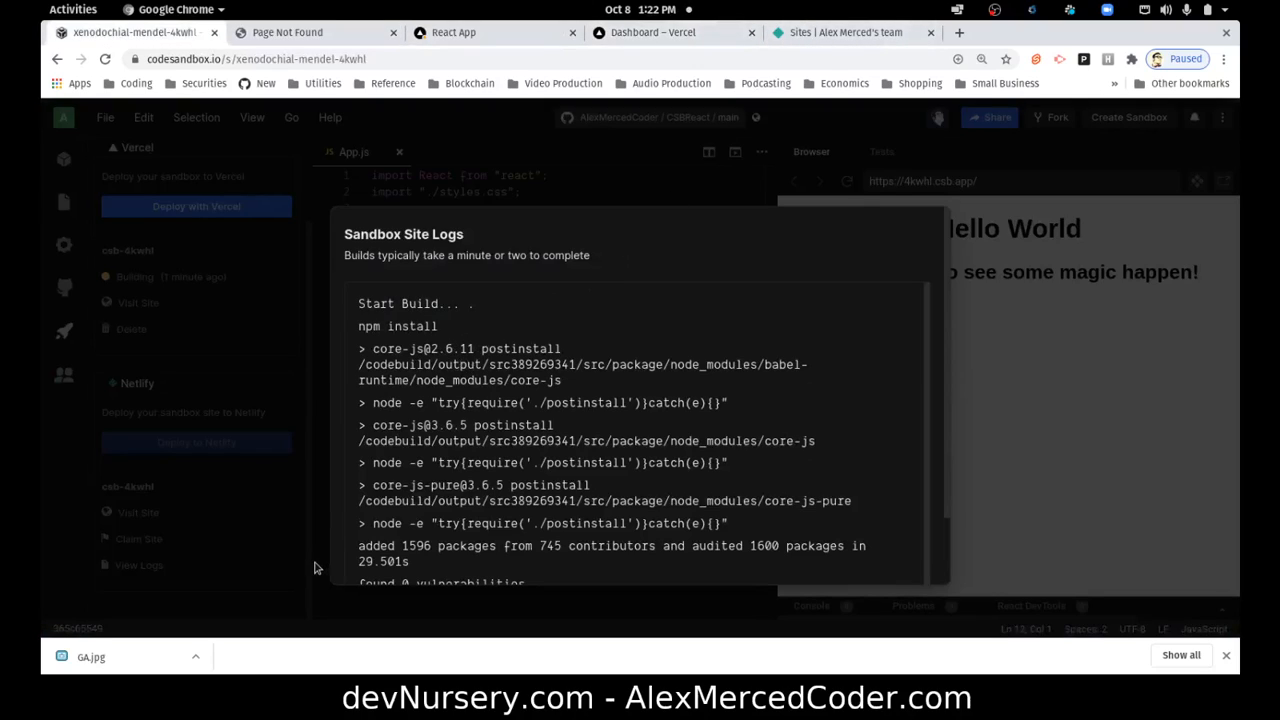
mouse_move(112, 500)
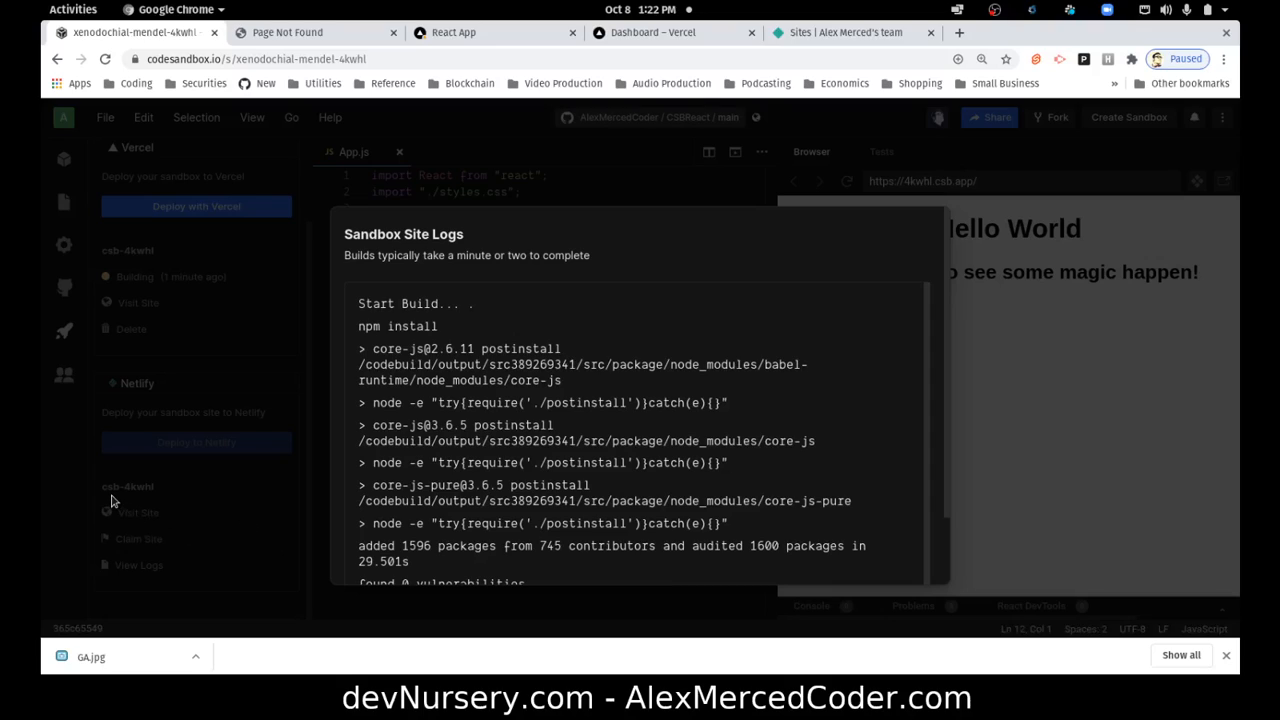
click(850, 32)
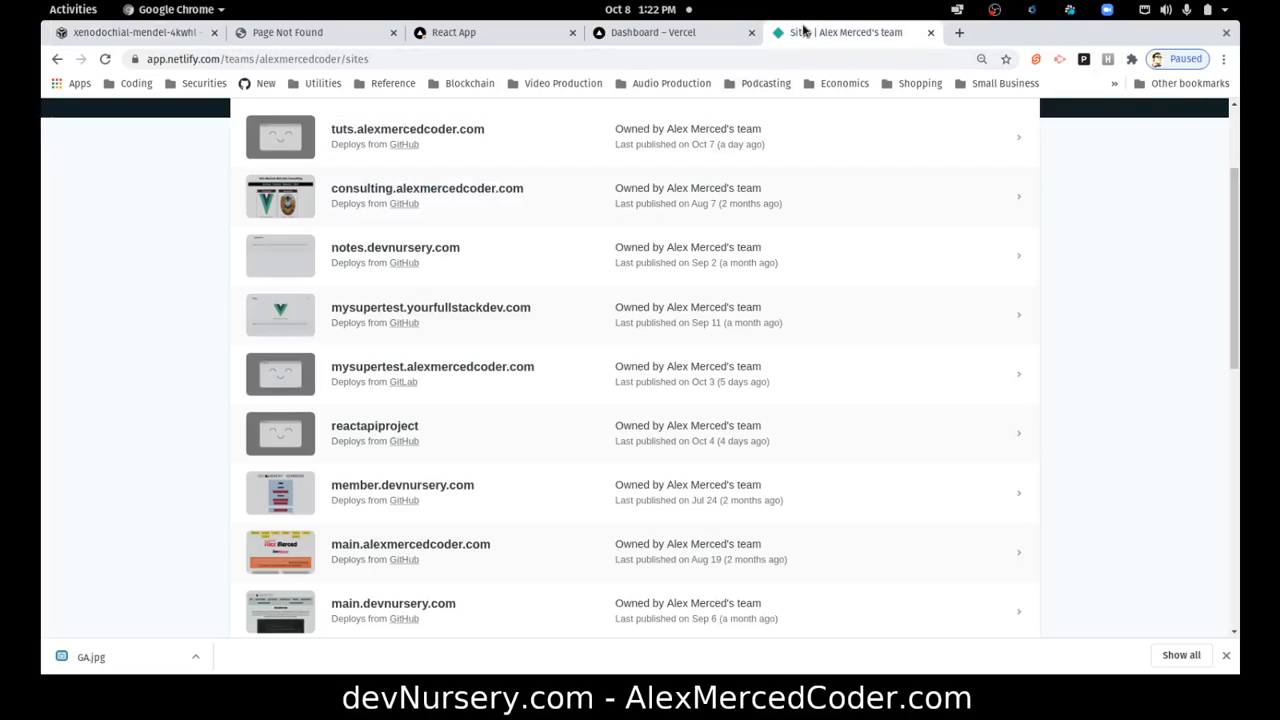
- Look through the second page of Netlify sites, then return to the sandbox build
scroll(down, 3)
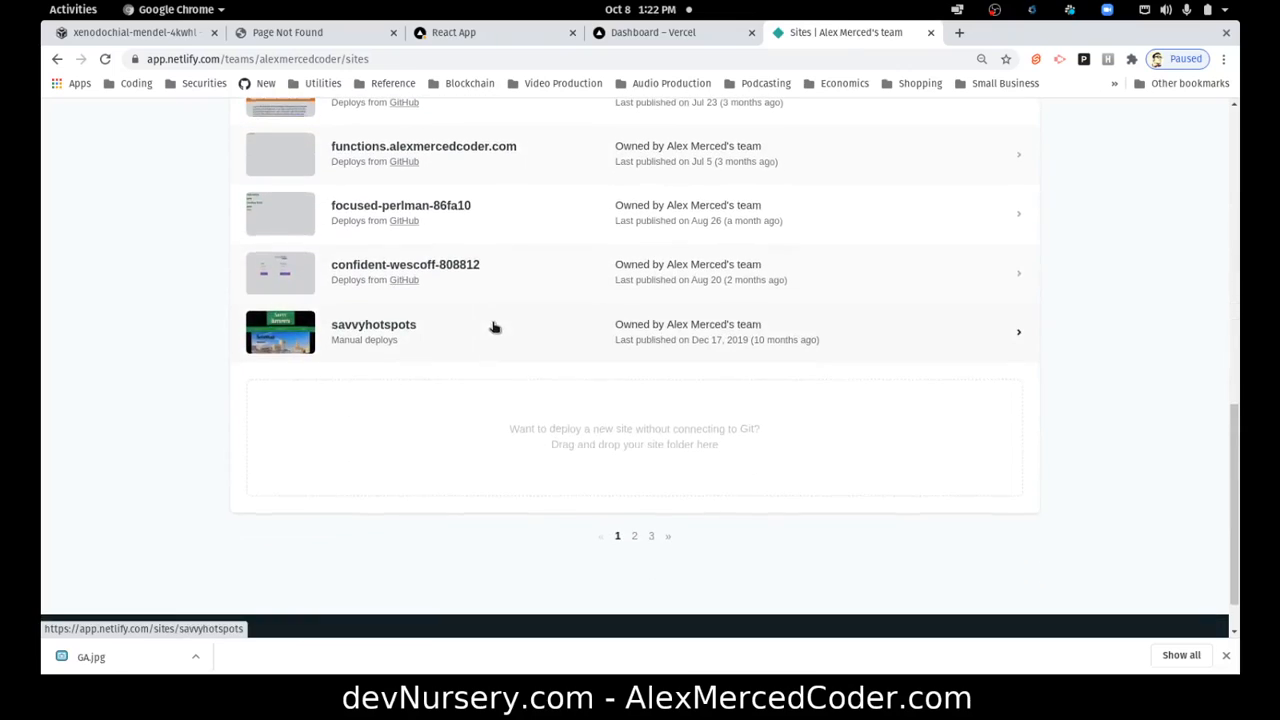
click(634, 536)
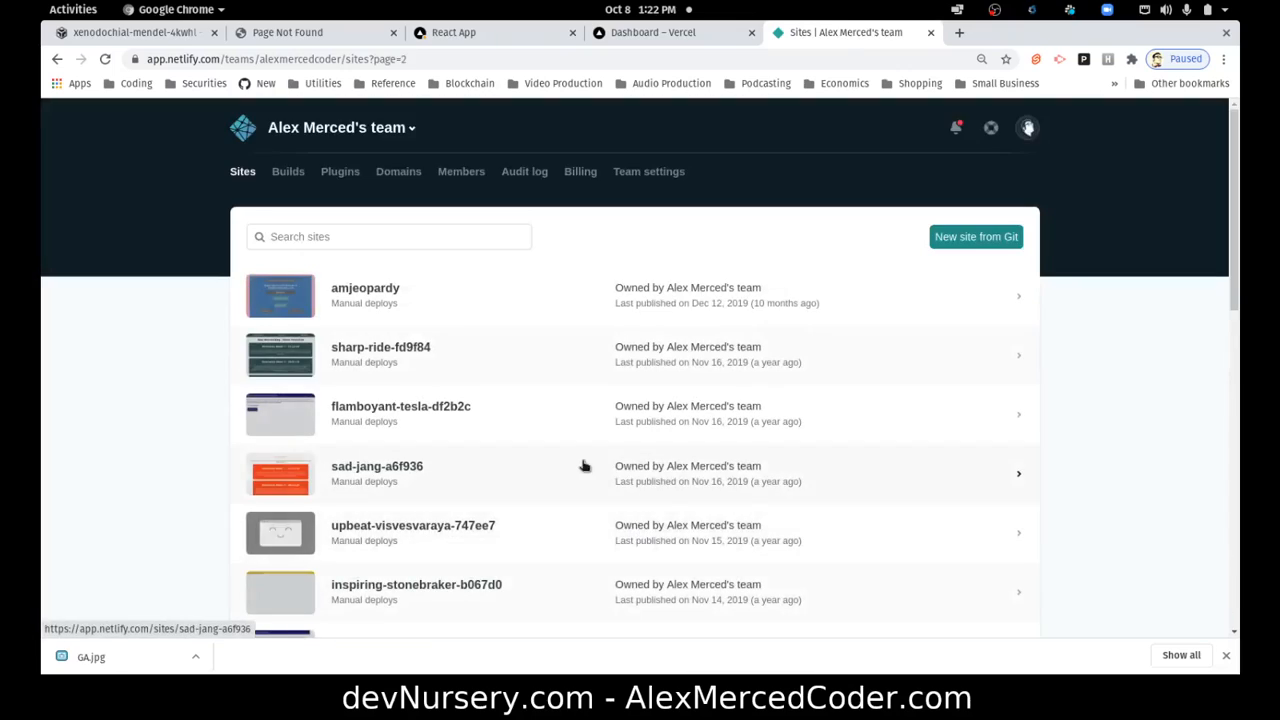
scroll(down, 3)
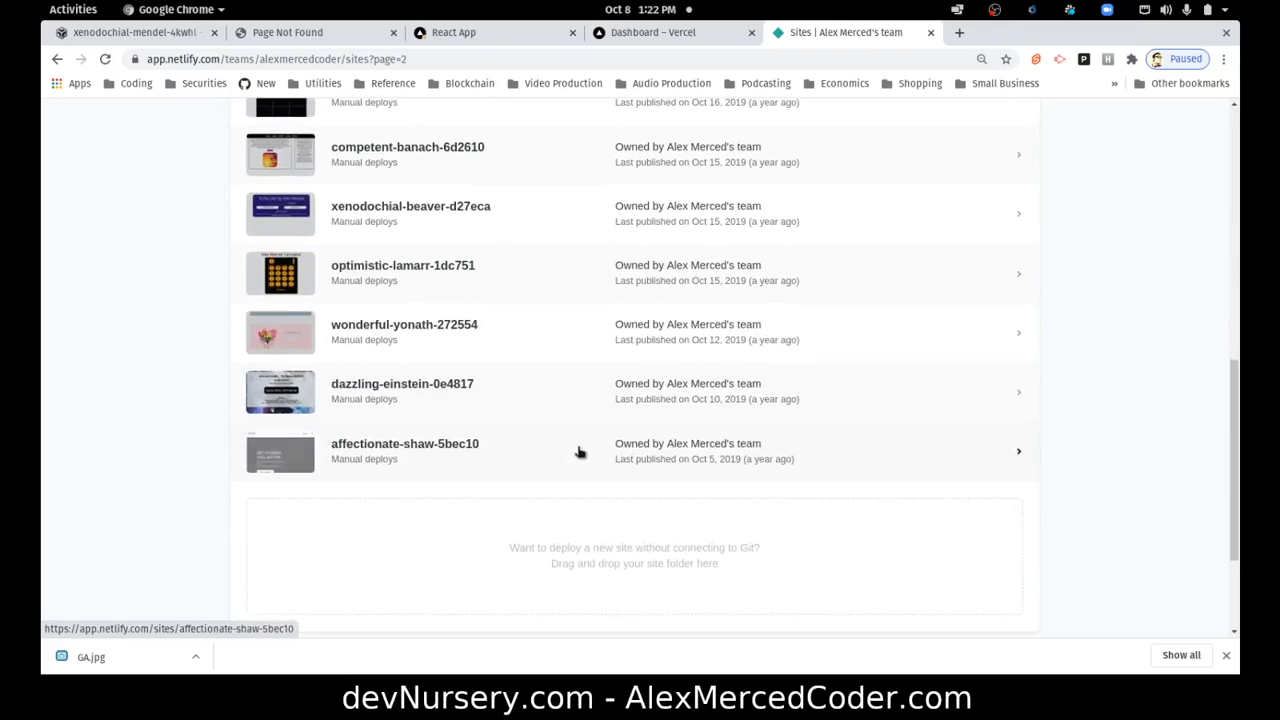
scroll(up, 3)
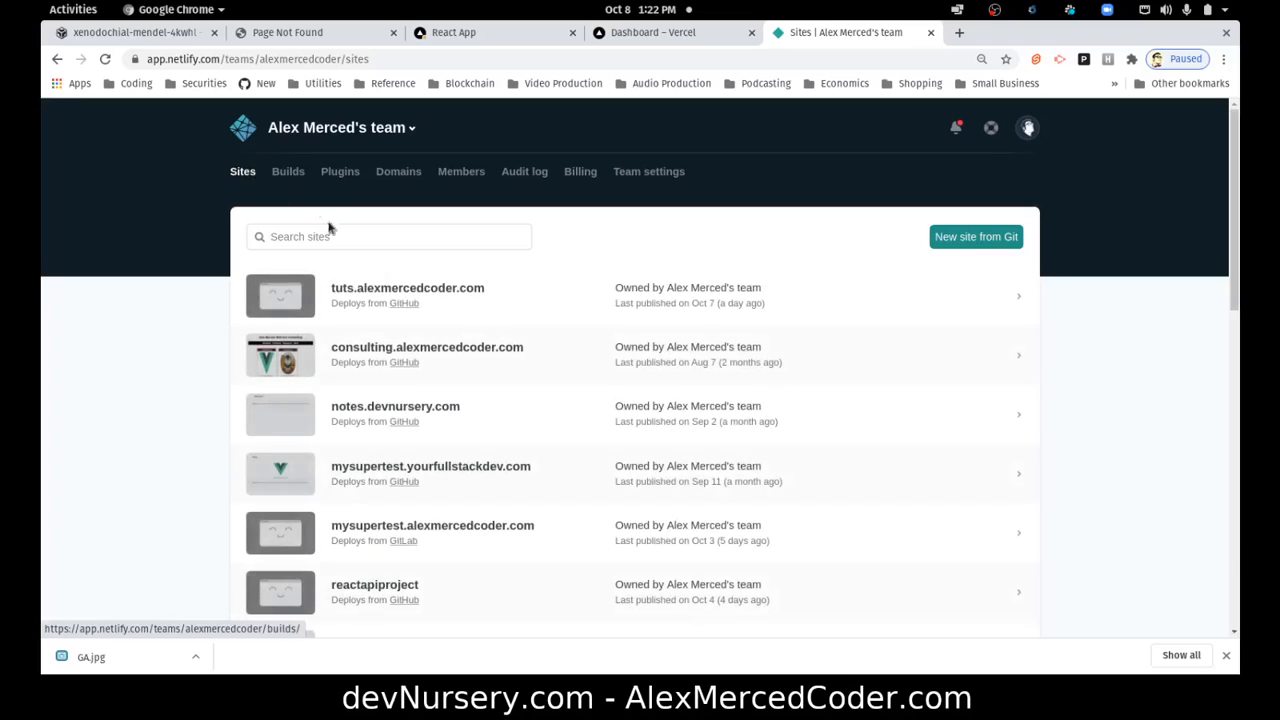
scroll(down, 3)
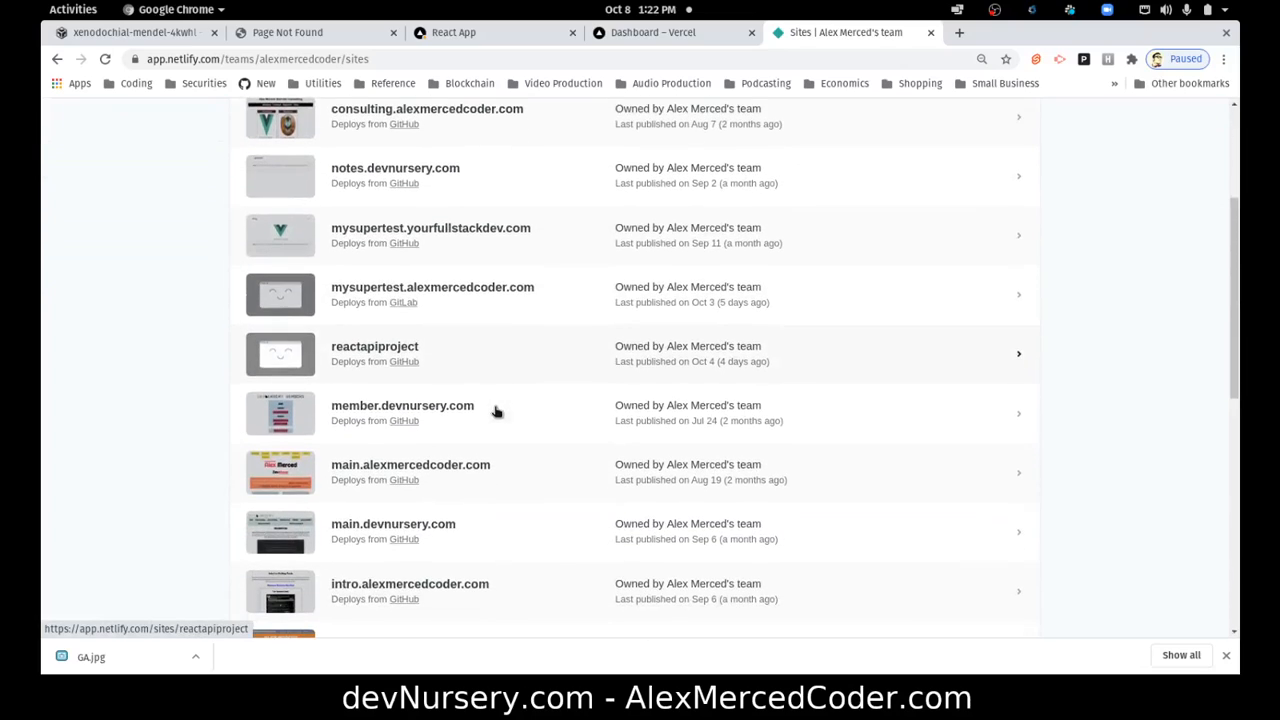
scroll(down, 3)
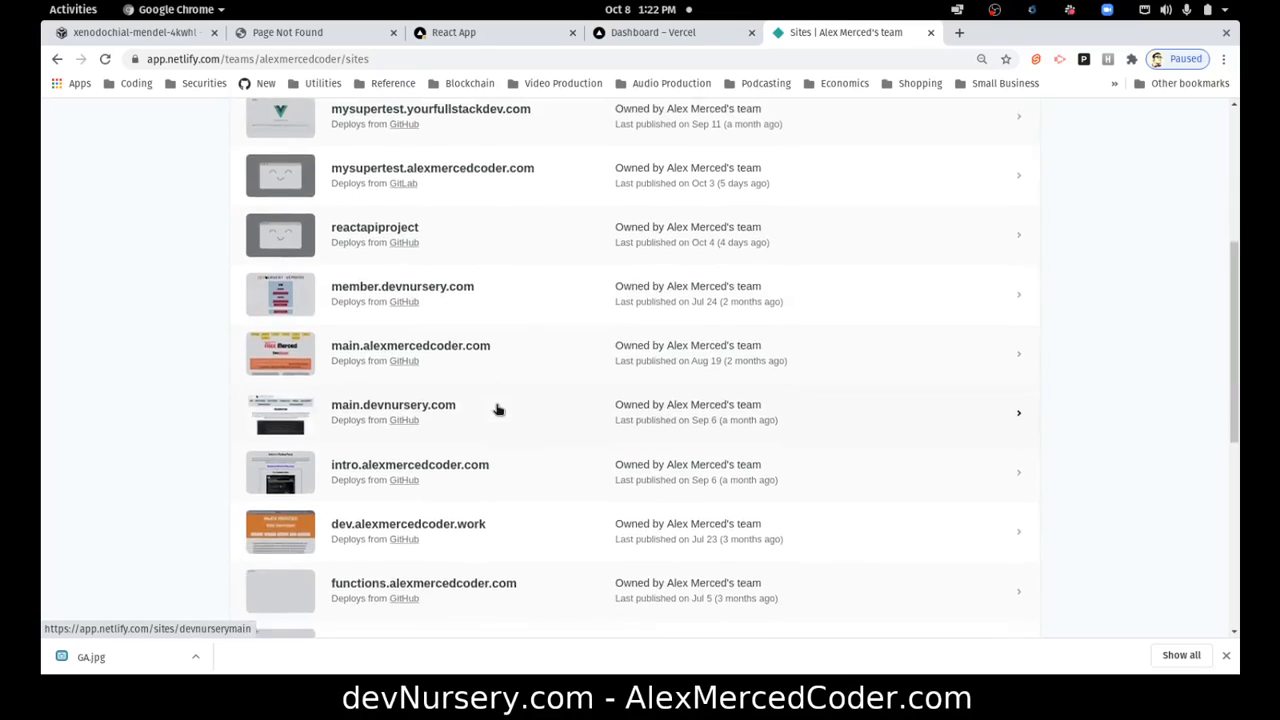
scroll(down, 3)
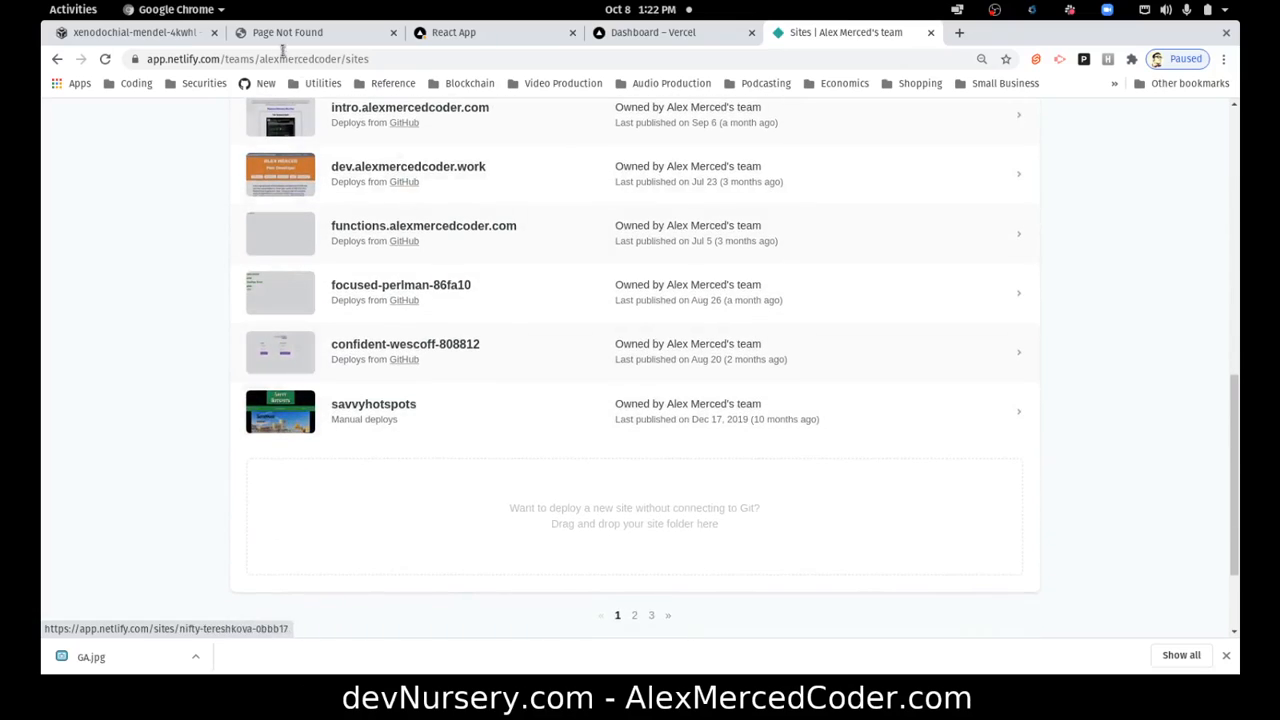
click(130, 32)
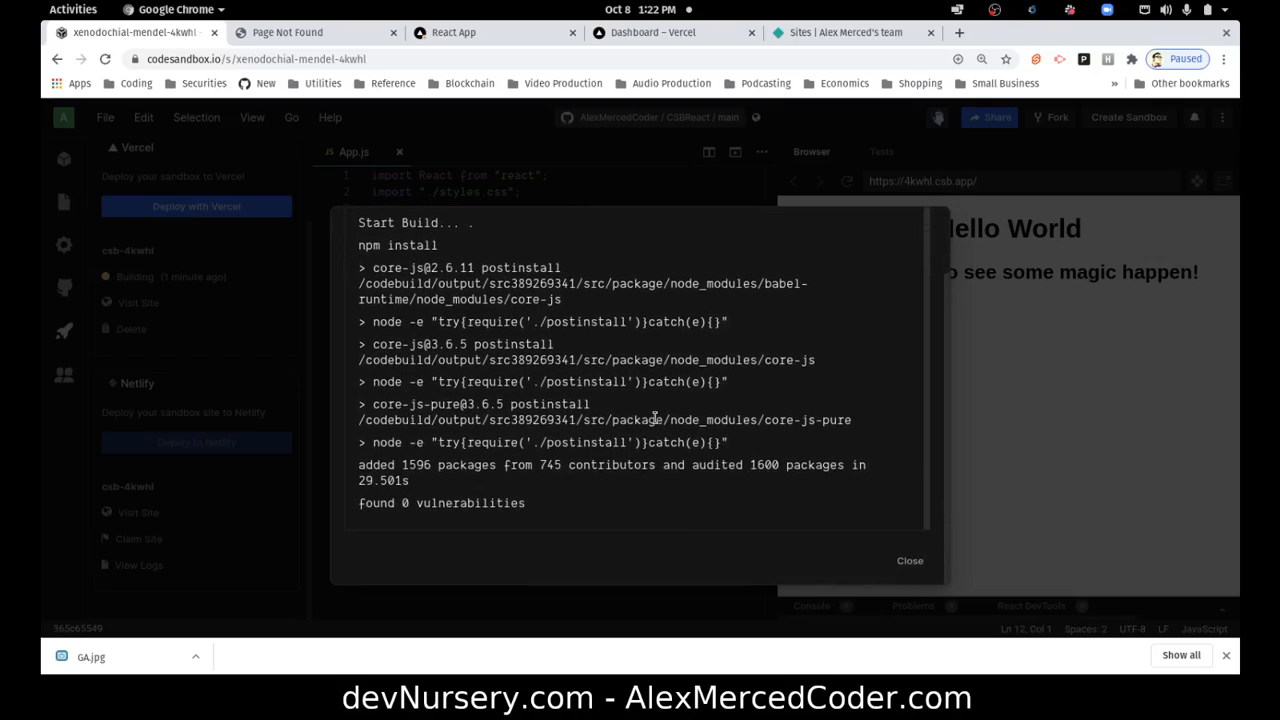
- Confirm npm install finished with 0 vulnerabilities and close the Netlify build log
scroll(up, 3)
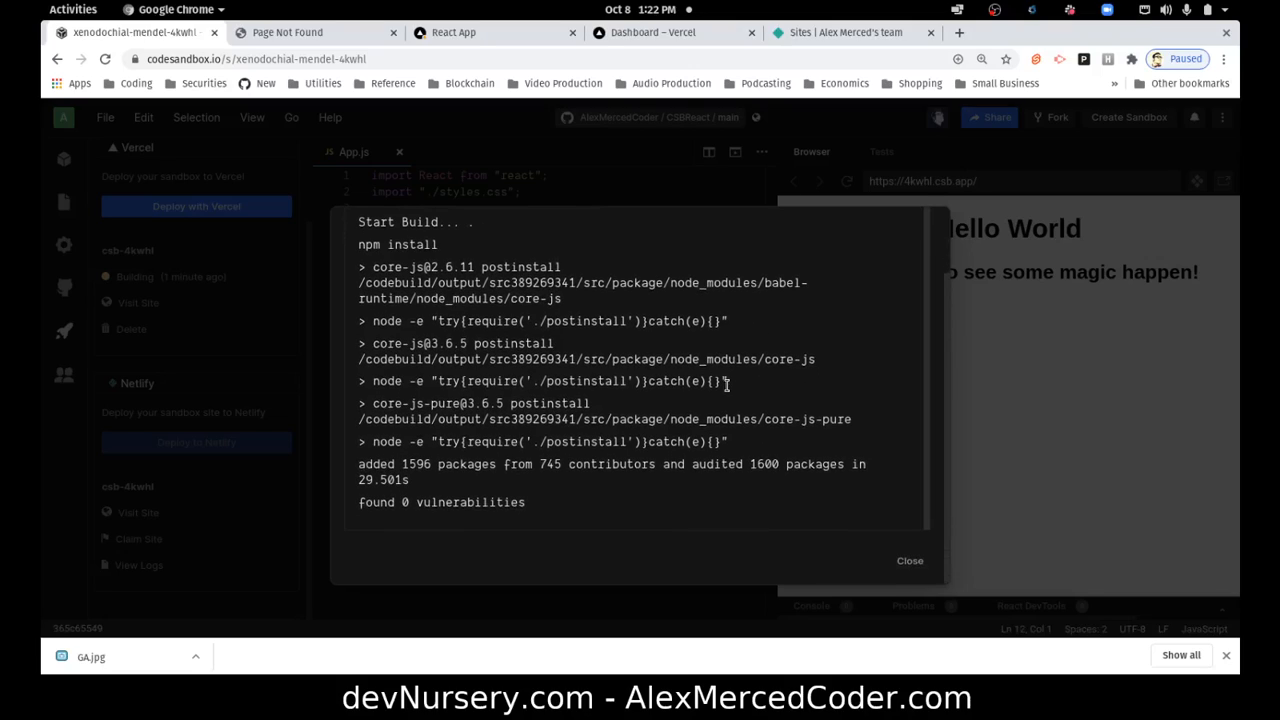
mouse_move(770, 460)
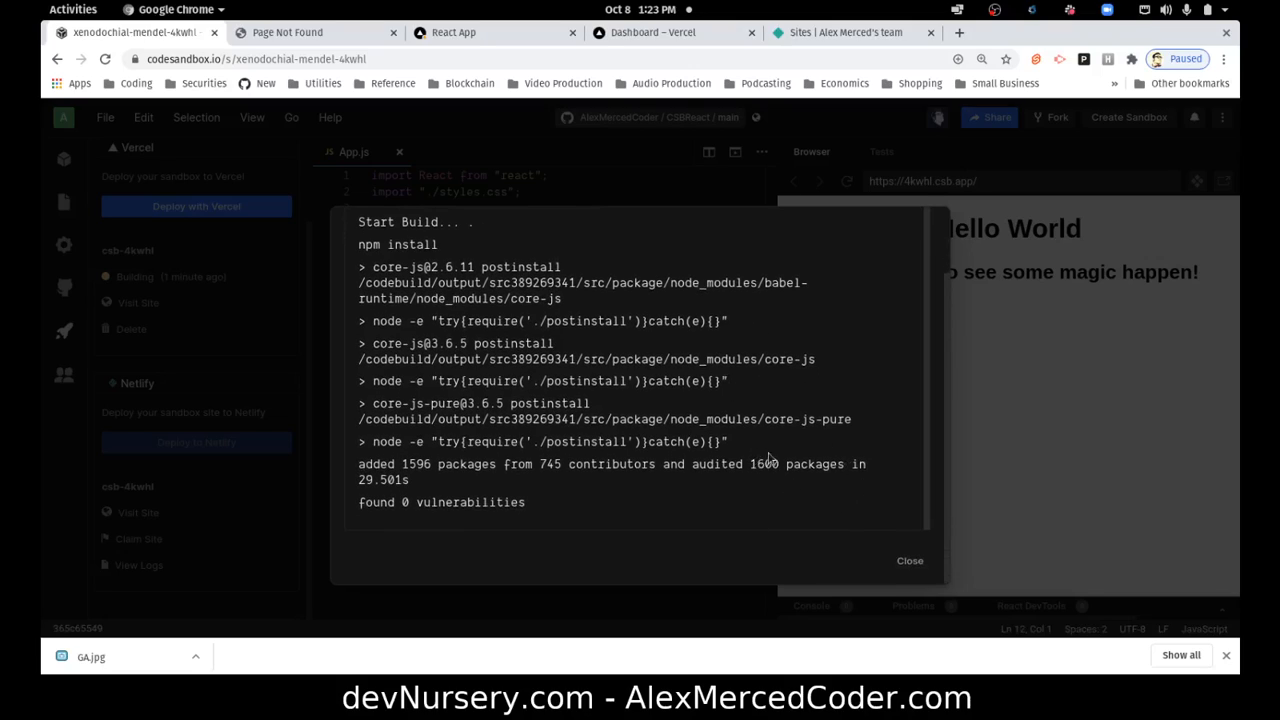
click(908, 560)
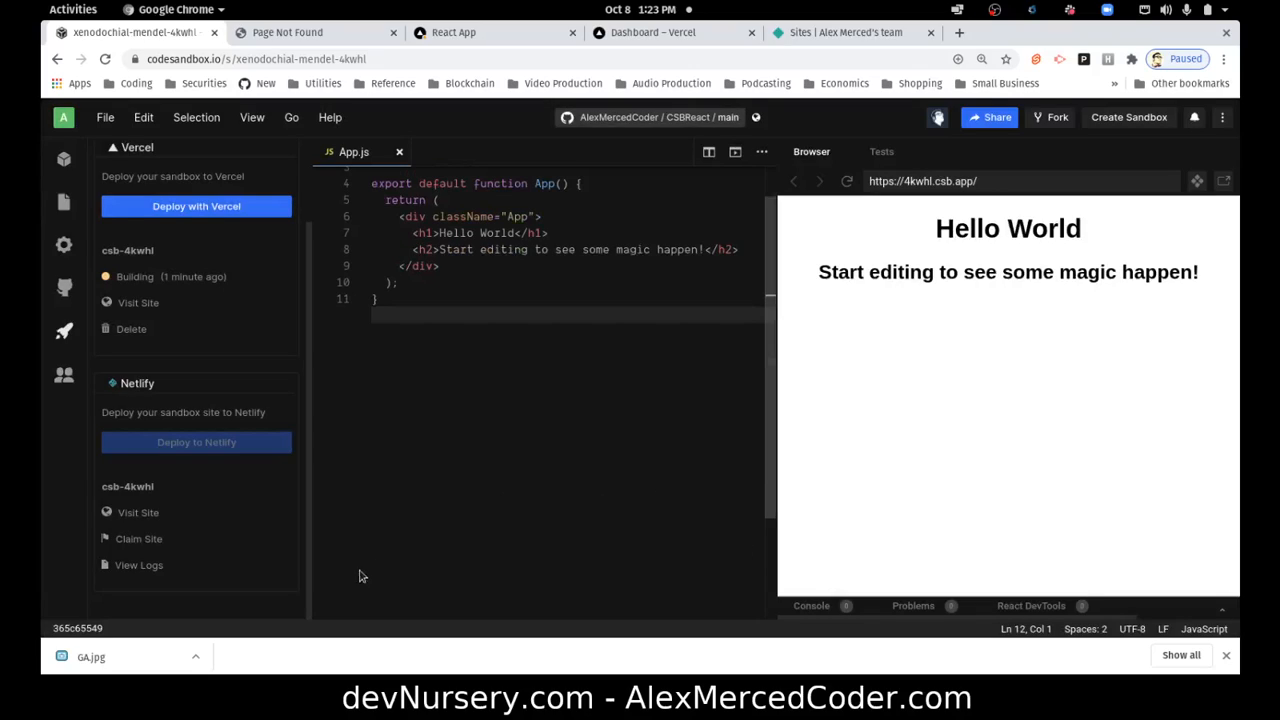
mouse_move(130, 328)
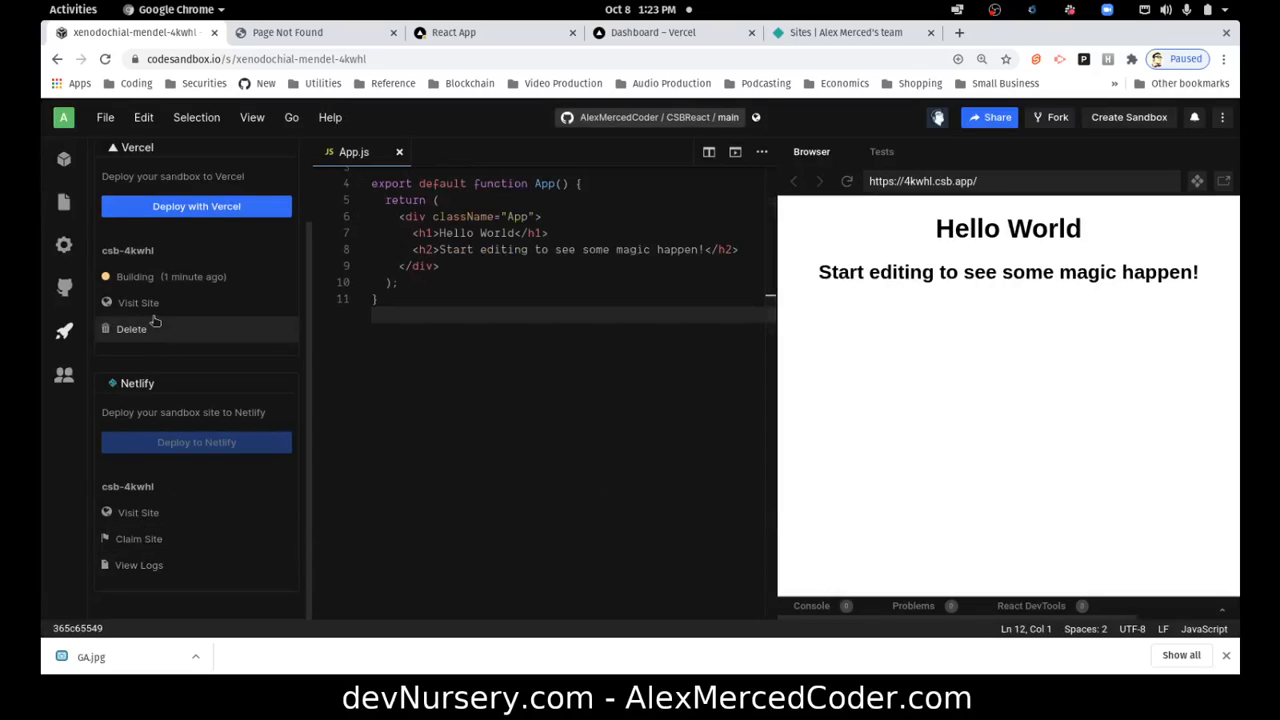
mouse_move(124, 276)
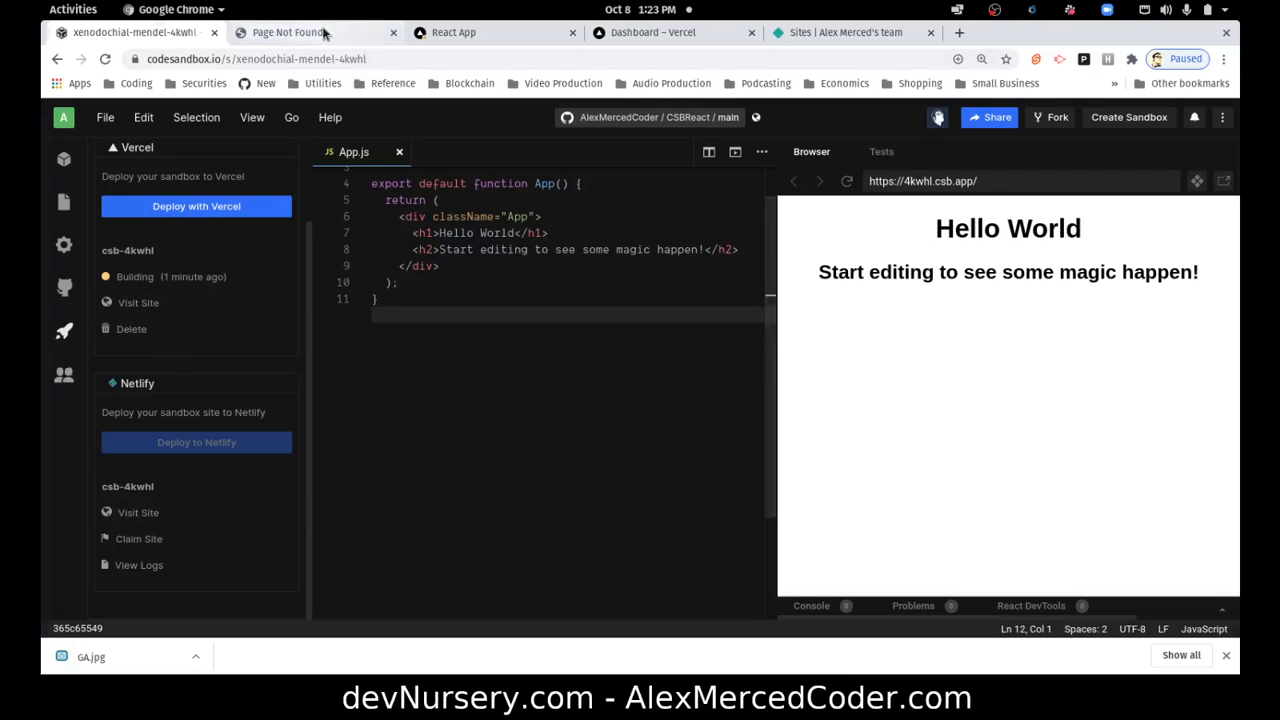
- Reload the netlify.app page until it shows Hello World like the Vercel deployment
click(452, 32)
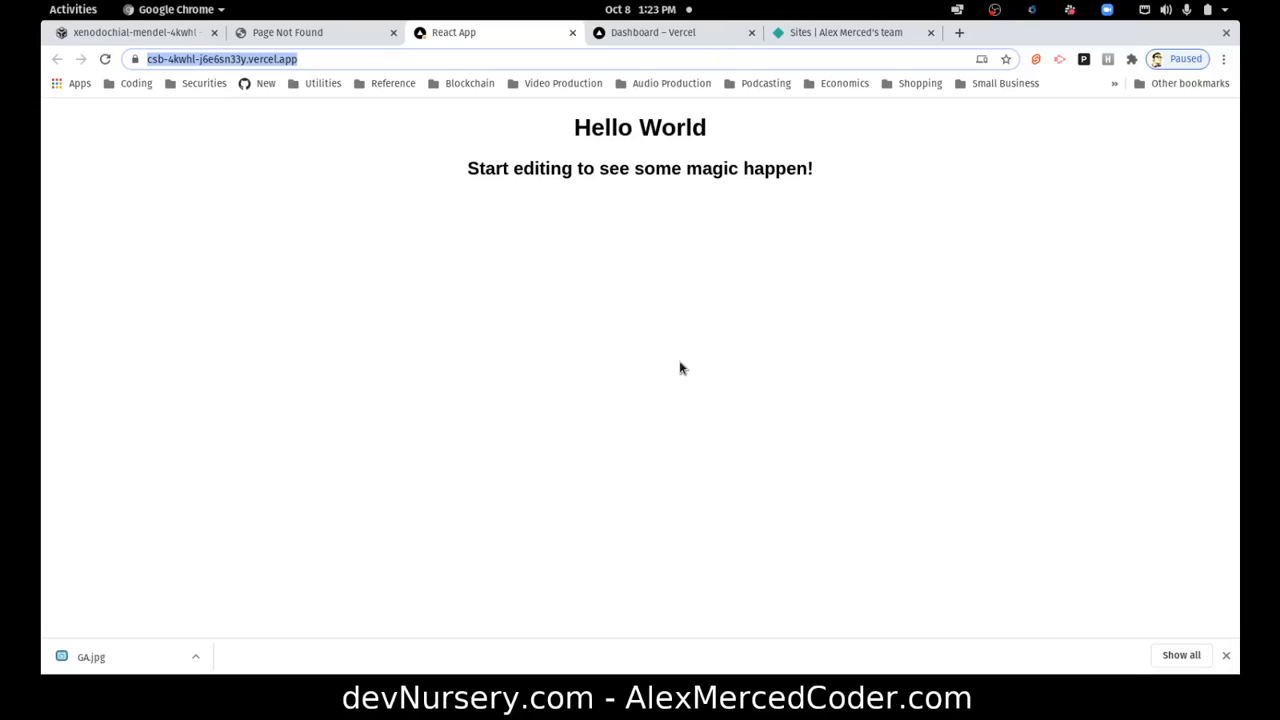
click(656, 32)
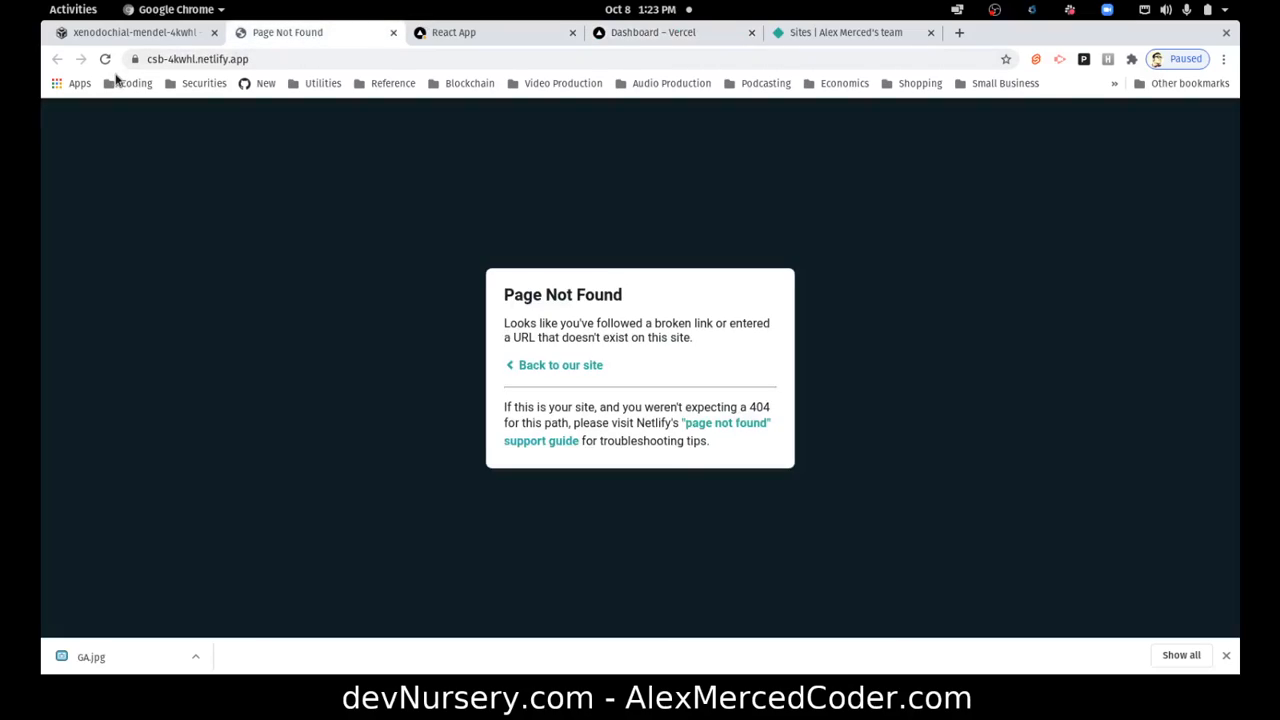
click(104, 58)
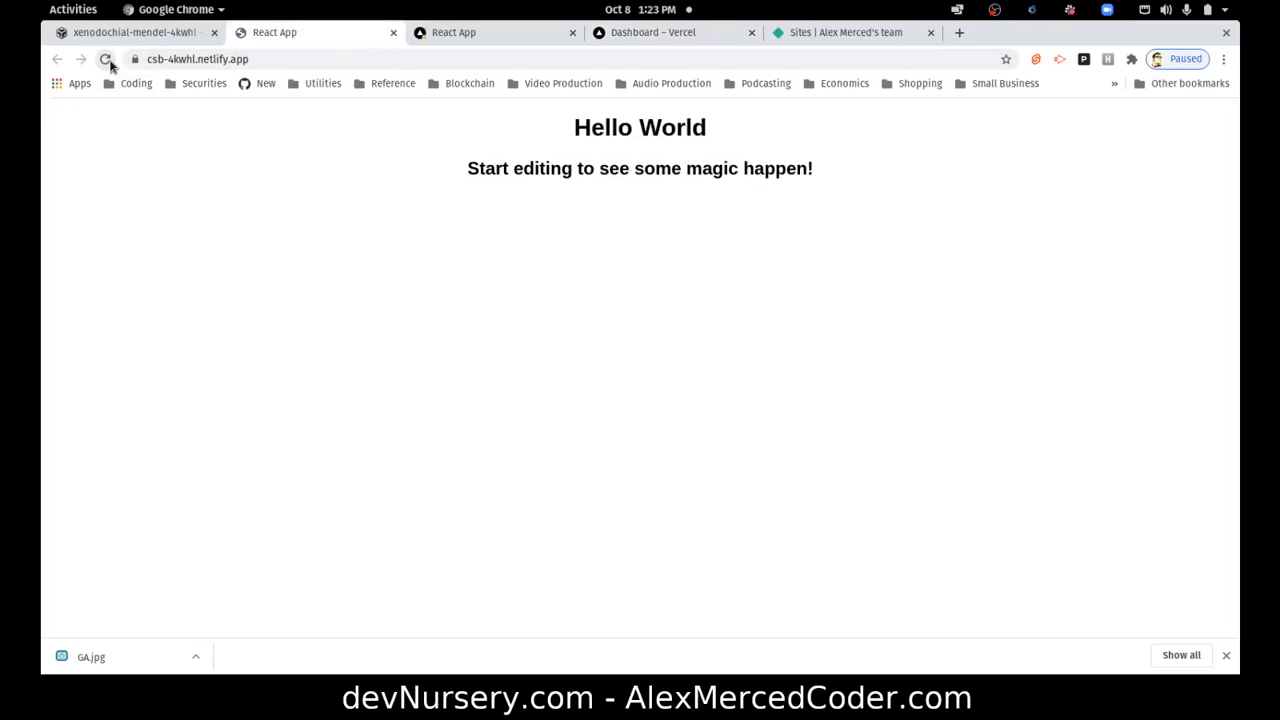
click(452, 32)
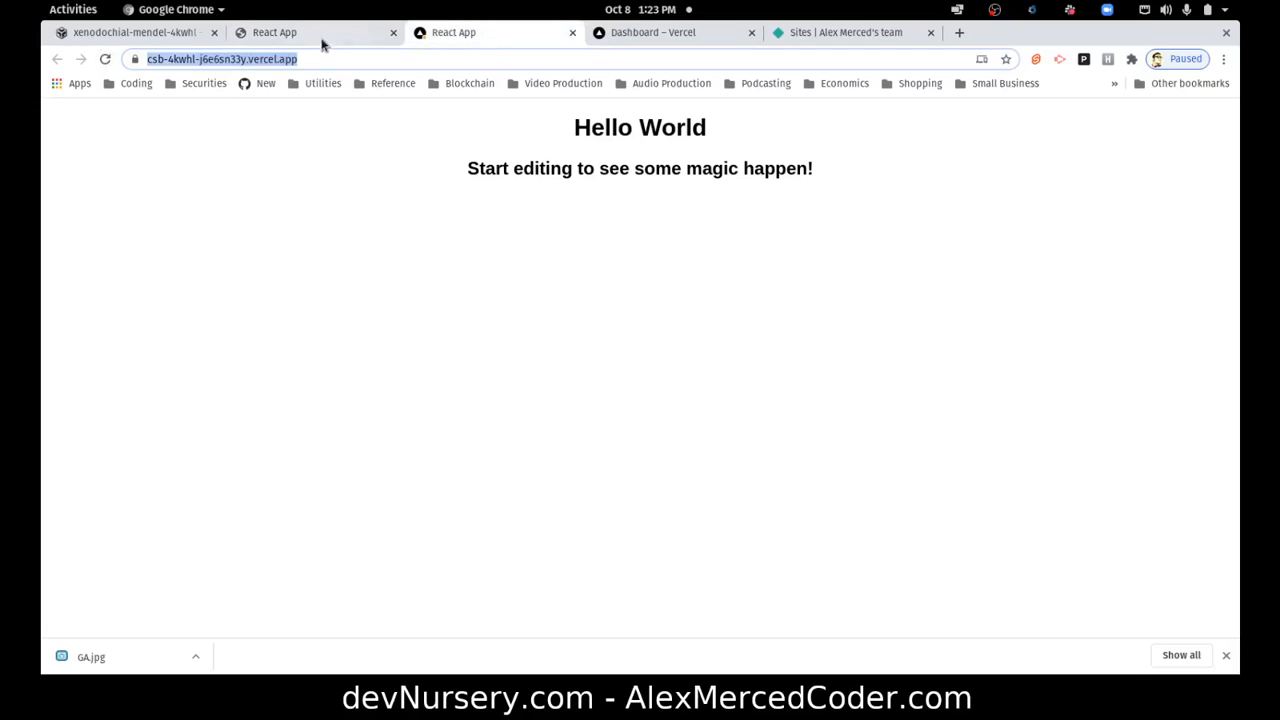
mouse_move(300, 44)
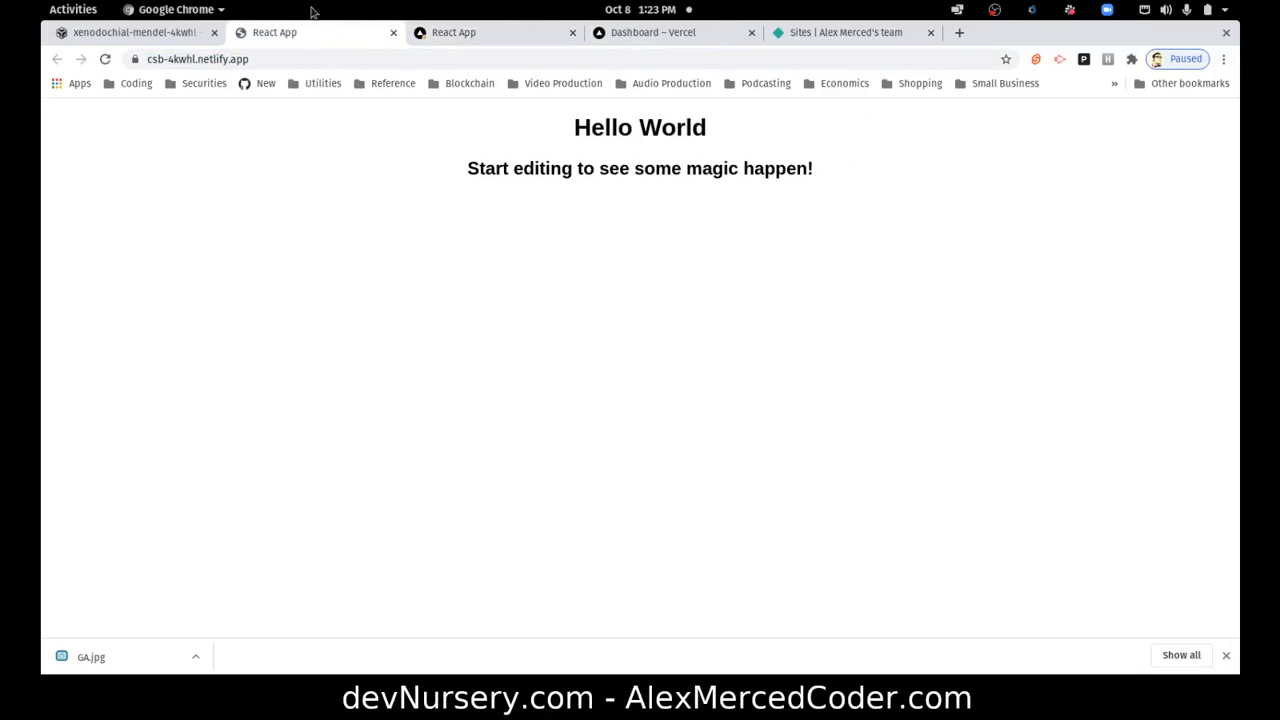
- Review both pages of the Netlify team's sites list
click(844, 32)
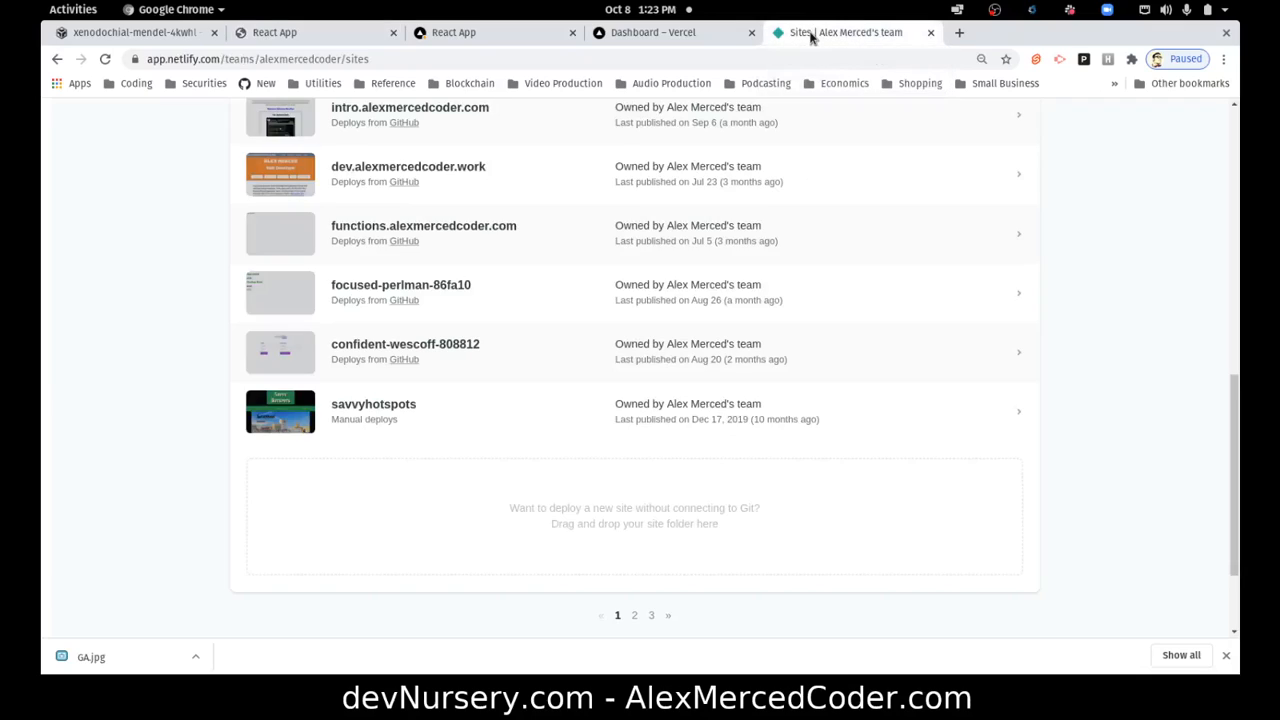
scroll(up, 3)
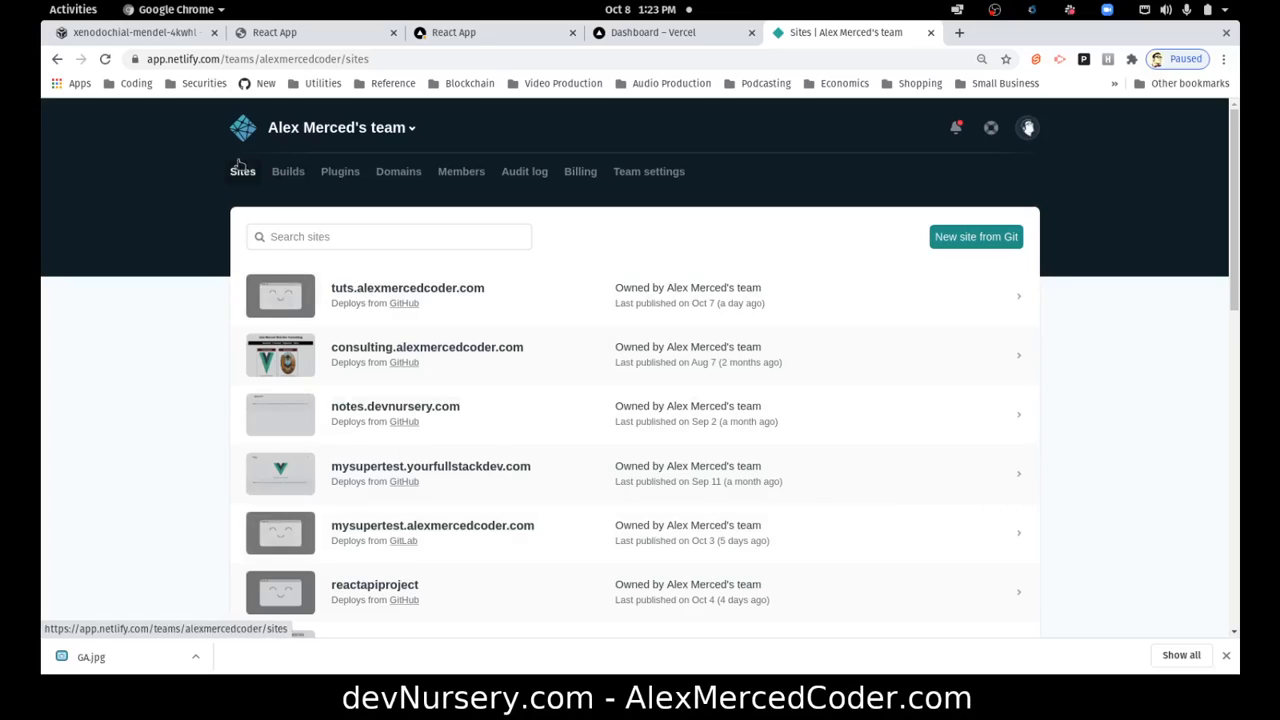
mouse_move(456, 334)
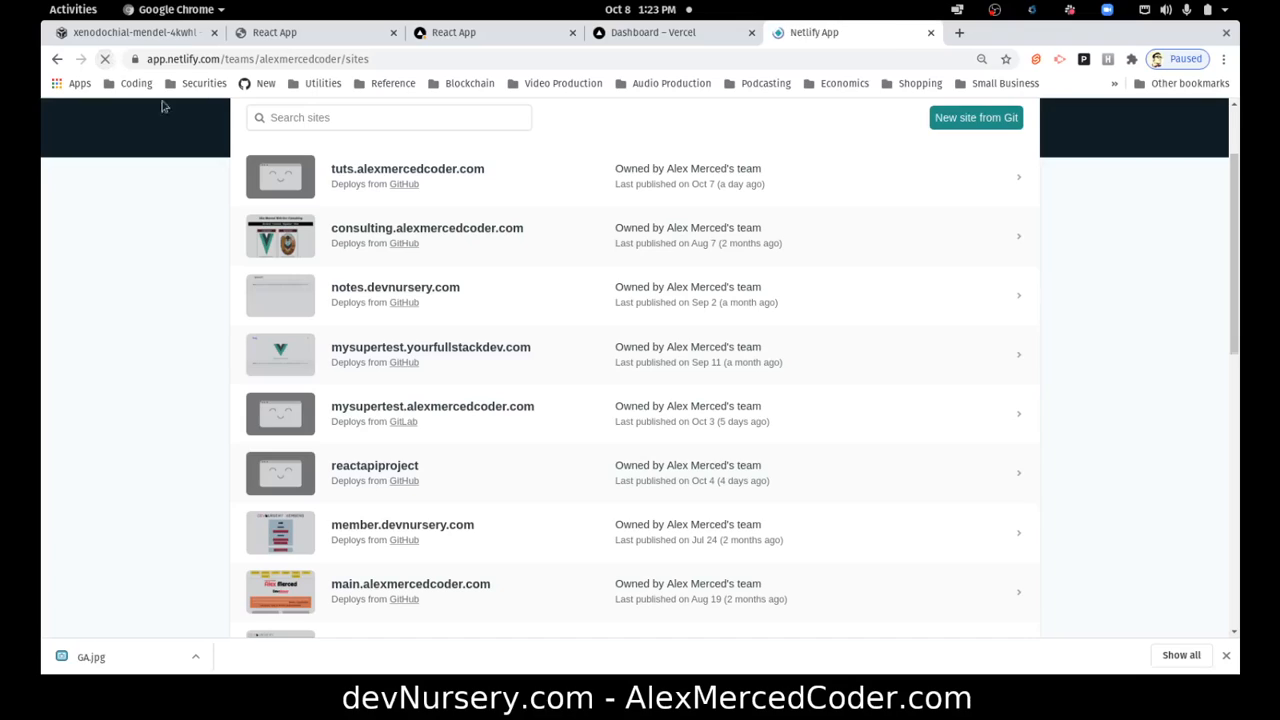
scroll(down, 3)
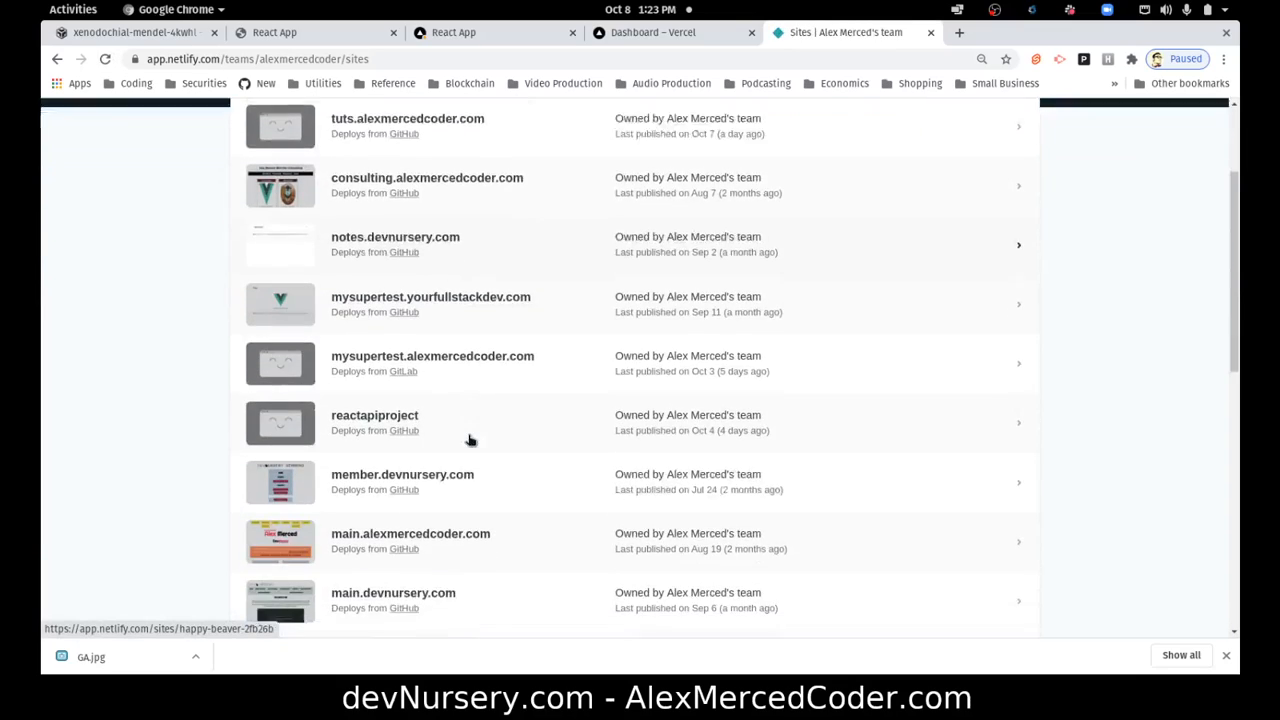
scroll(down, 3)
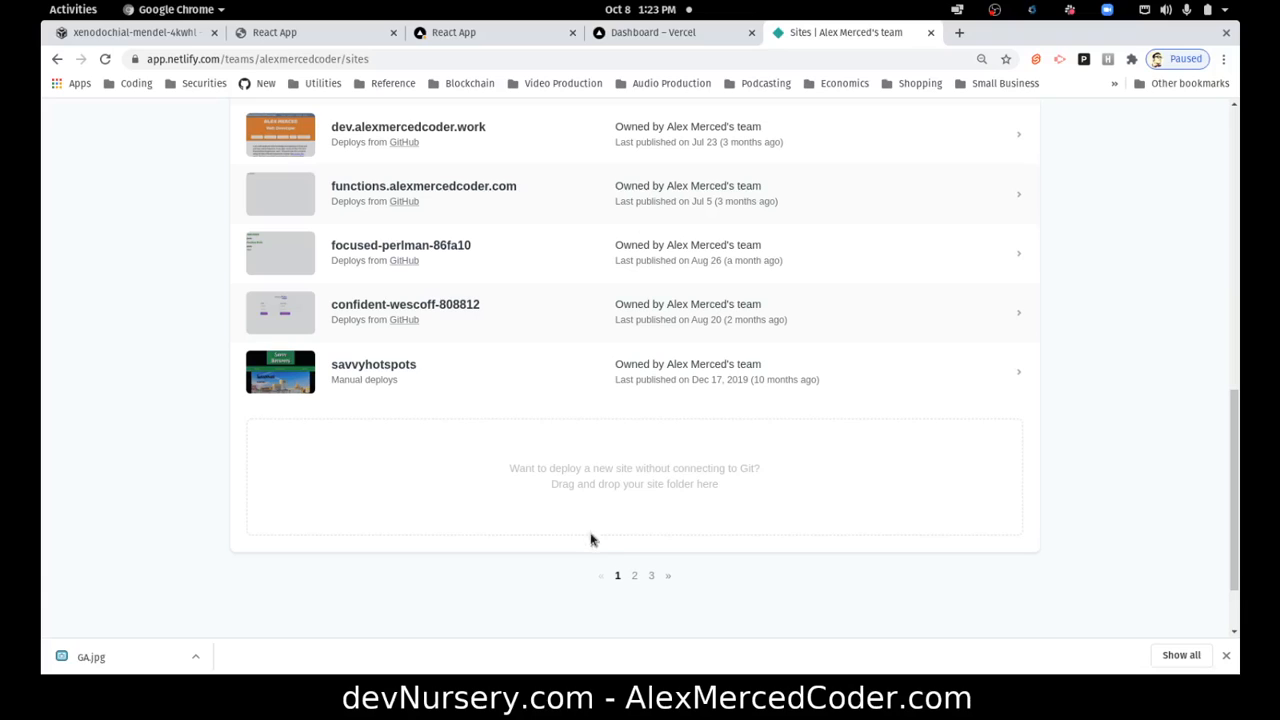
click(634, 576)
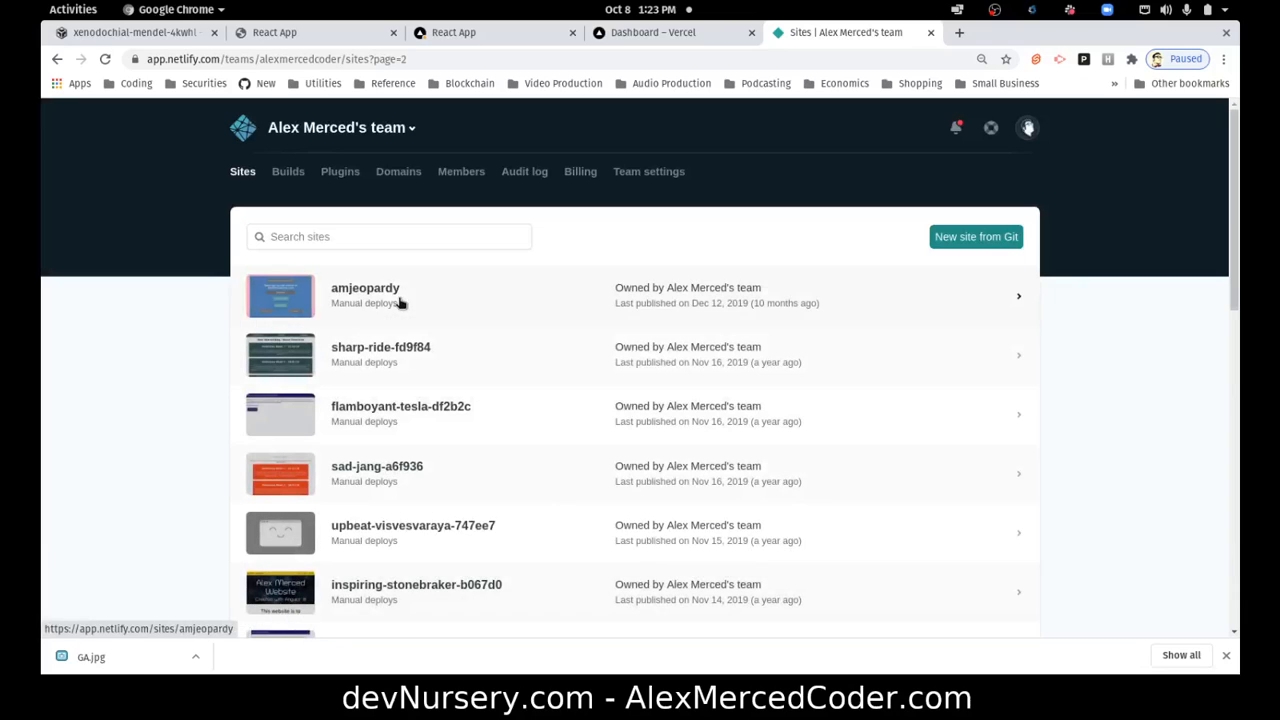
scroll(down, 3)
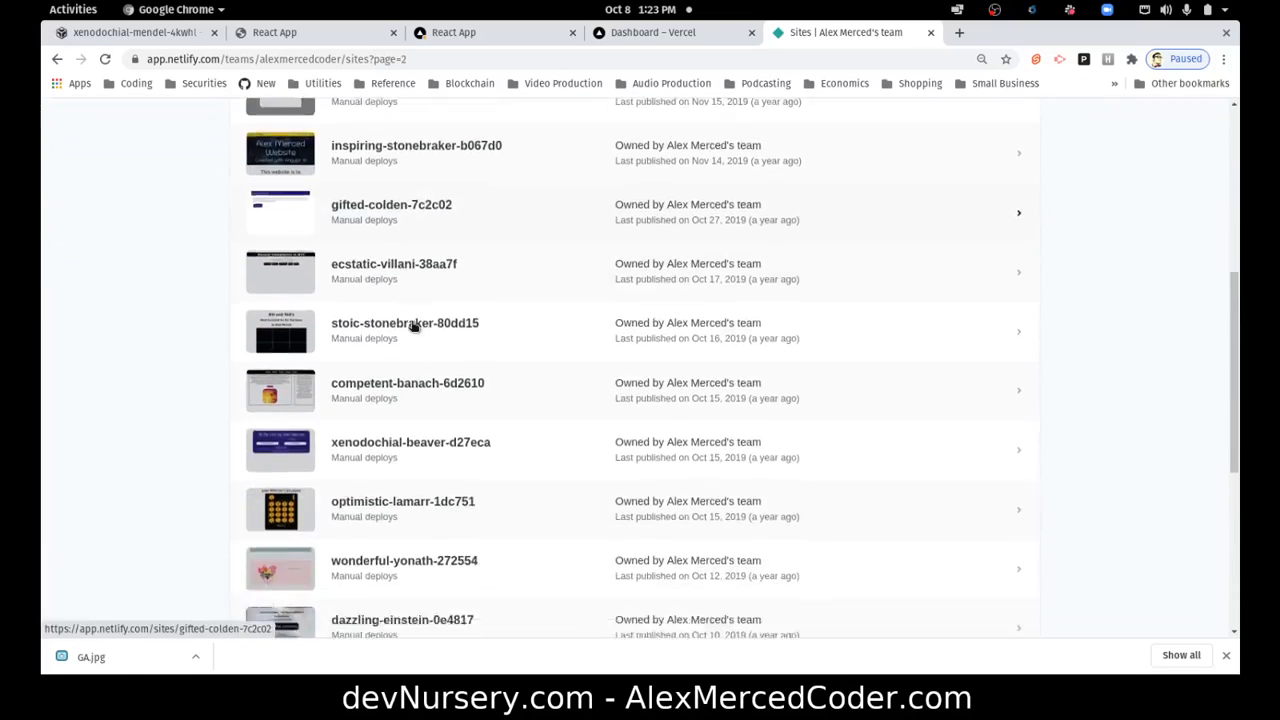
scroll(down, 3)
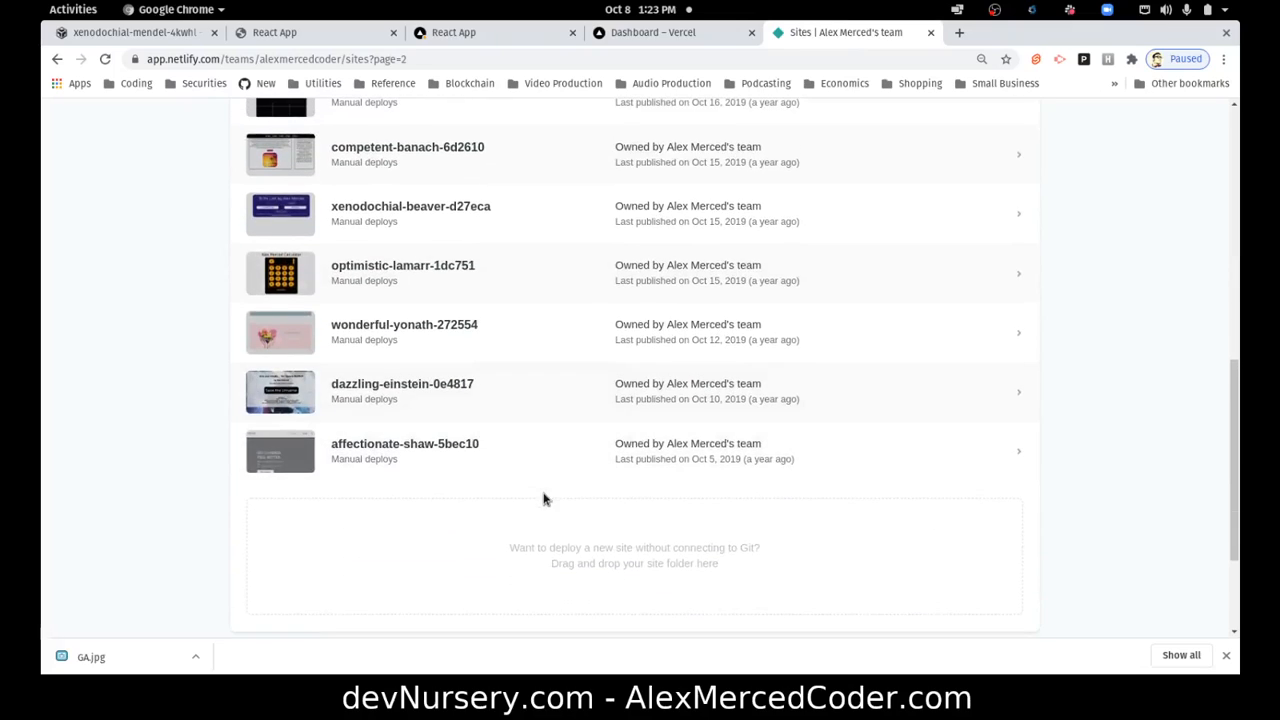
scroll(up, 3)
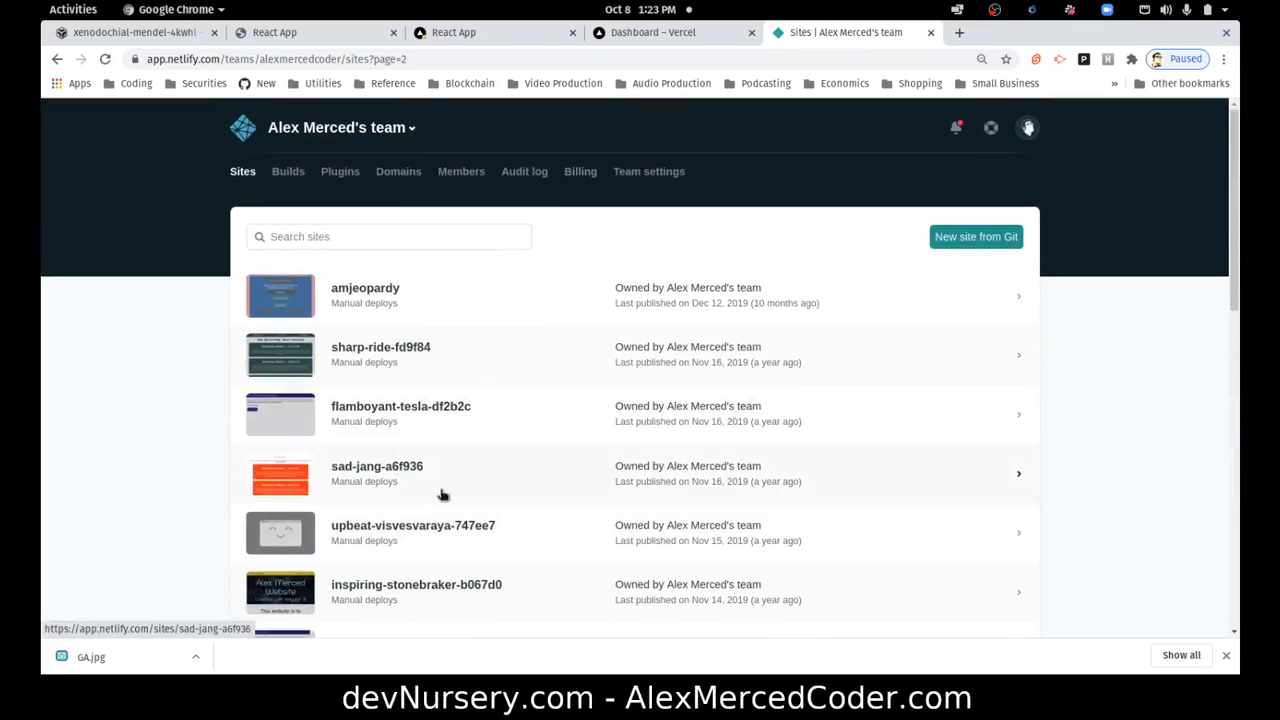
- Show the team's Builds overview and the team dropdown
click(288, 172)
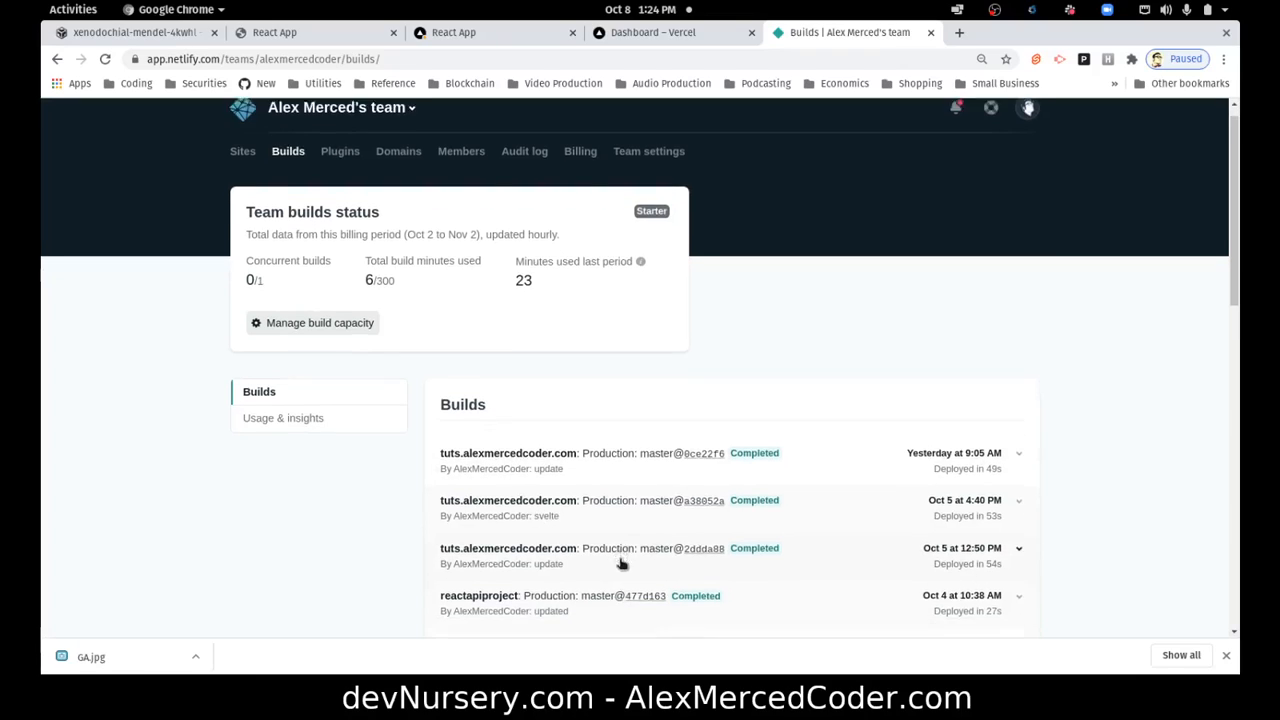
click(340, 128)
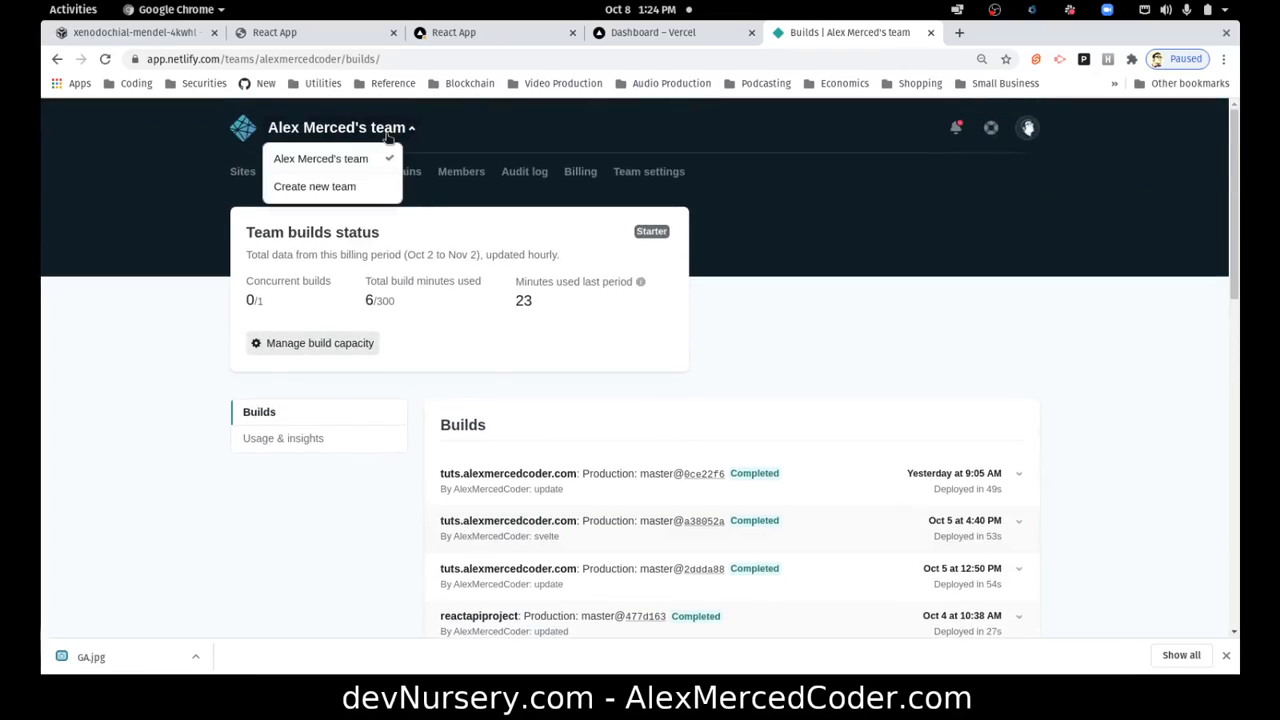
mouse_move(956, 180)
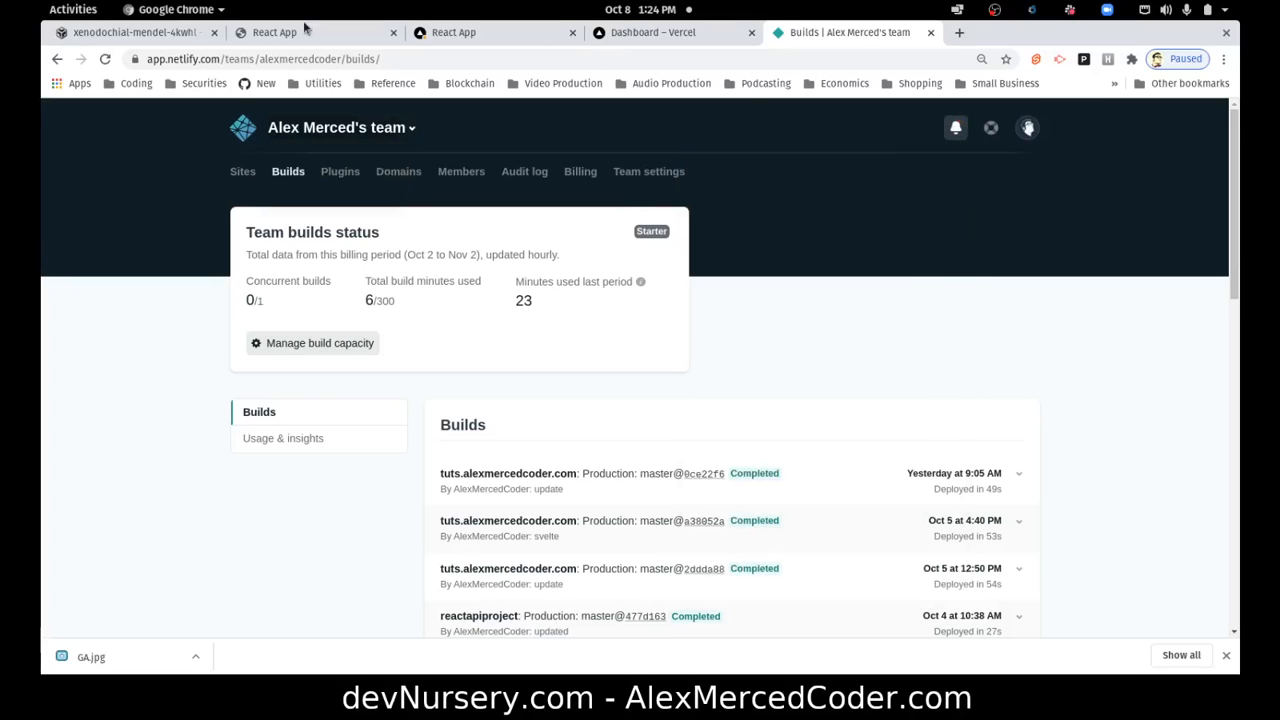
click(130, 32)
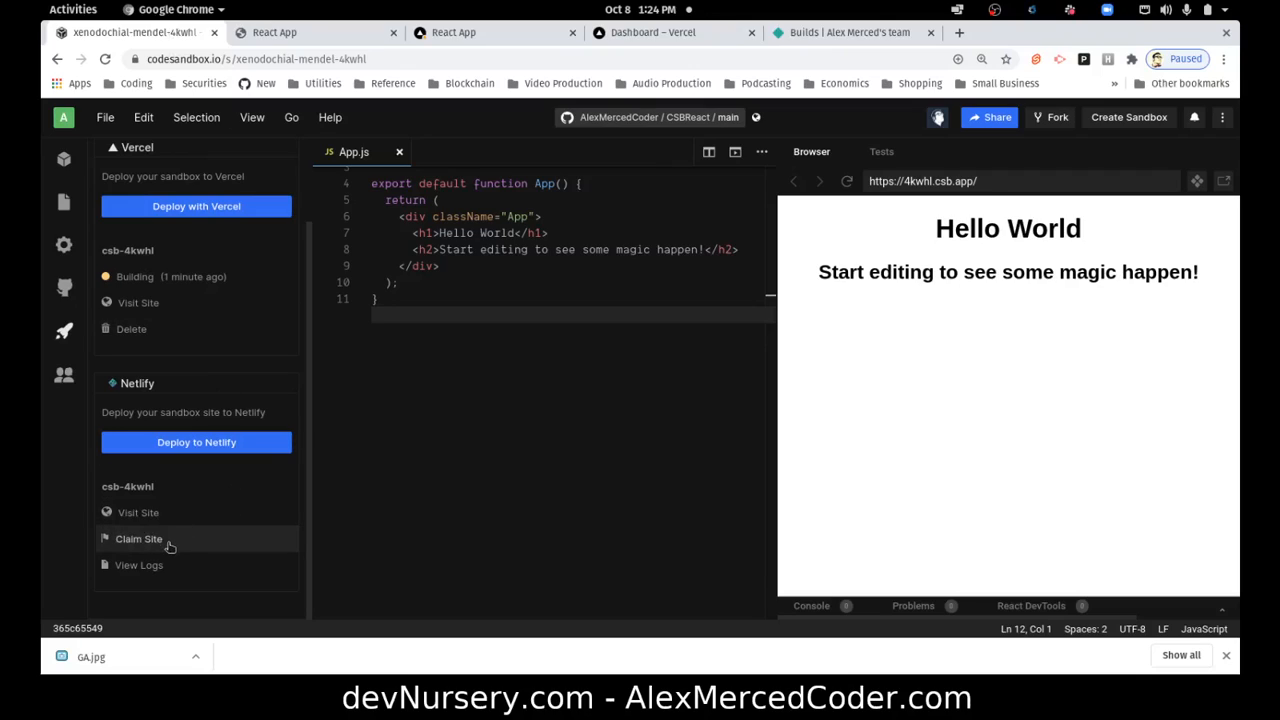
mouse_move(70, 544)
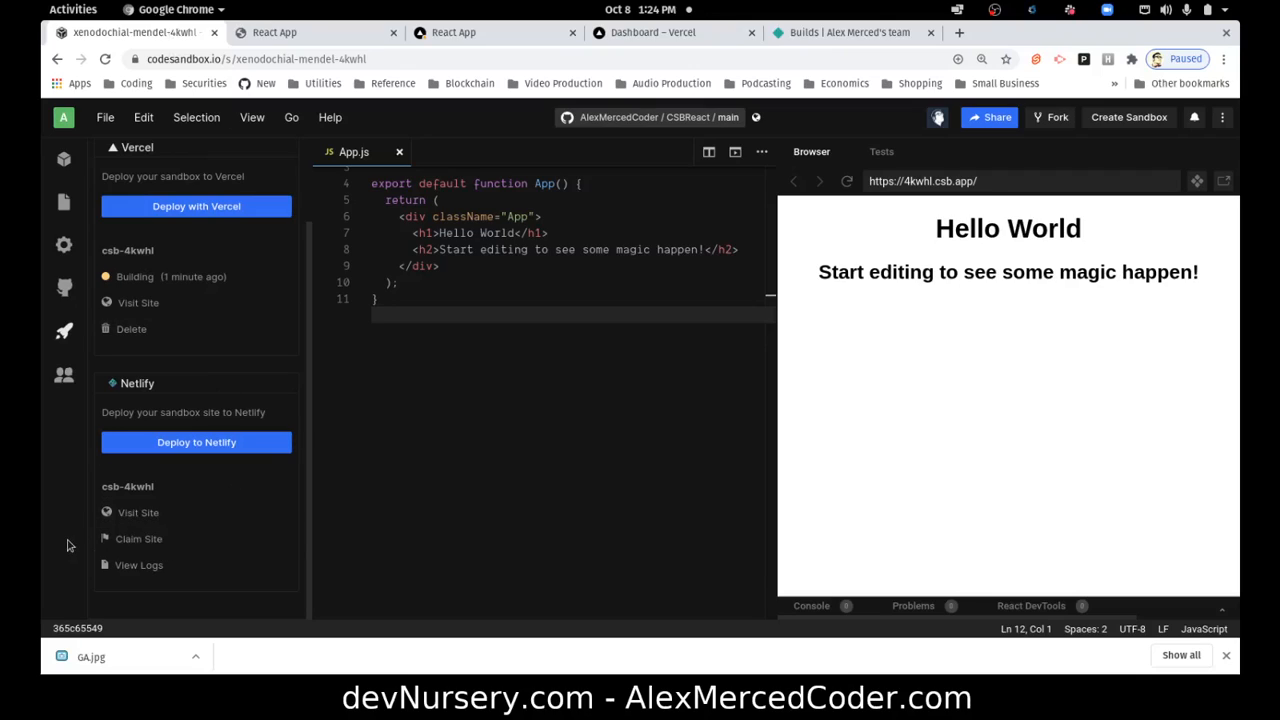
mouse_move(138, 540)
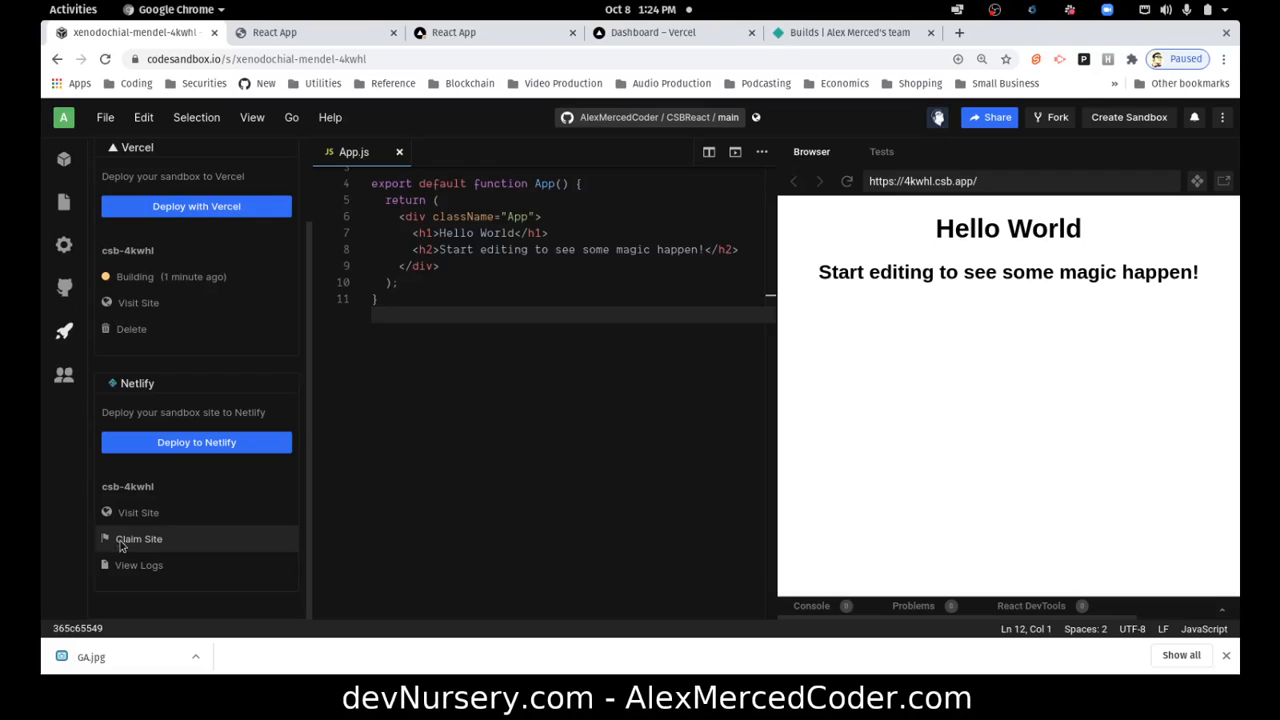
click(138, 538)
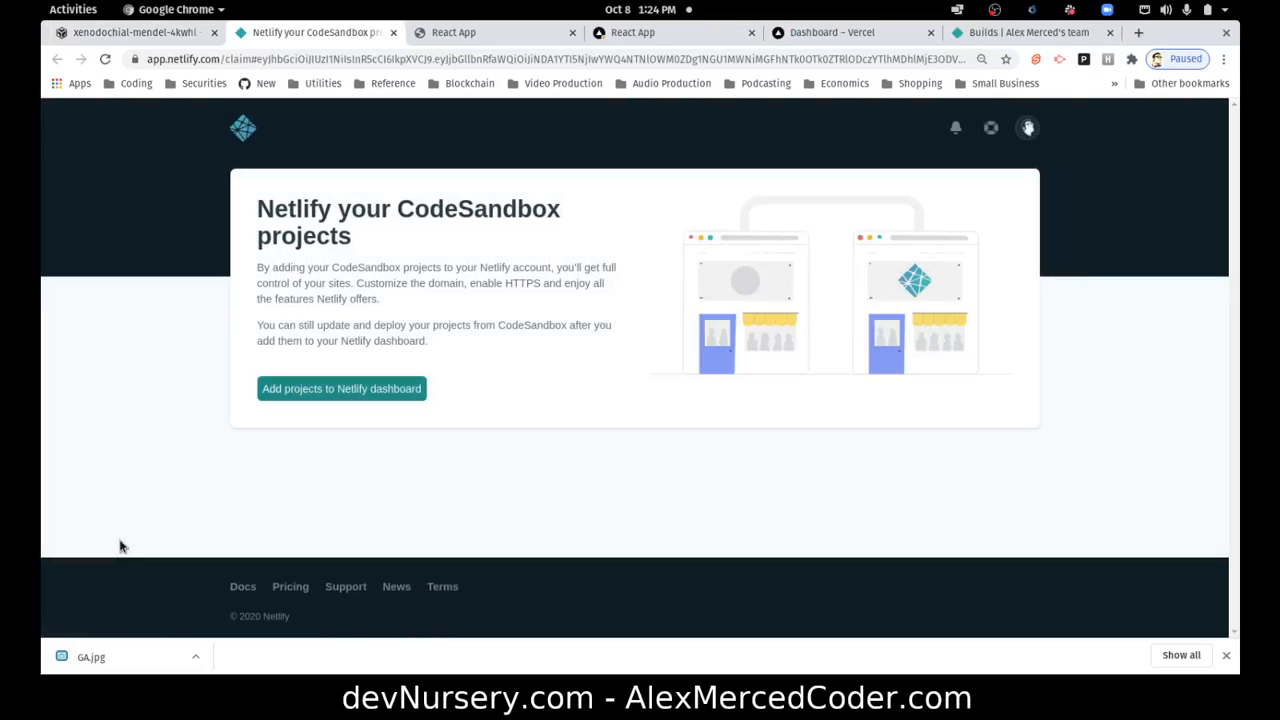
mouse_move(304, 296)
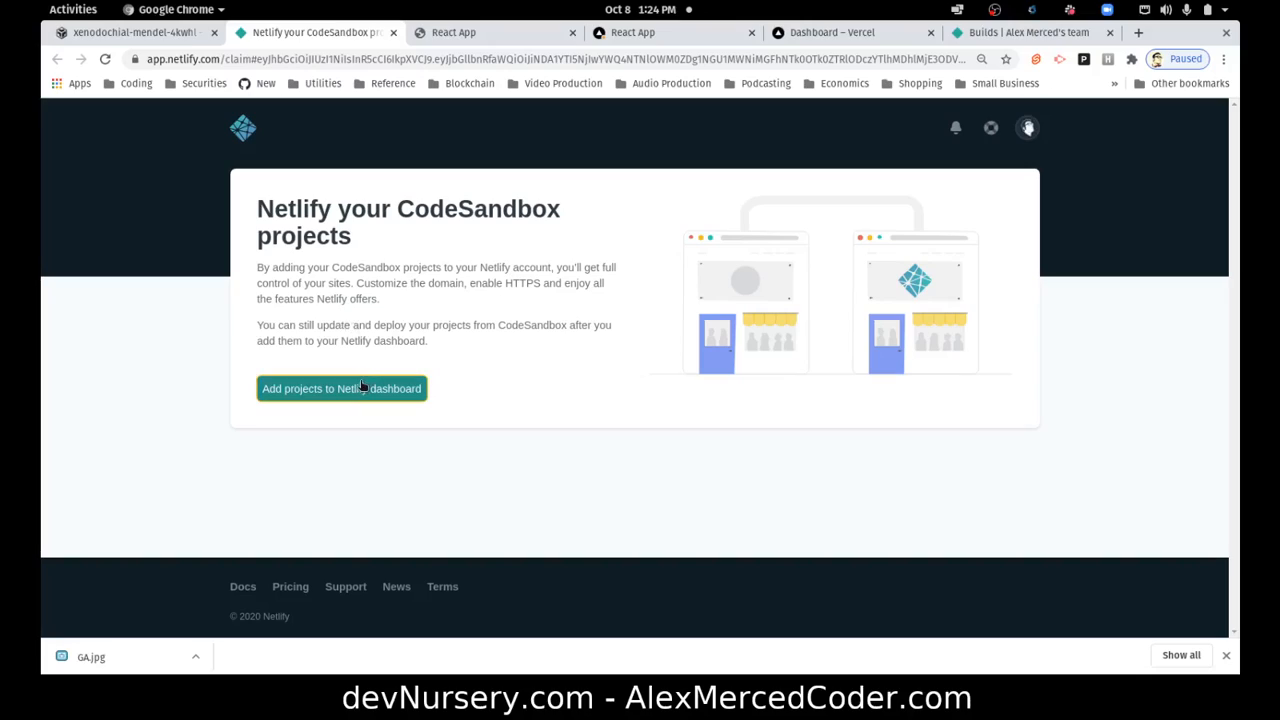
mouse_move(336, 428)
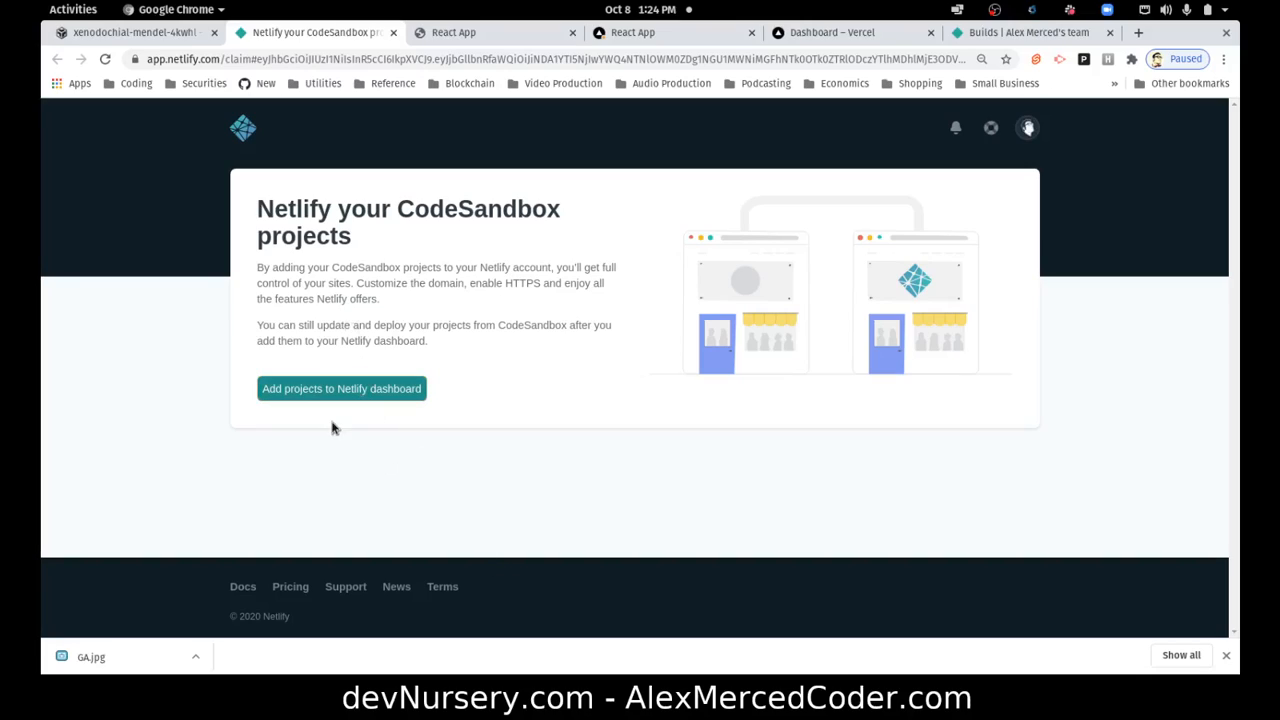
mouse_move(340, 388)
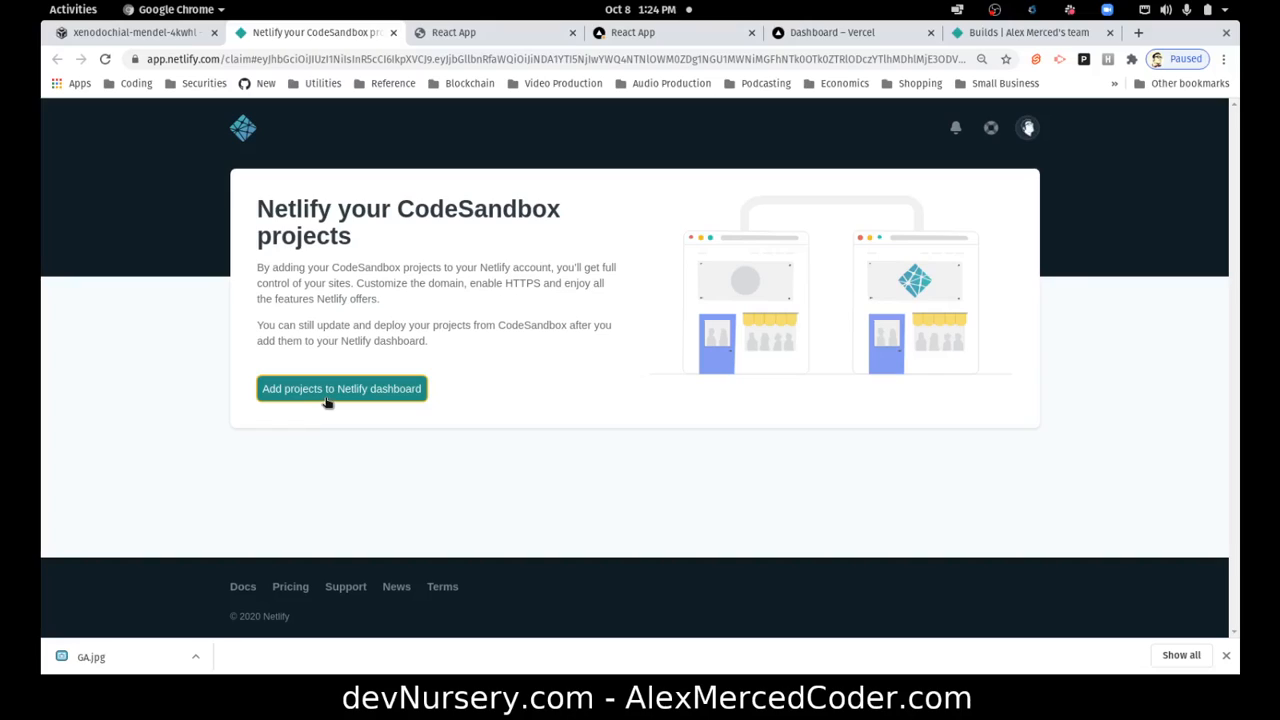
mouse_move(336, 402)
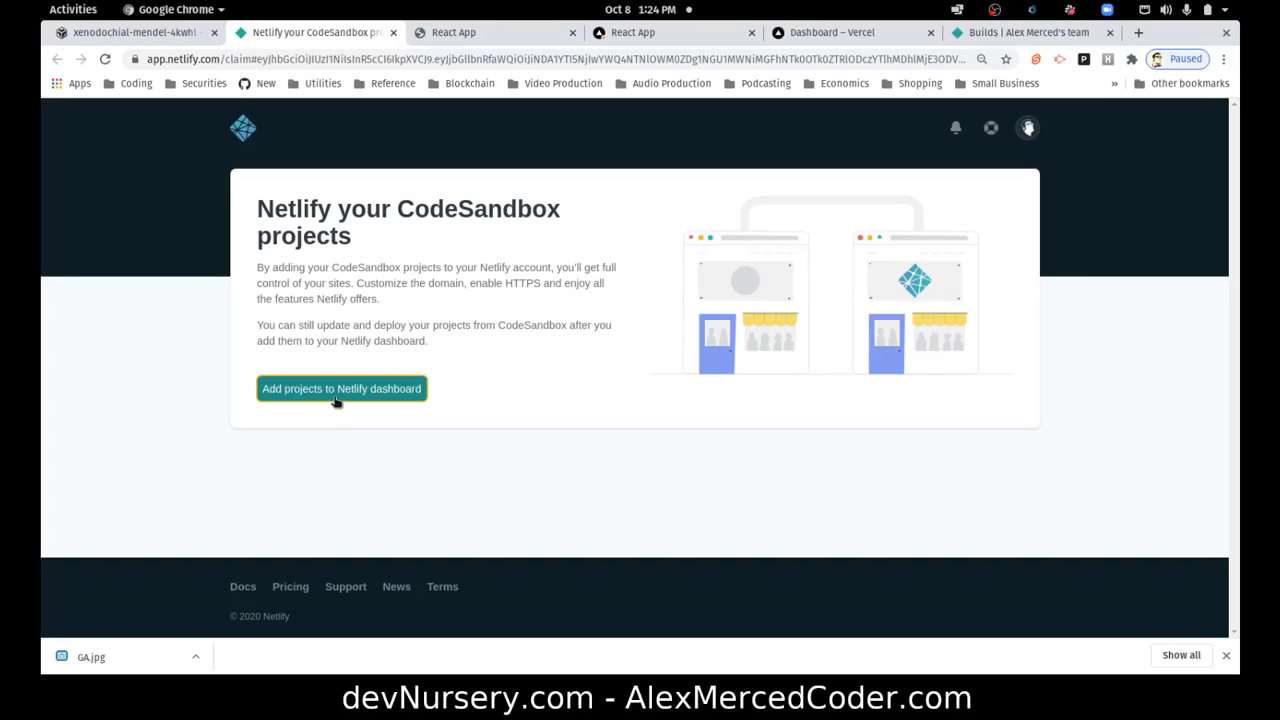
- Claim csb-4kwhl into the Netlify team and go to its site settings
click(340, 388)
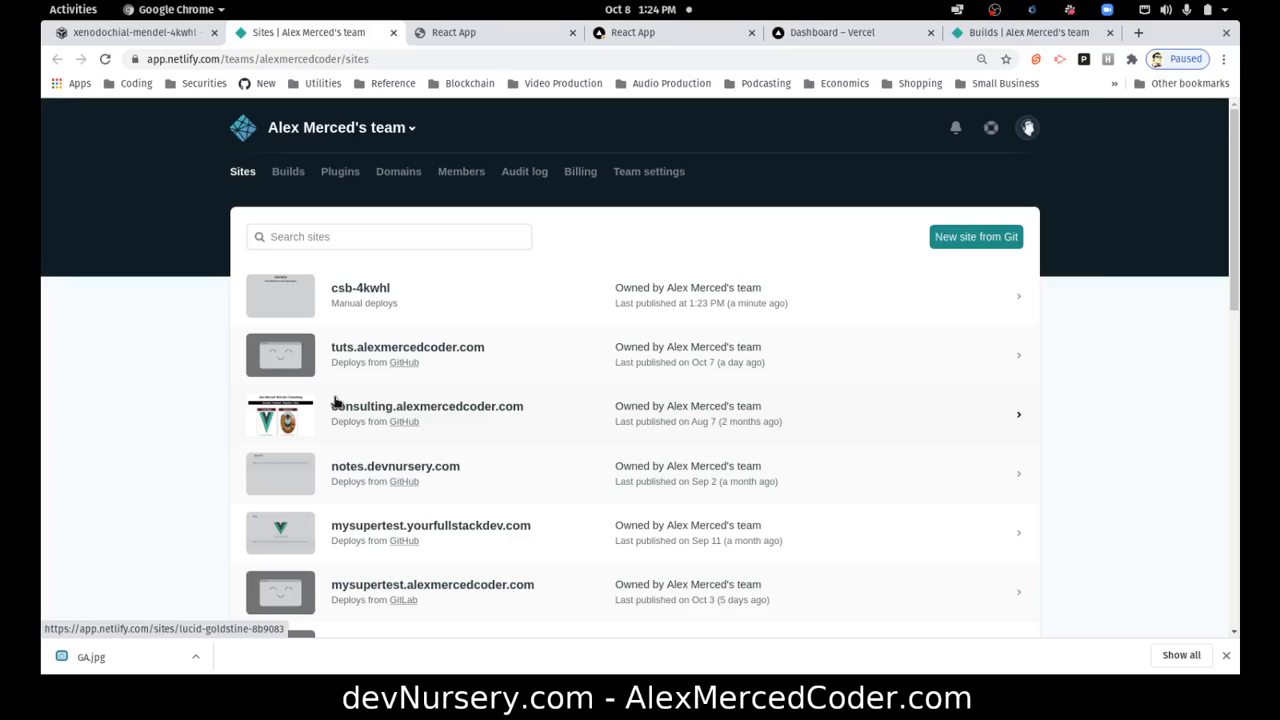
click(360, 296)
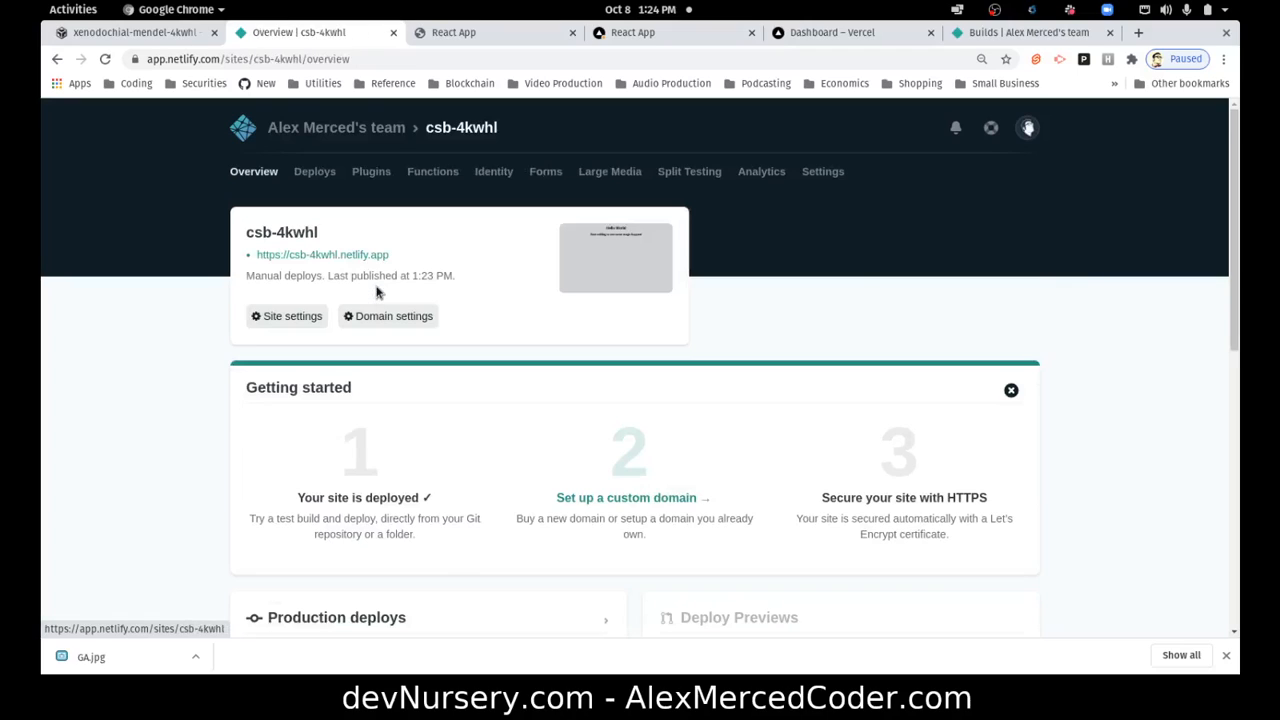
scroll(down, 3)
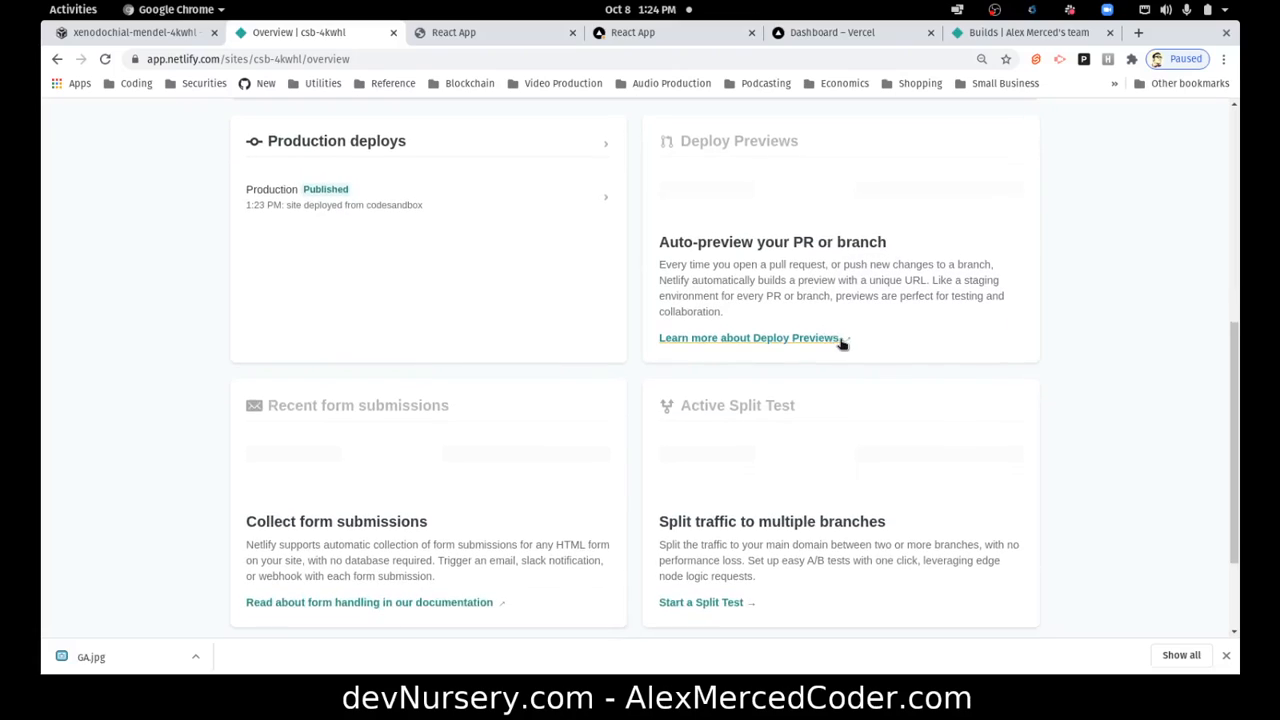
scroll(up, 3)
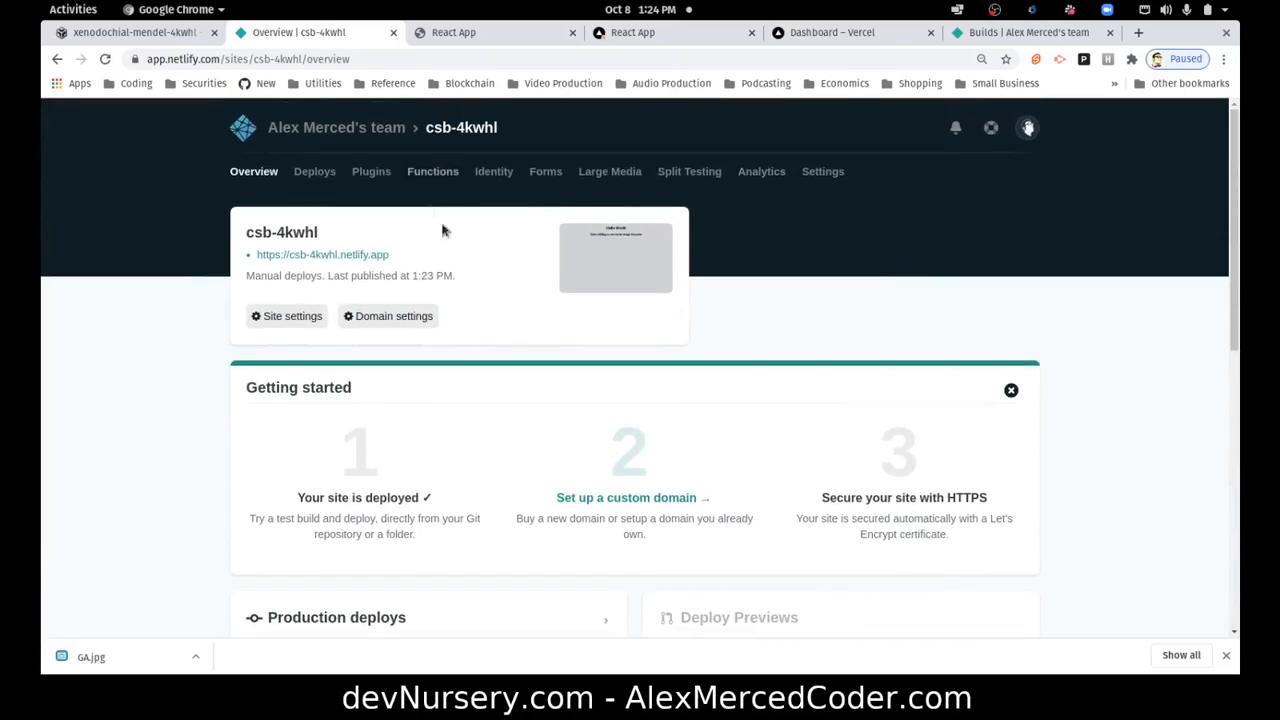
click(822, 172)
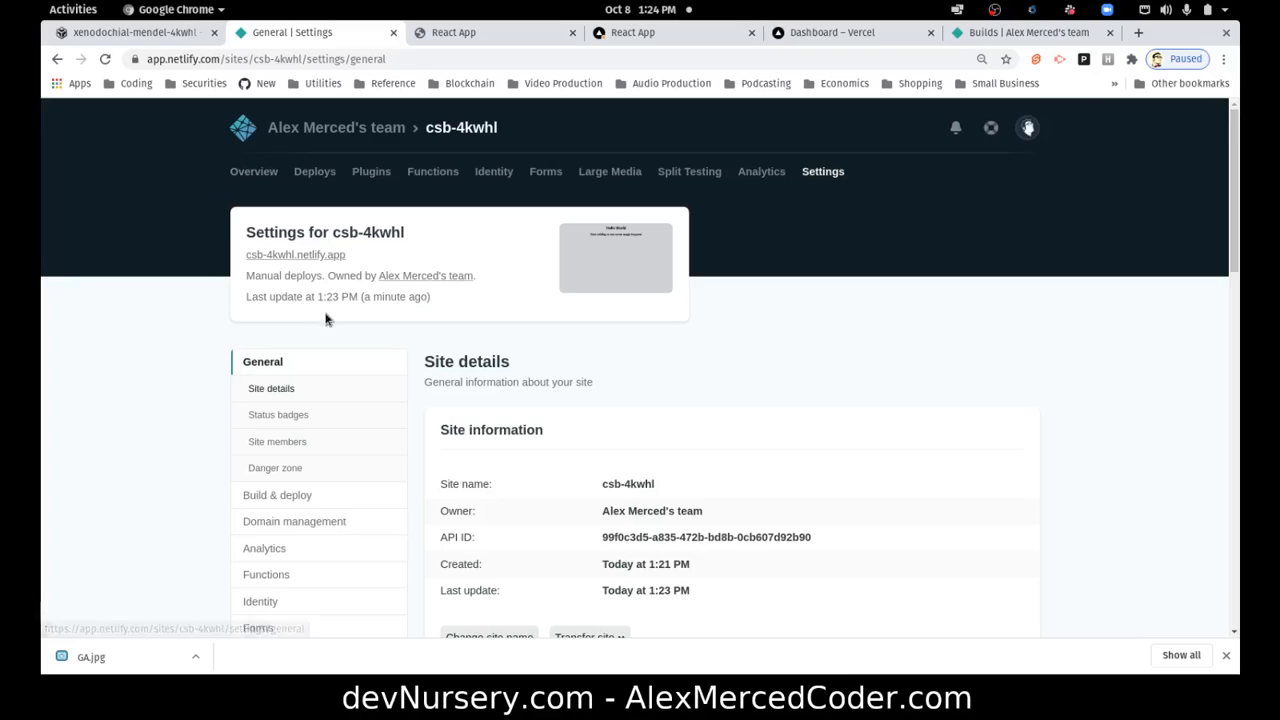
- Delete csb-4kwhl via the Danger zone, confirming with the site name
scroll(down, 3)
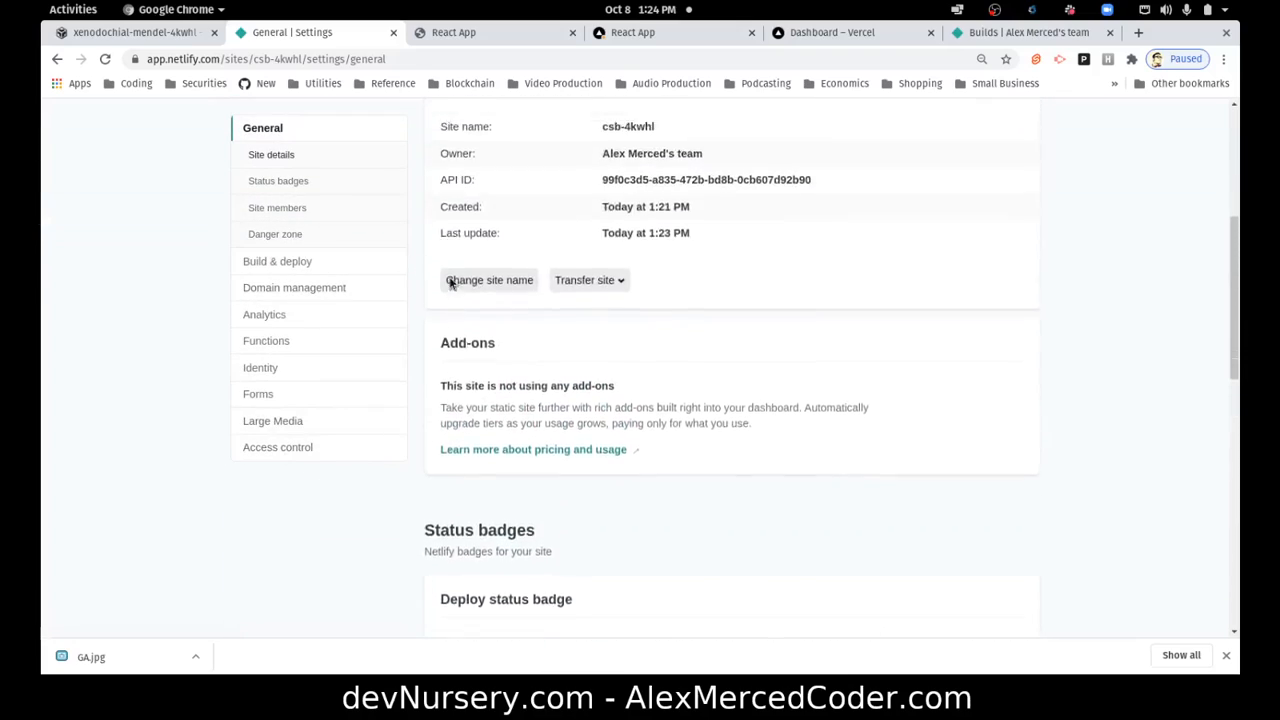
scroll(up, 3)
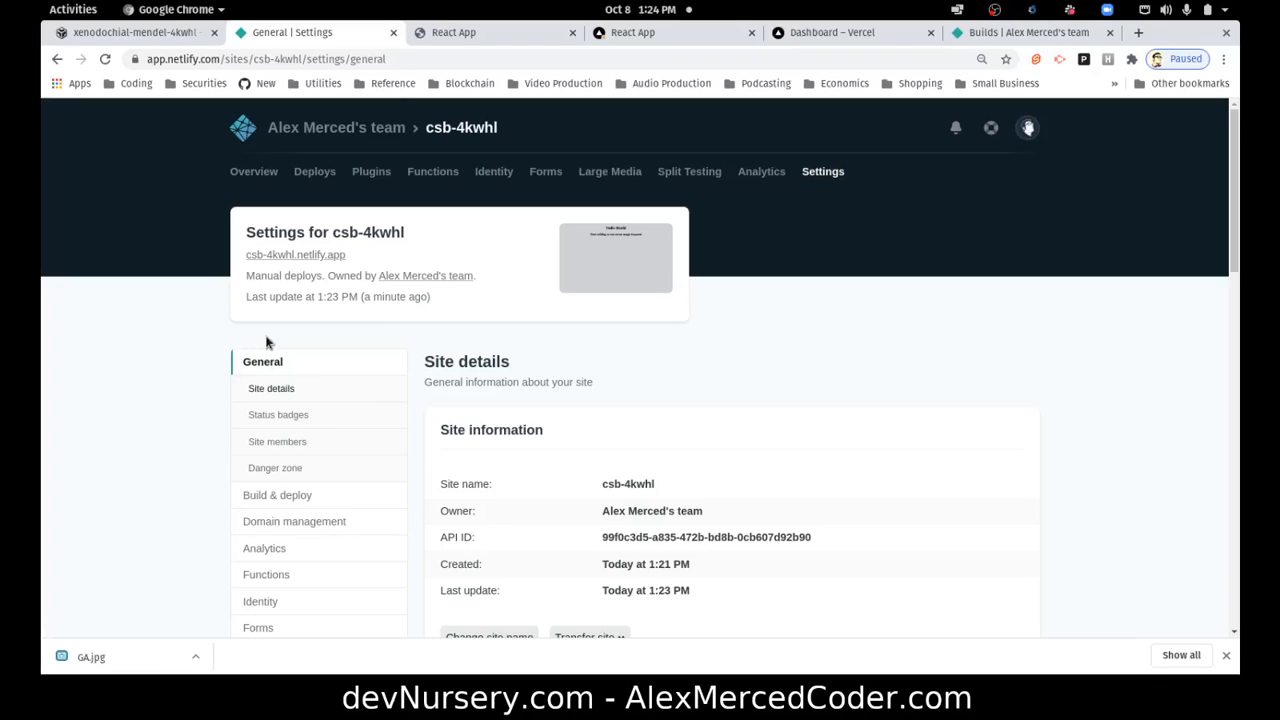
scroll(down, 3)
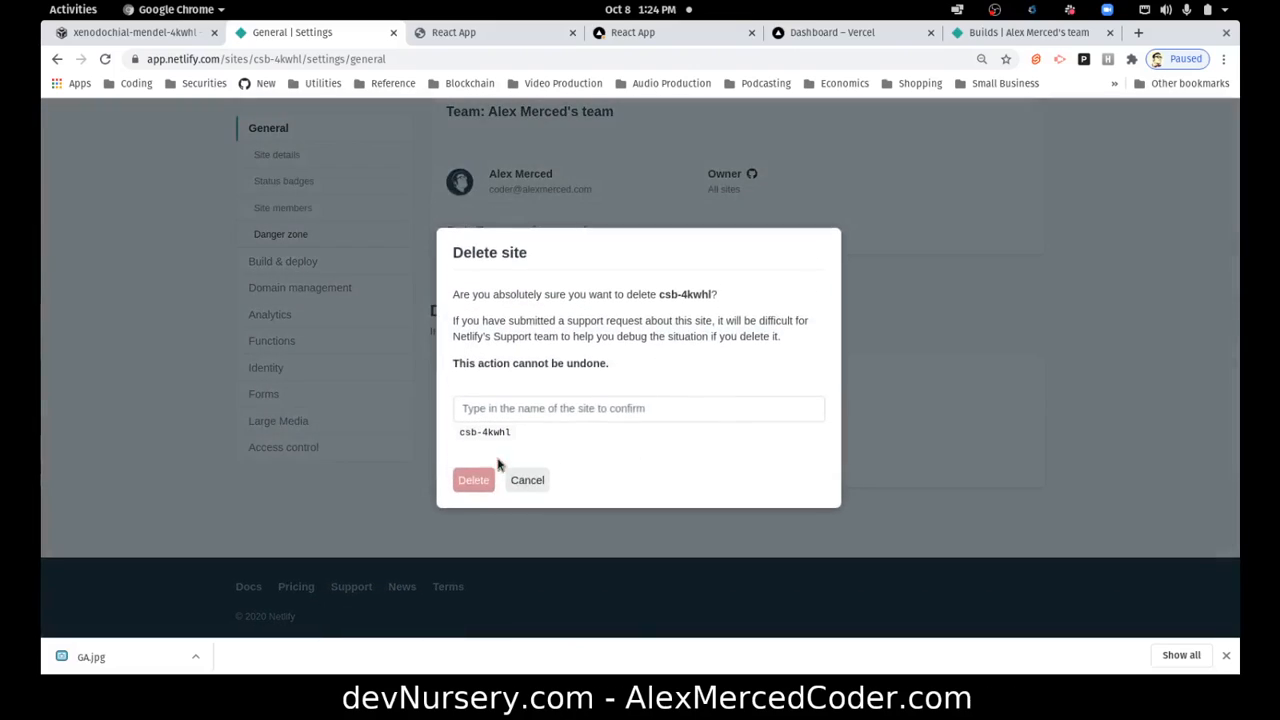
double_click(484, 432)
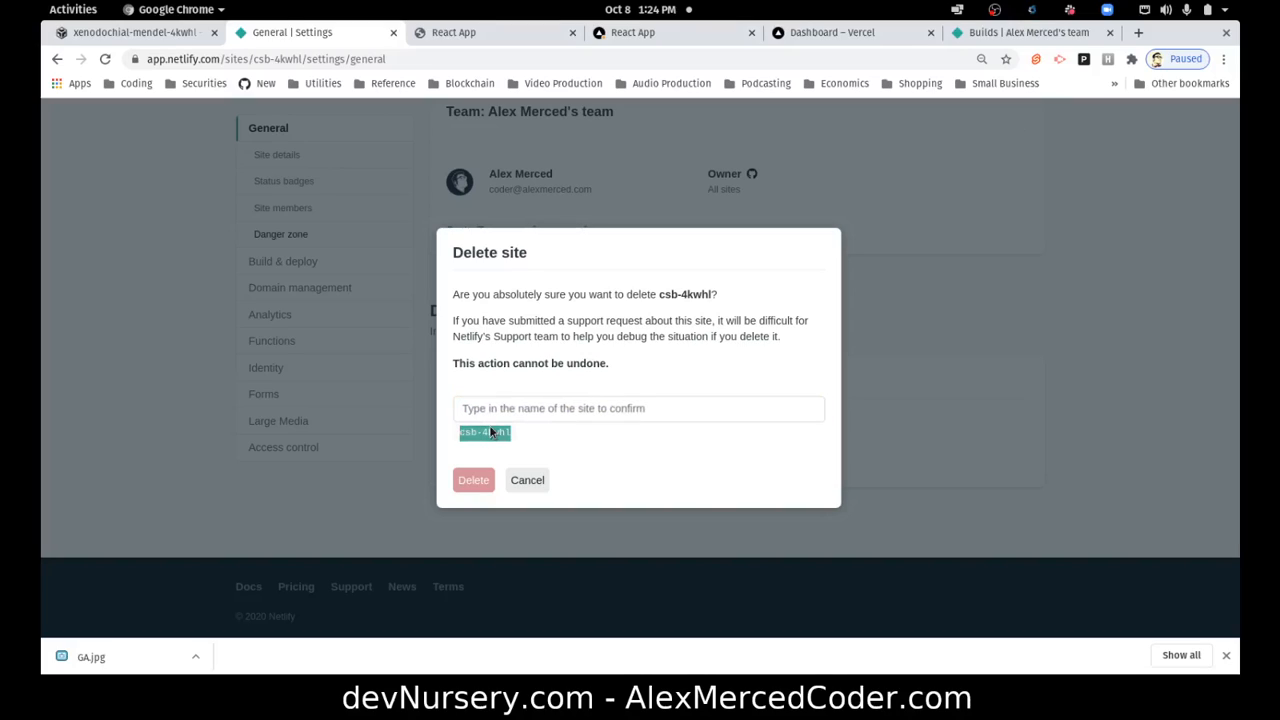
click(640, 408)
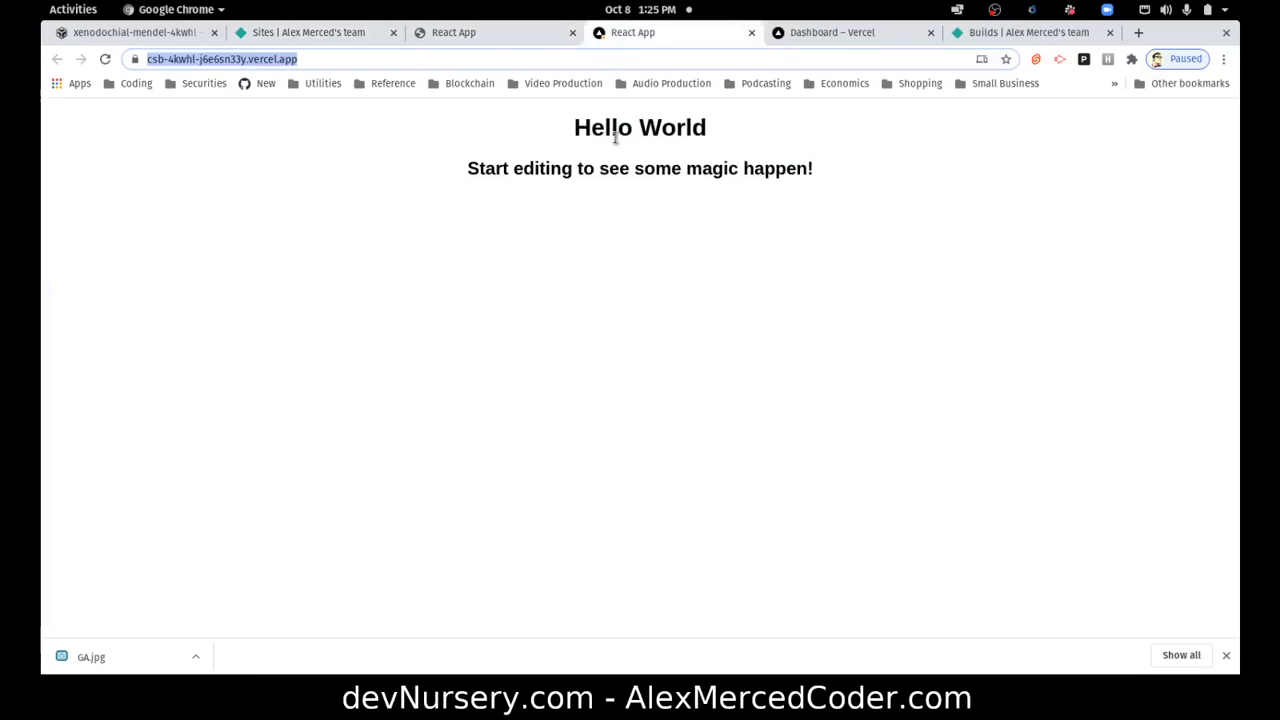
- Delete the csb-4kwhl project from Vercel's Advanced settings with the confirmation ticked
click(832, 32)
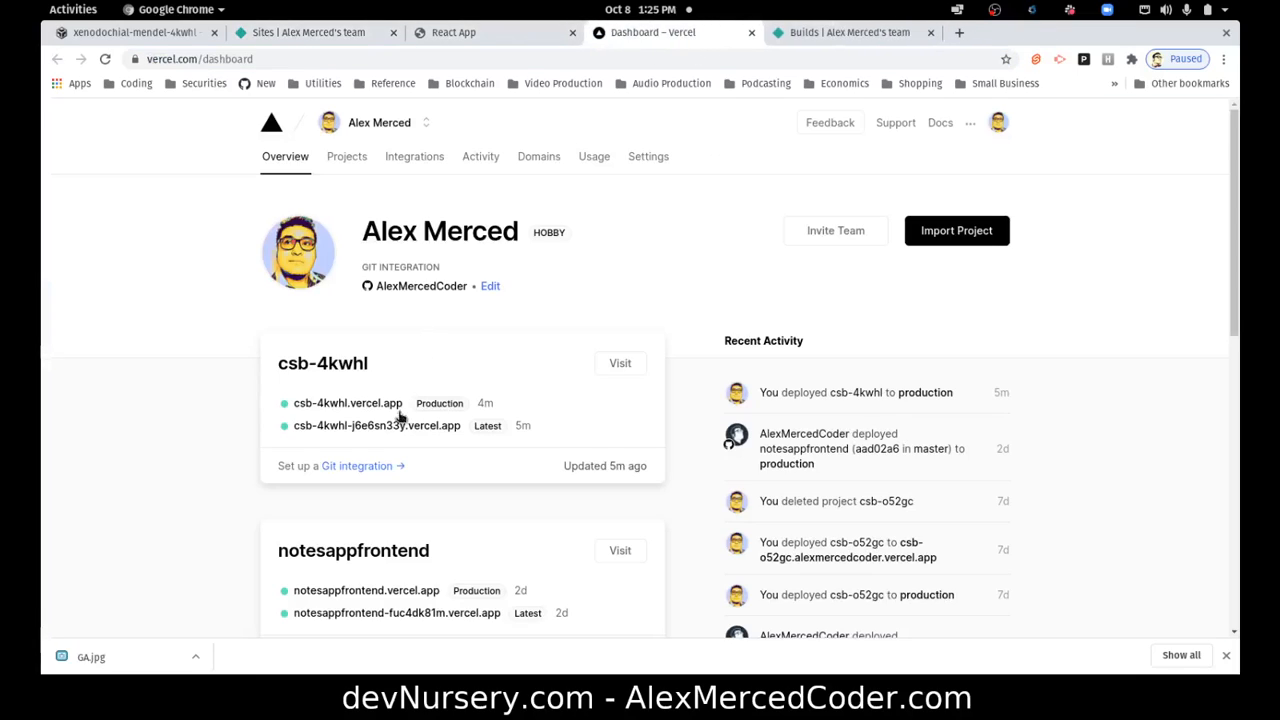
mouse_move(336, 392)
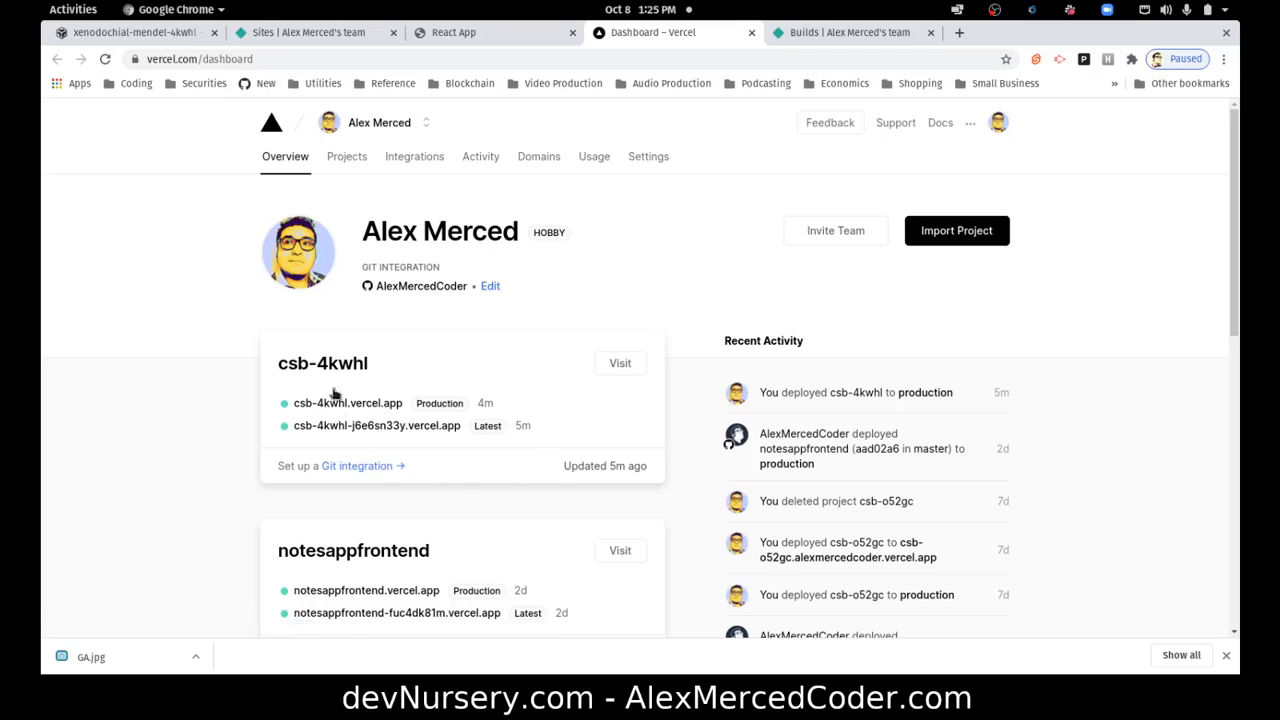
click(322, 364)
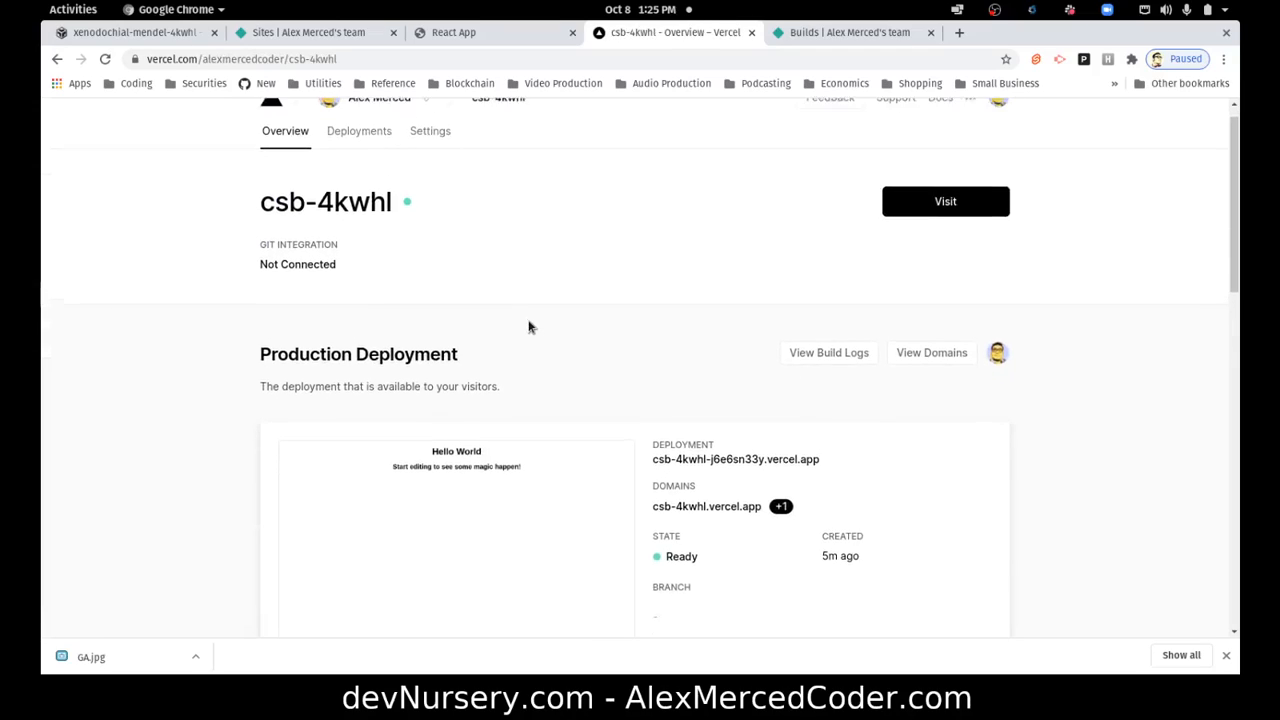
click(430, 130)
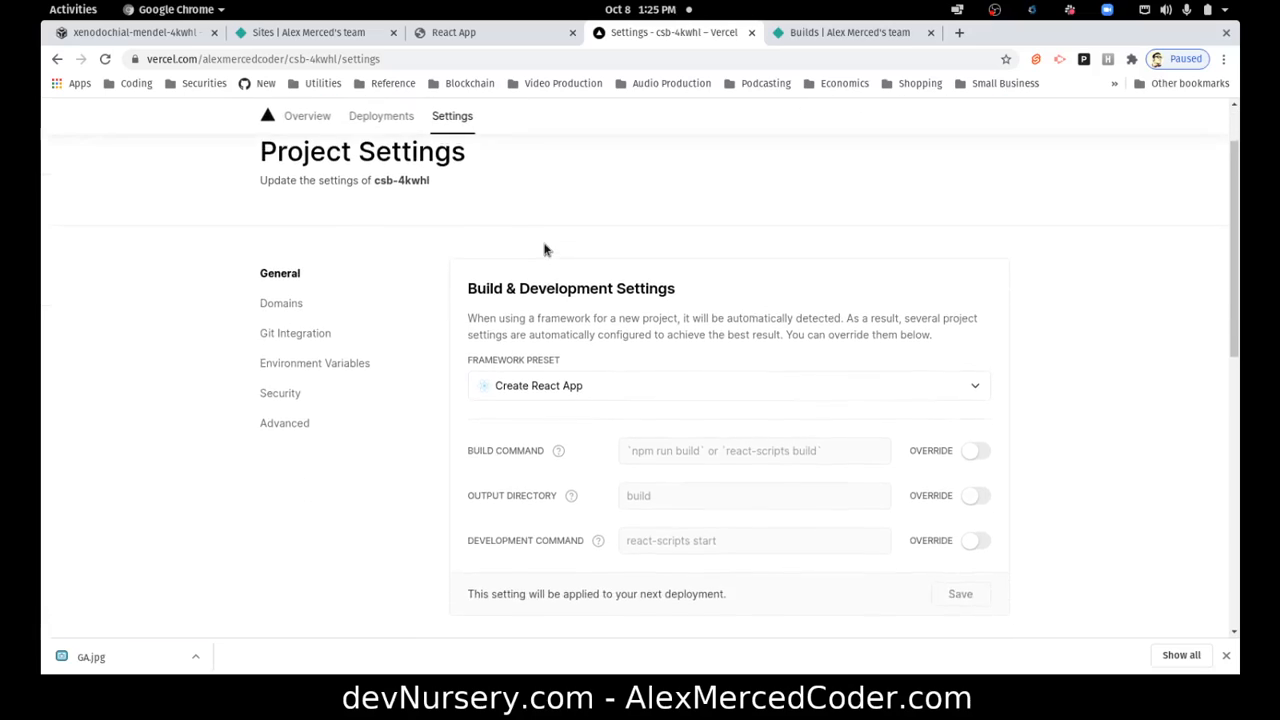
scroll(down, 3)
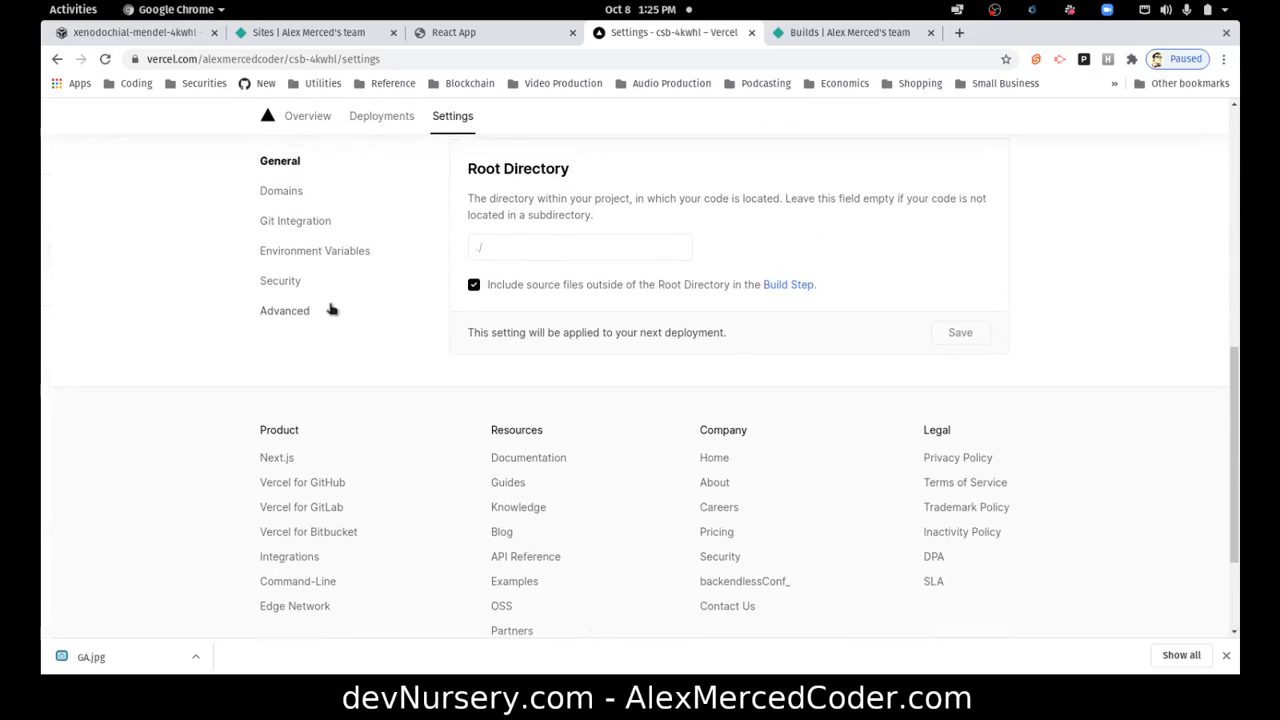
click(284, 310)
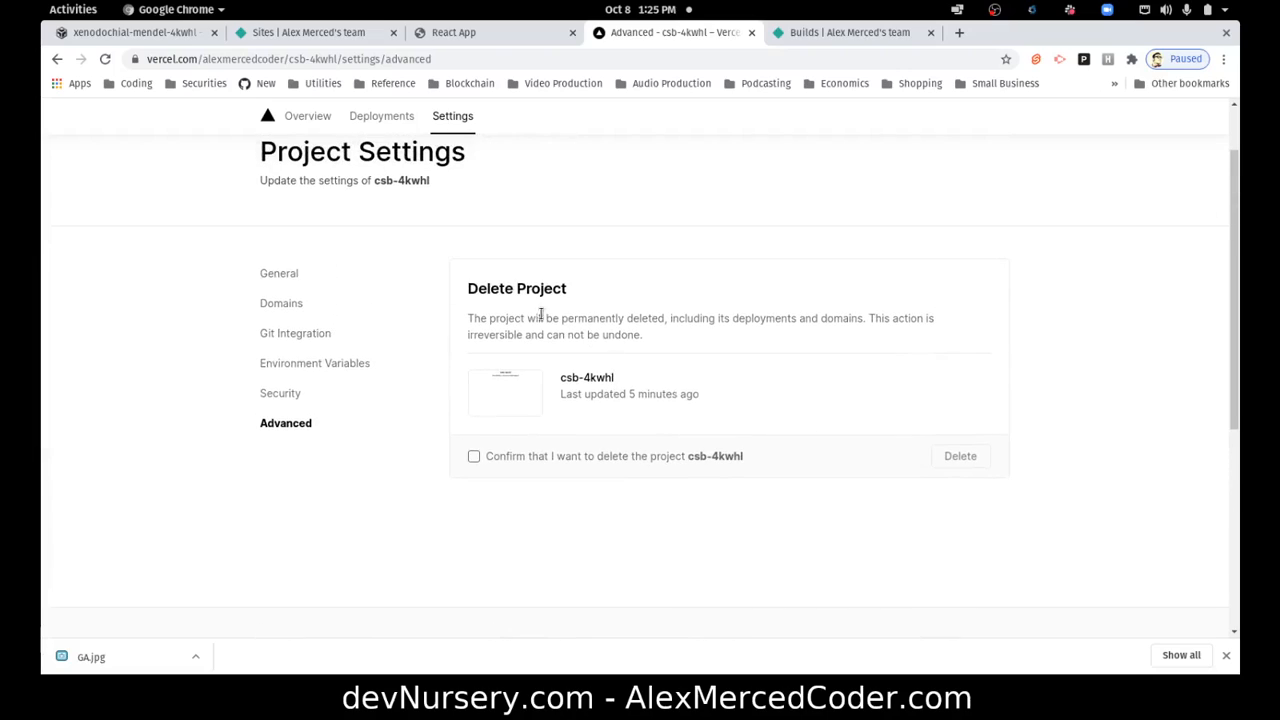
click(472, 456)
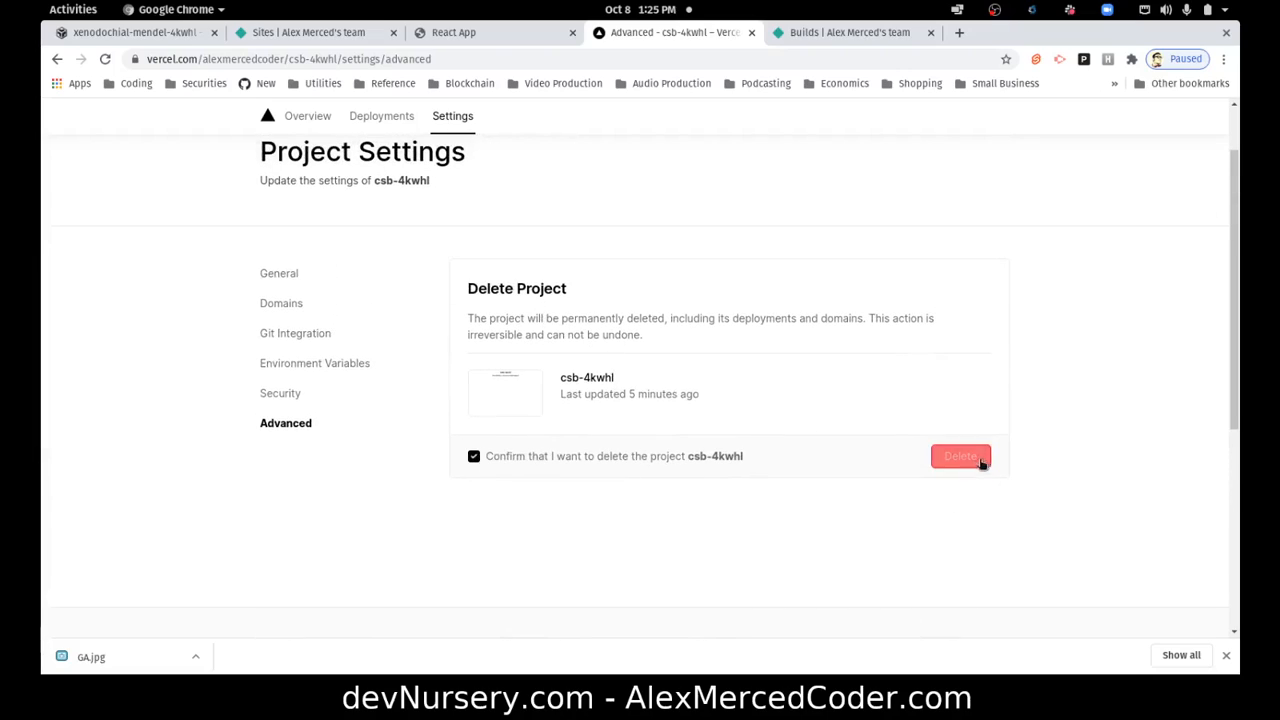
click(960, 456)
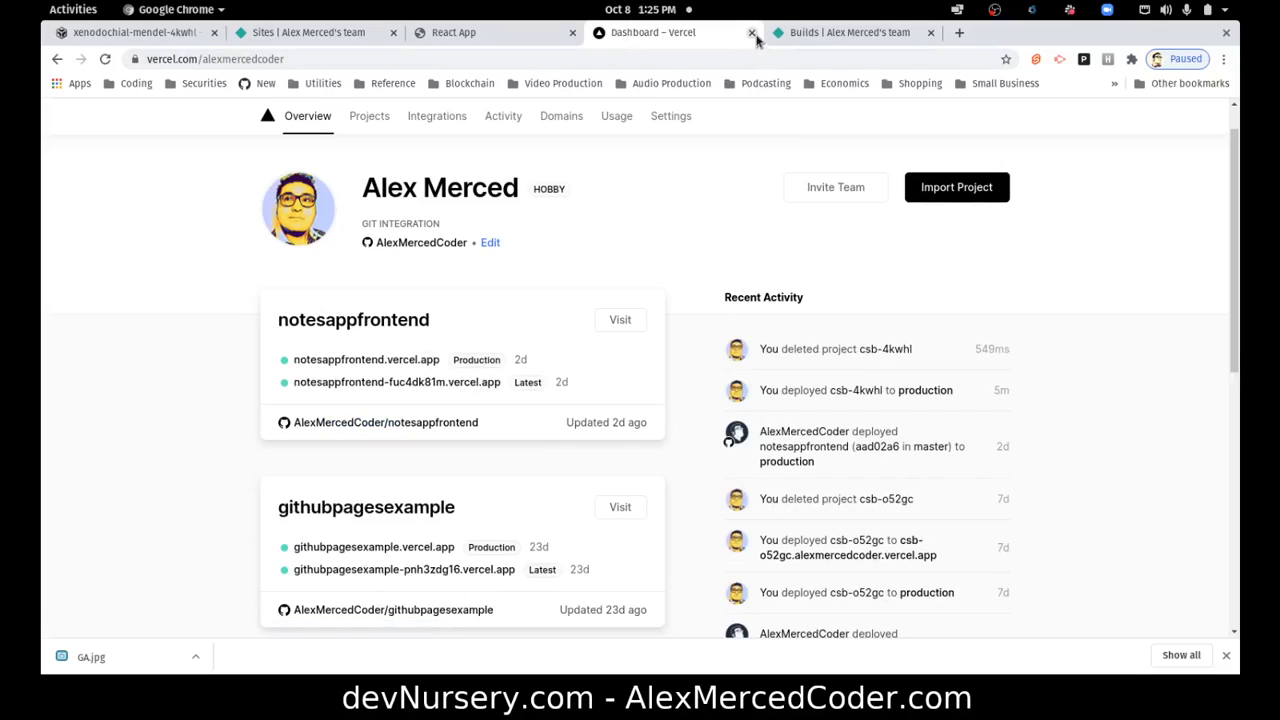
- Close Vercel and show the sandbox's linked CSBReact repository with no pending changes
click(752, 32)
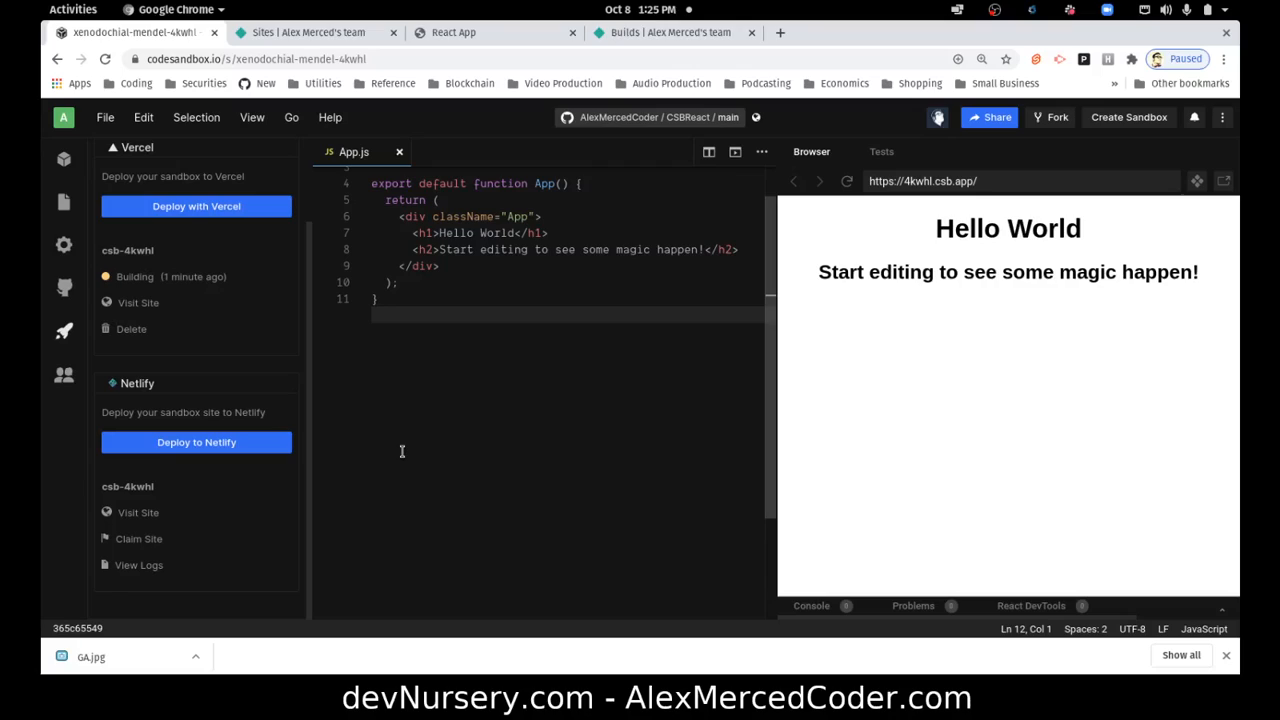
mouse_move(408, 446)
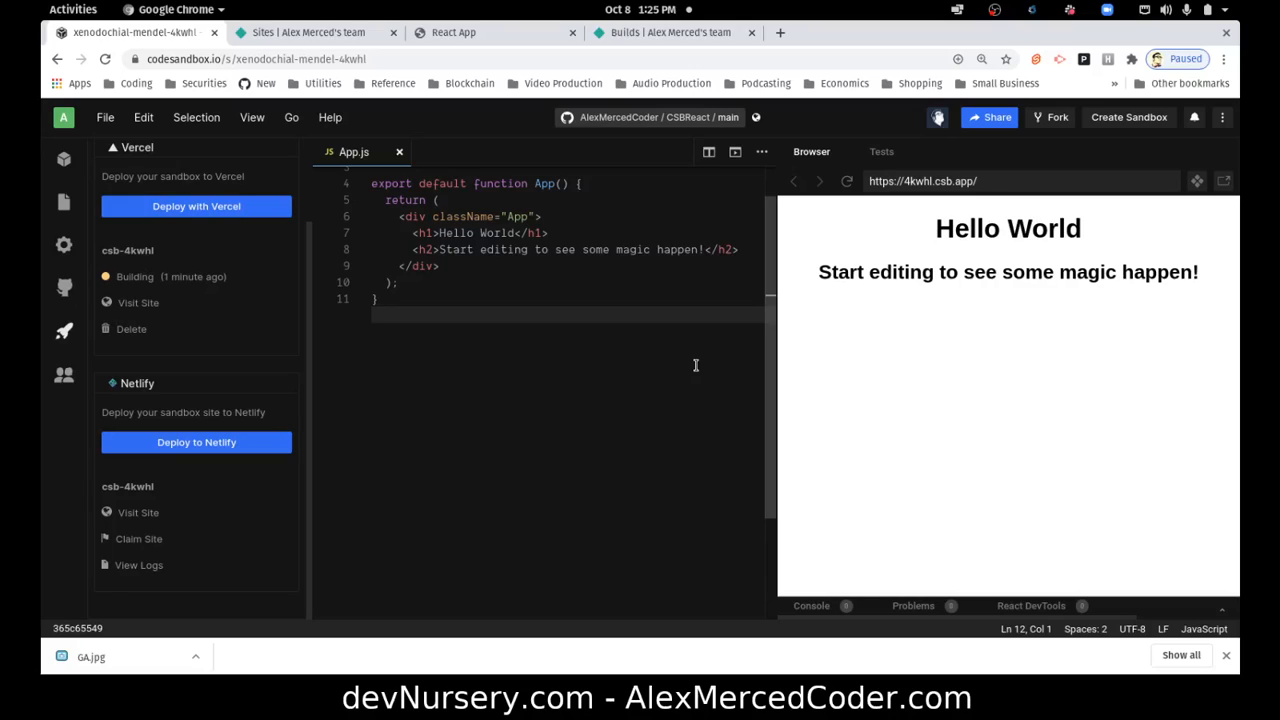
click(64, 288)
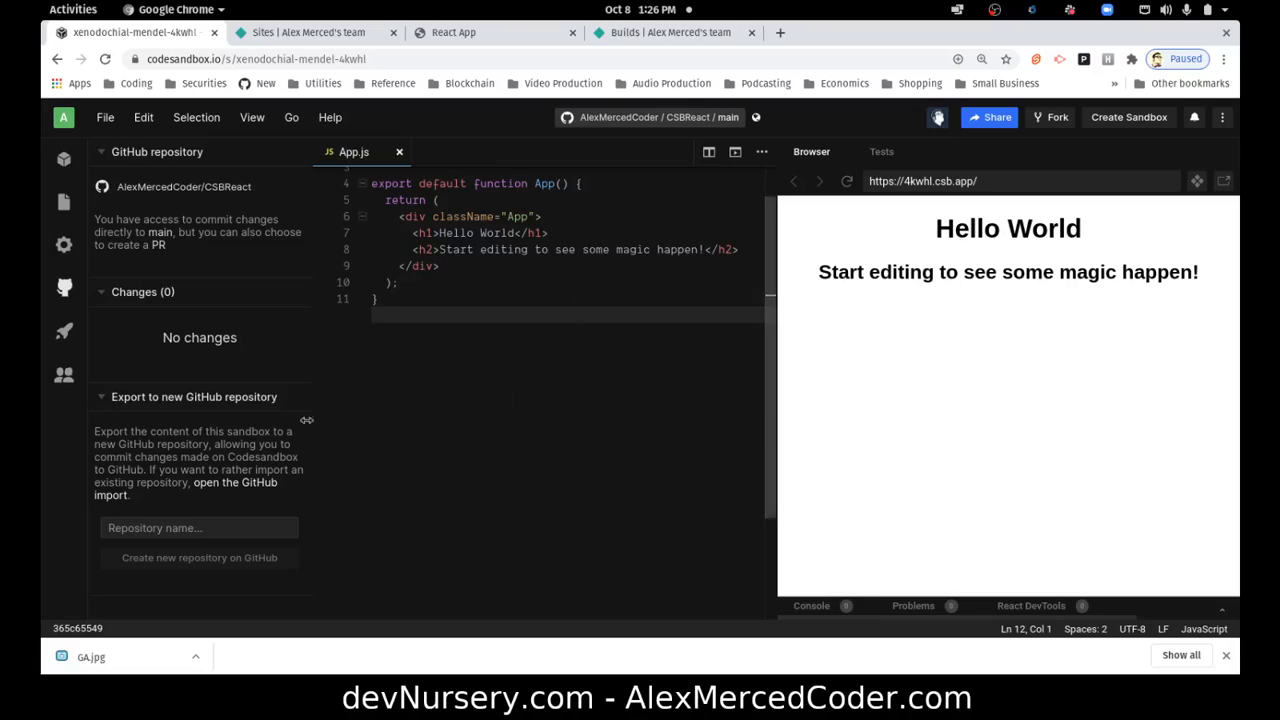
scroll(up, 3)
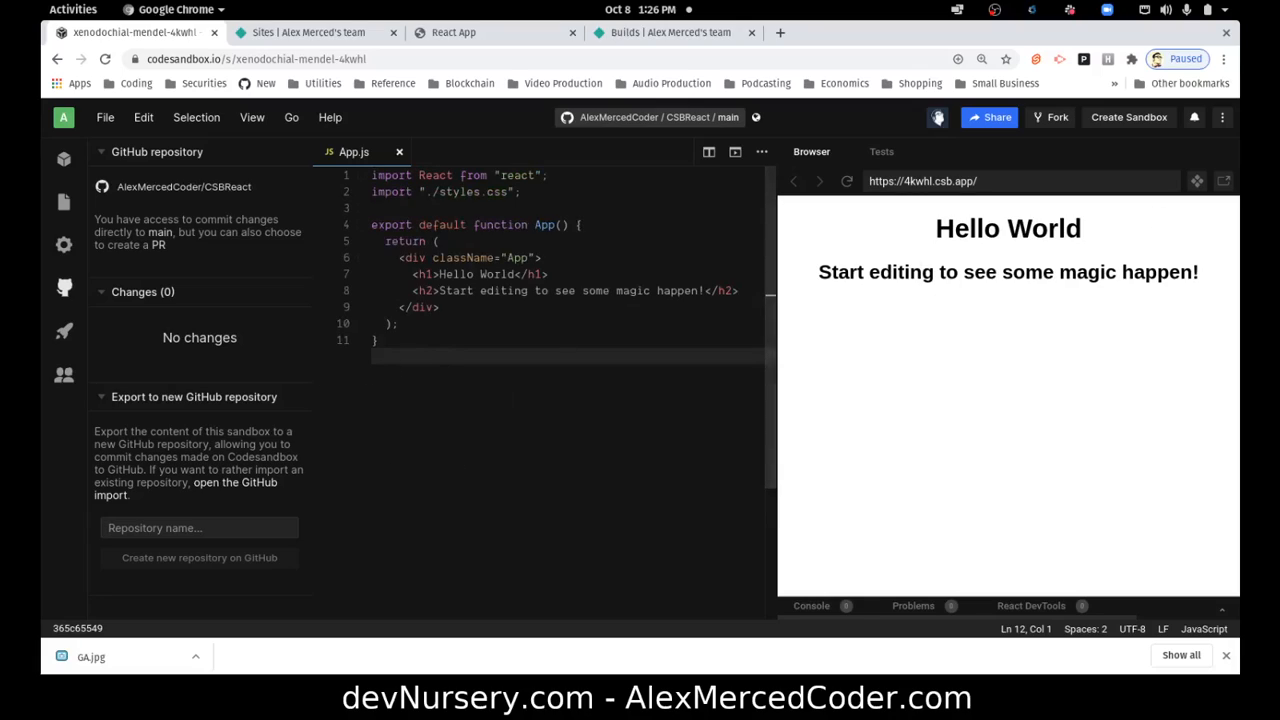